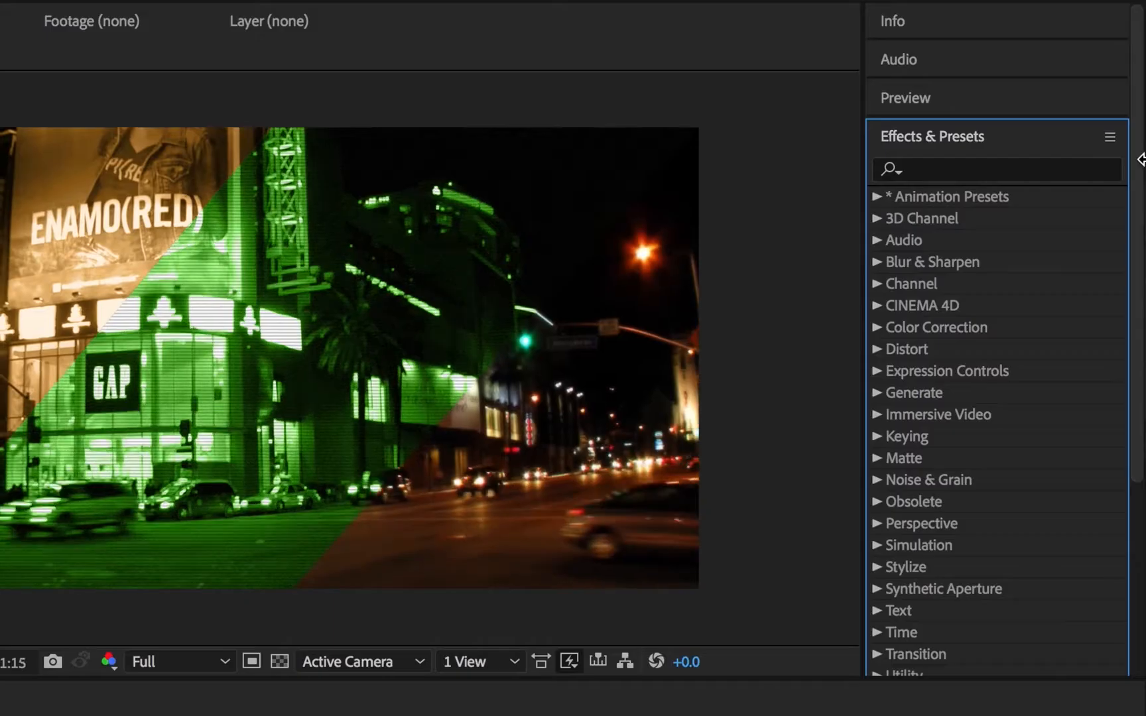
# Delete all three LA Street.mov layers from the Layered Effects timeline
pyautogui.scroll(-3)
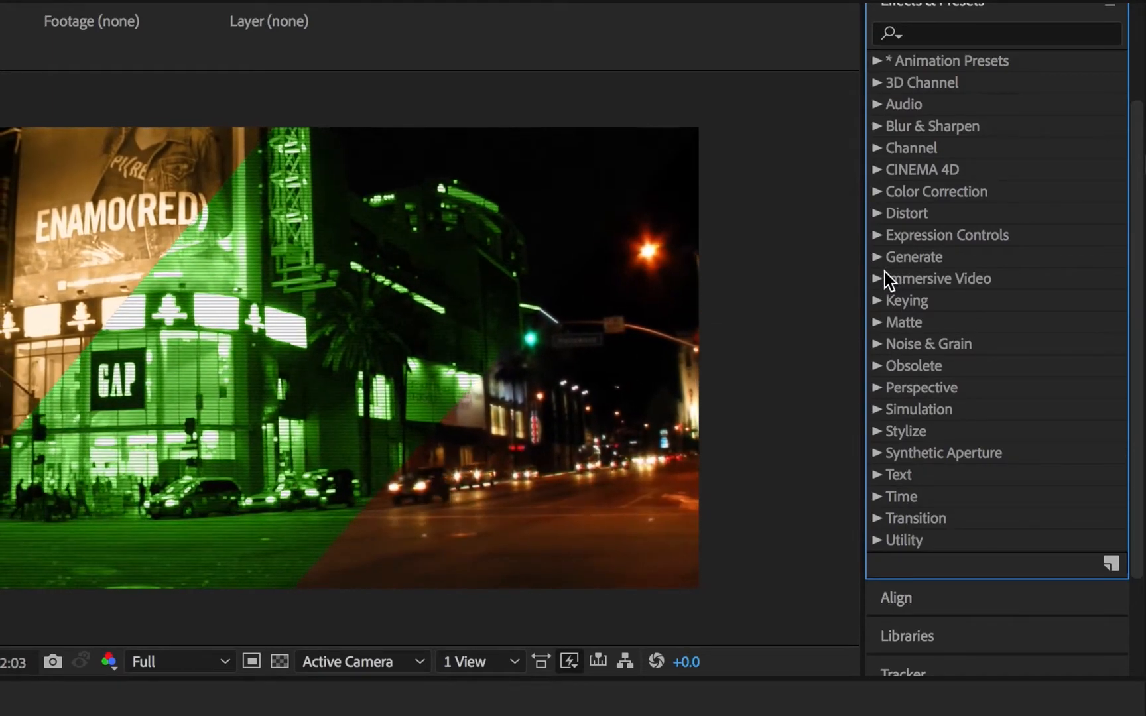
pyautogui.click(879, 300)
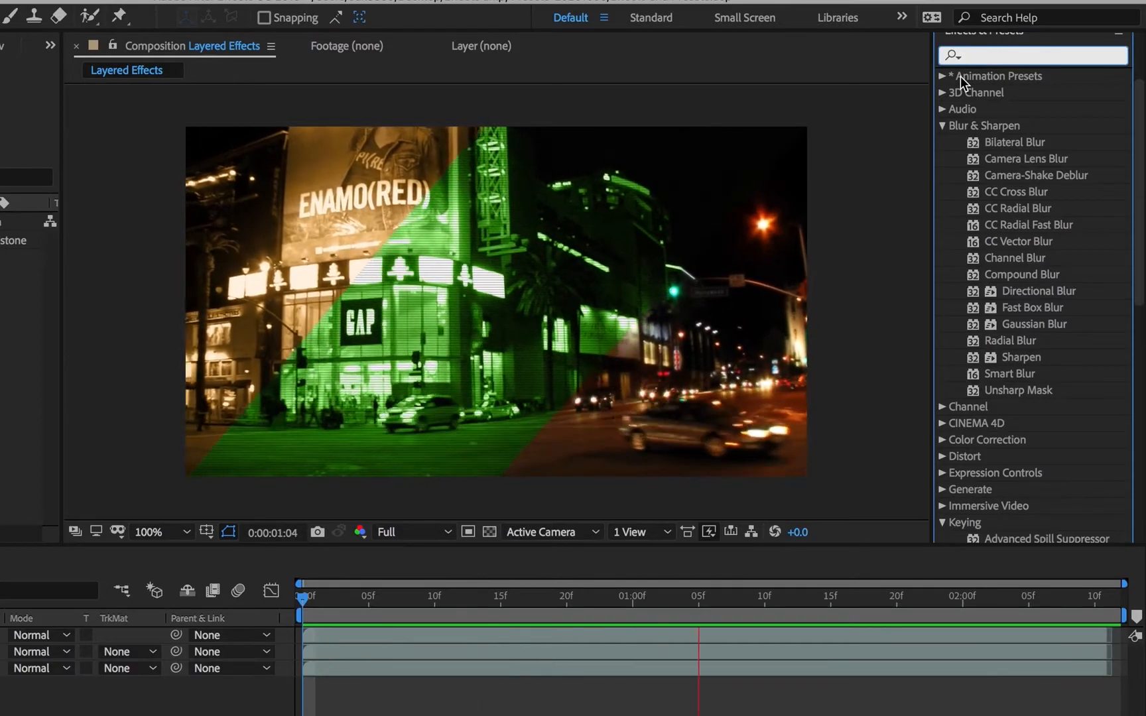
pyautogui.write('gau')
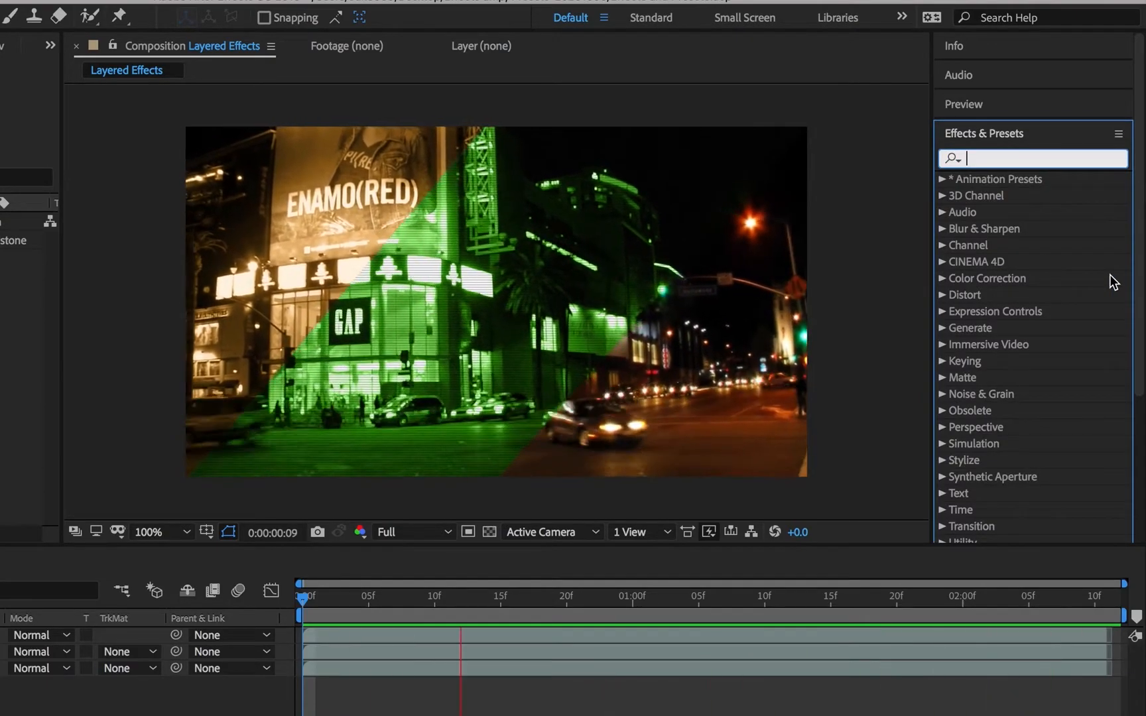
pyautogui.write('black')
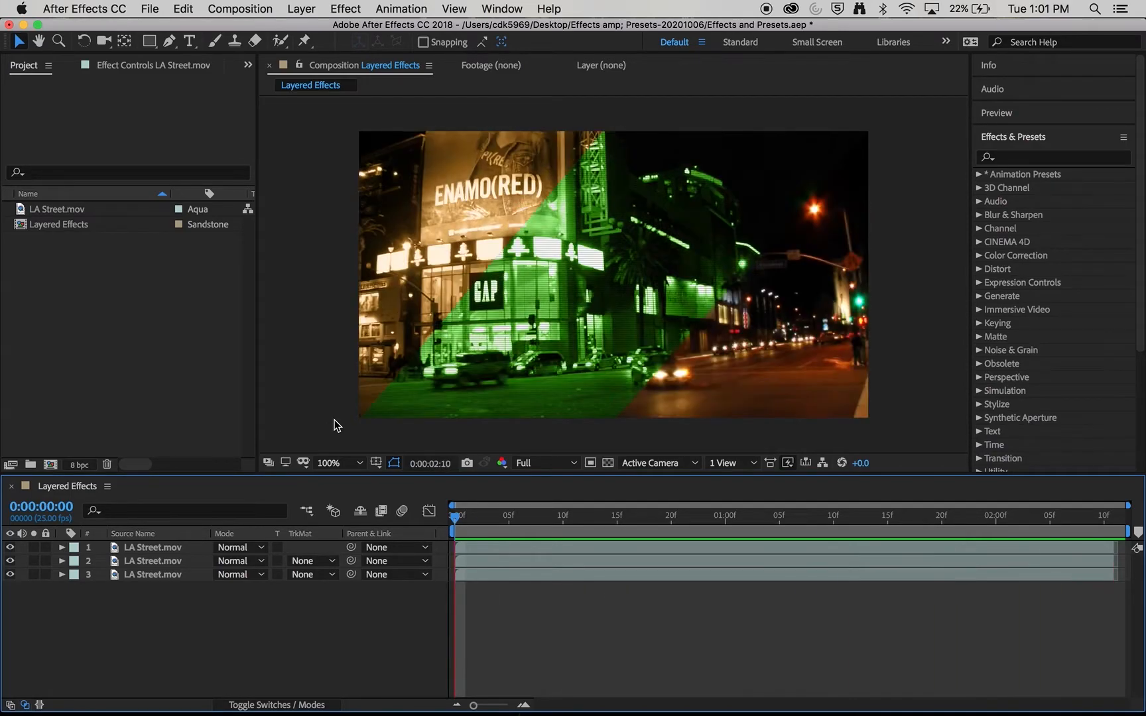
pyautogui.click(992, 516)
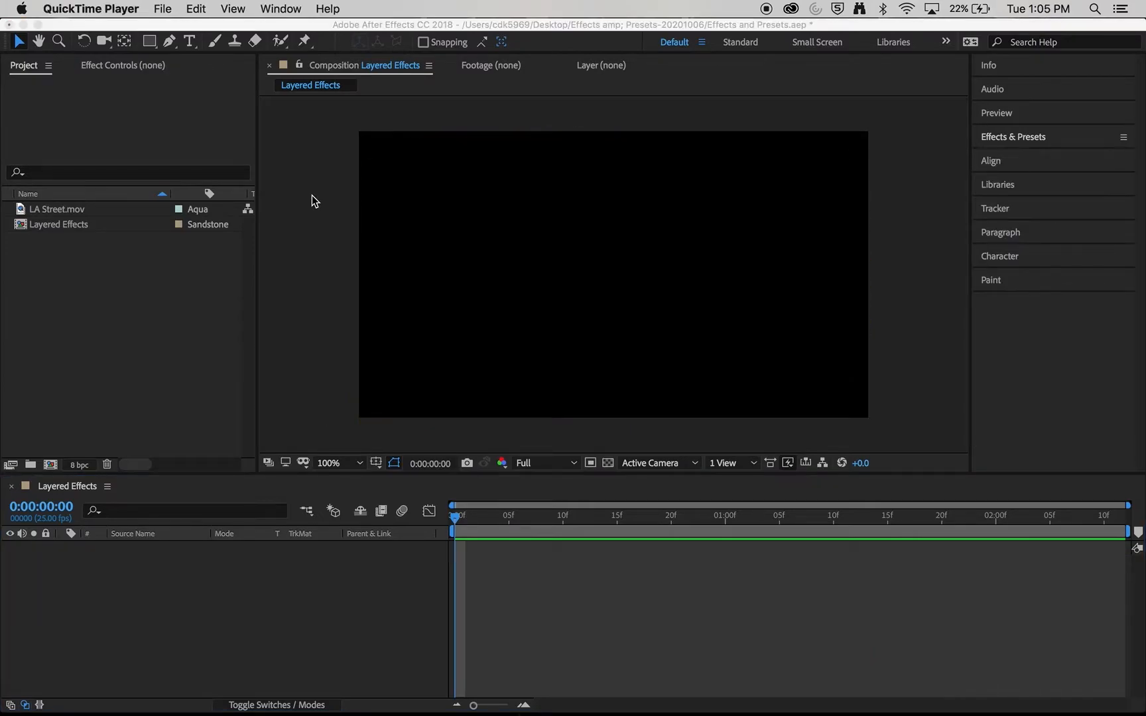
pyautogui.moveTo(160, 463)
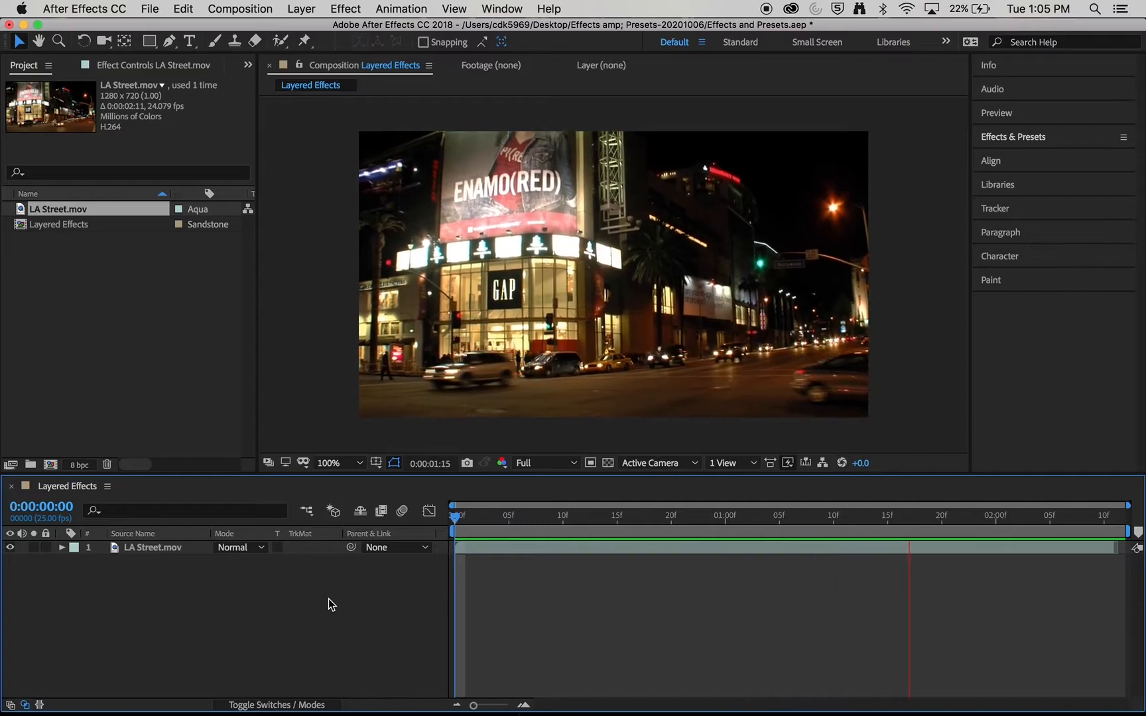
# Add one fresh LA Street.mov layer from the Project panel to Layered Effects
pyautogui.click(812, 518)
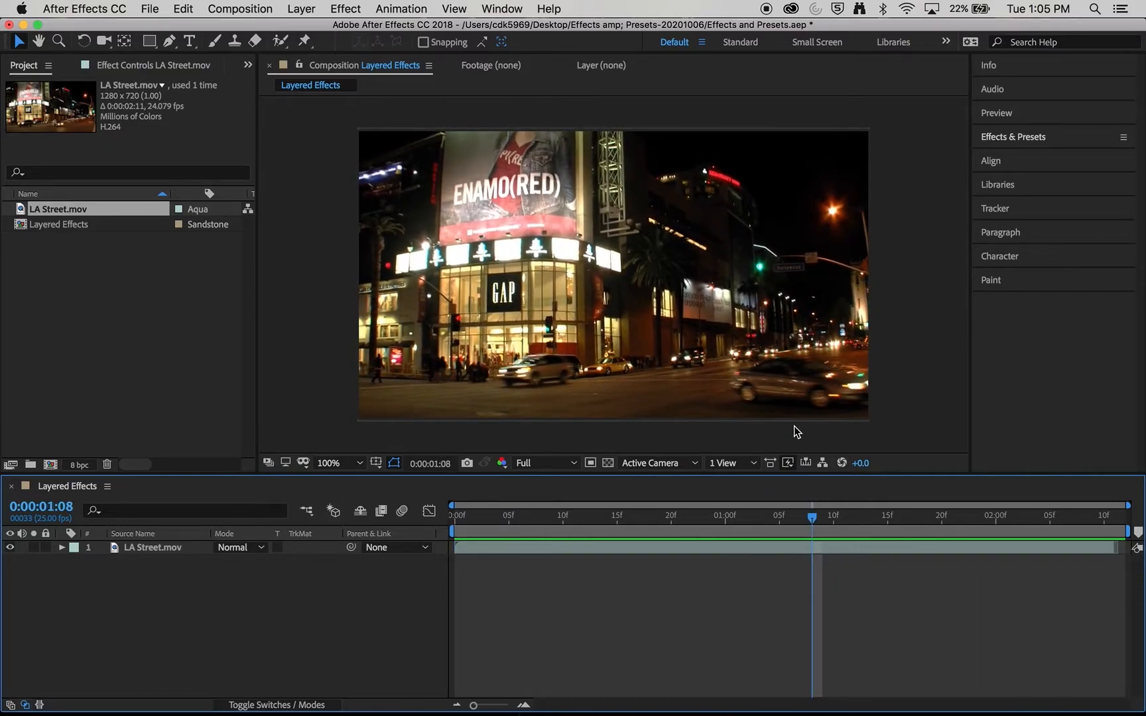
pyautogui.moveTo(1076, 134)
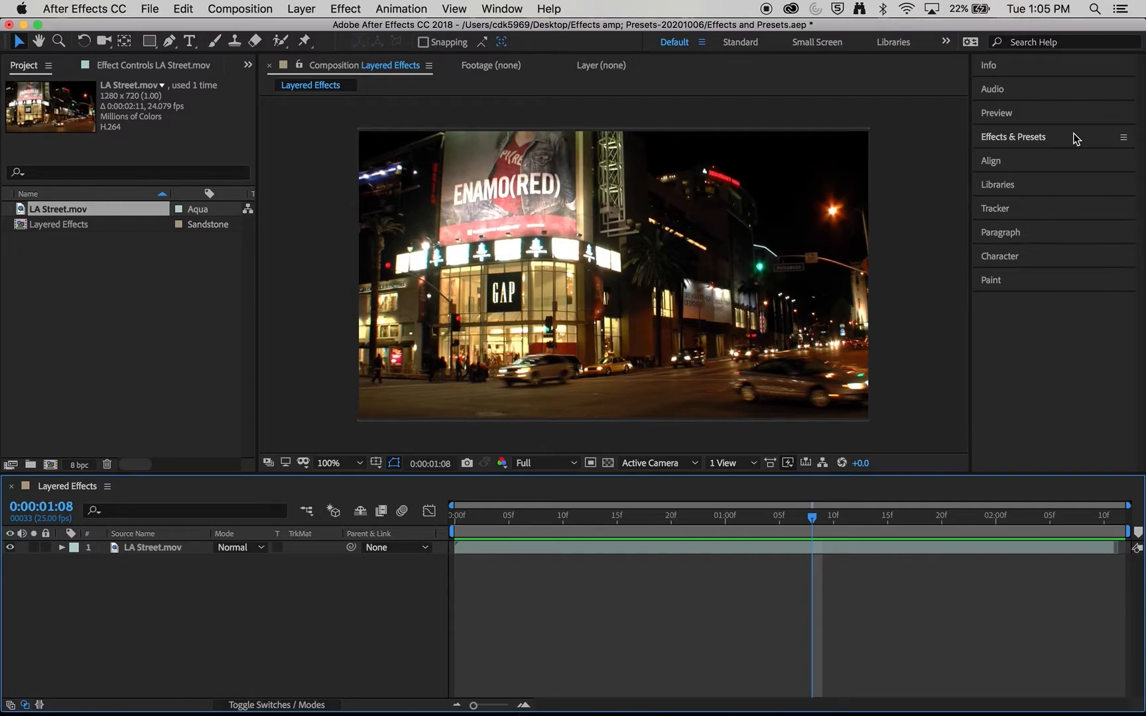
# Apply Black & White to the LA Street layer and return to the first frame
pyautogui.write('black')
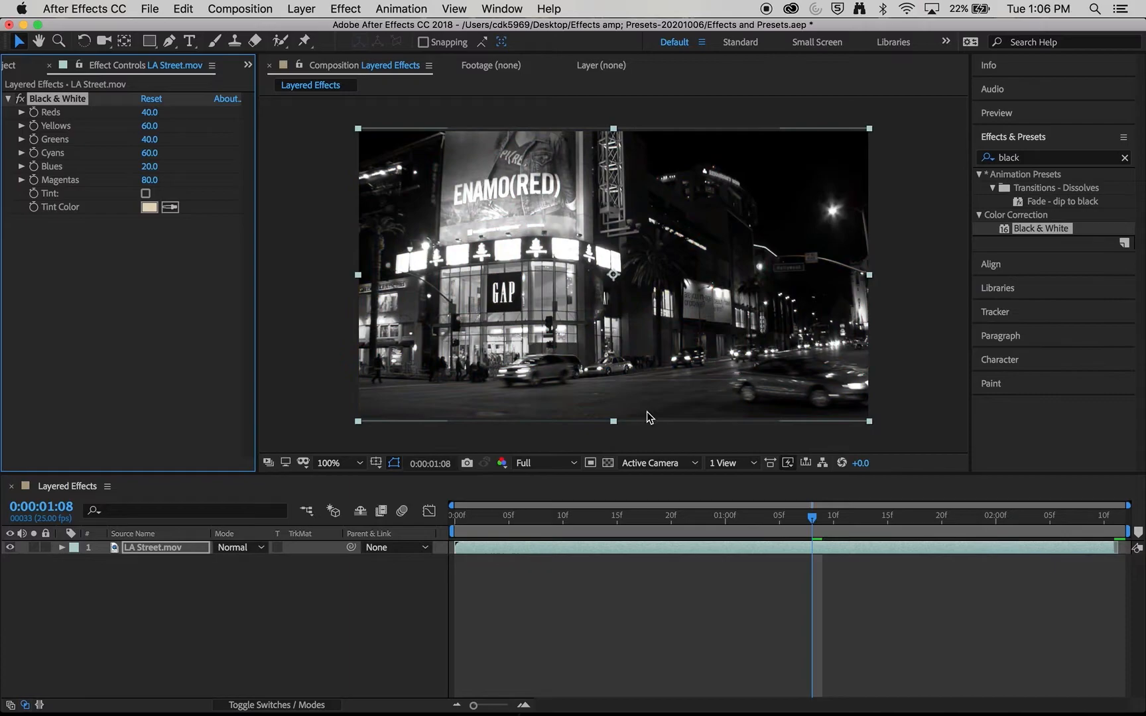
pyautogui.moveTo(715, 360)
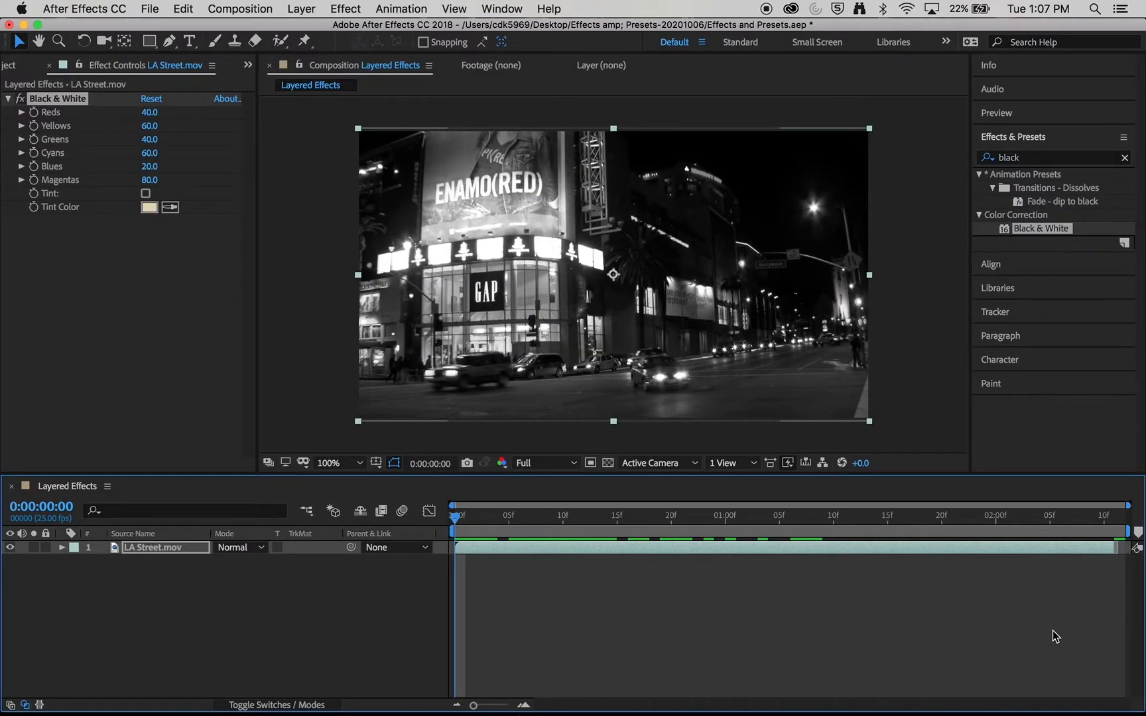
pyautogui.click(814, 537)
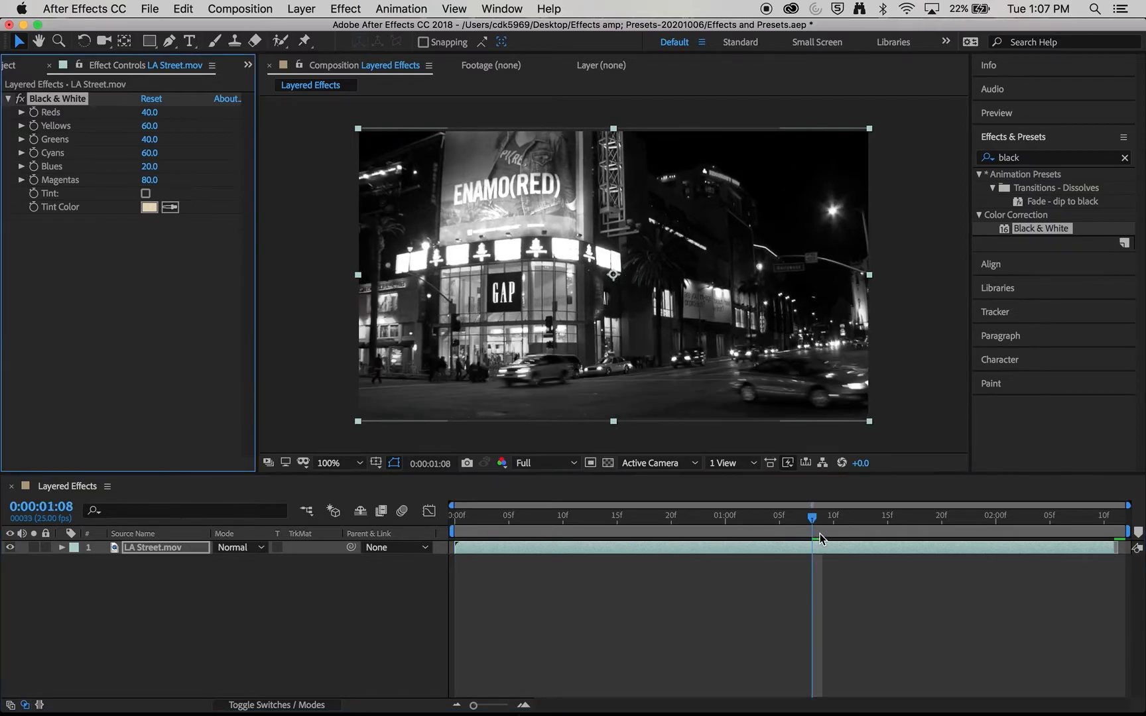
pyautogui.moveTo(811, 520)
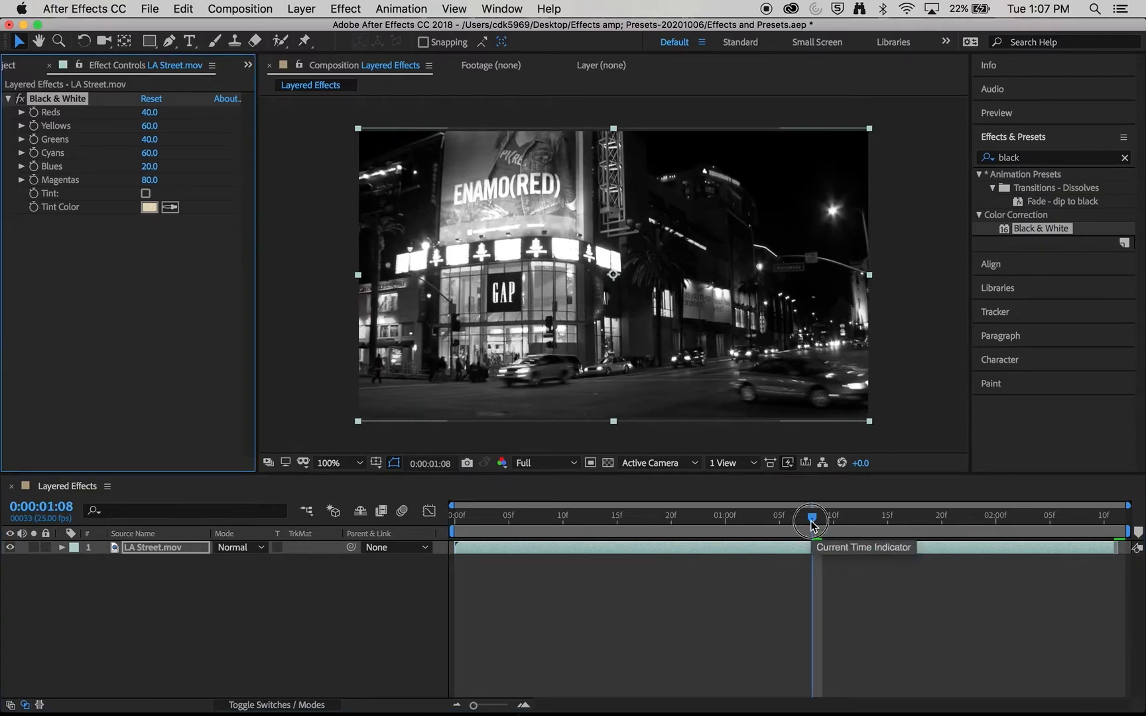
pyautogui.moveTo(810, 520); pyautogui.dragTo(568, 520)
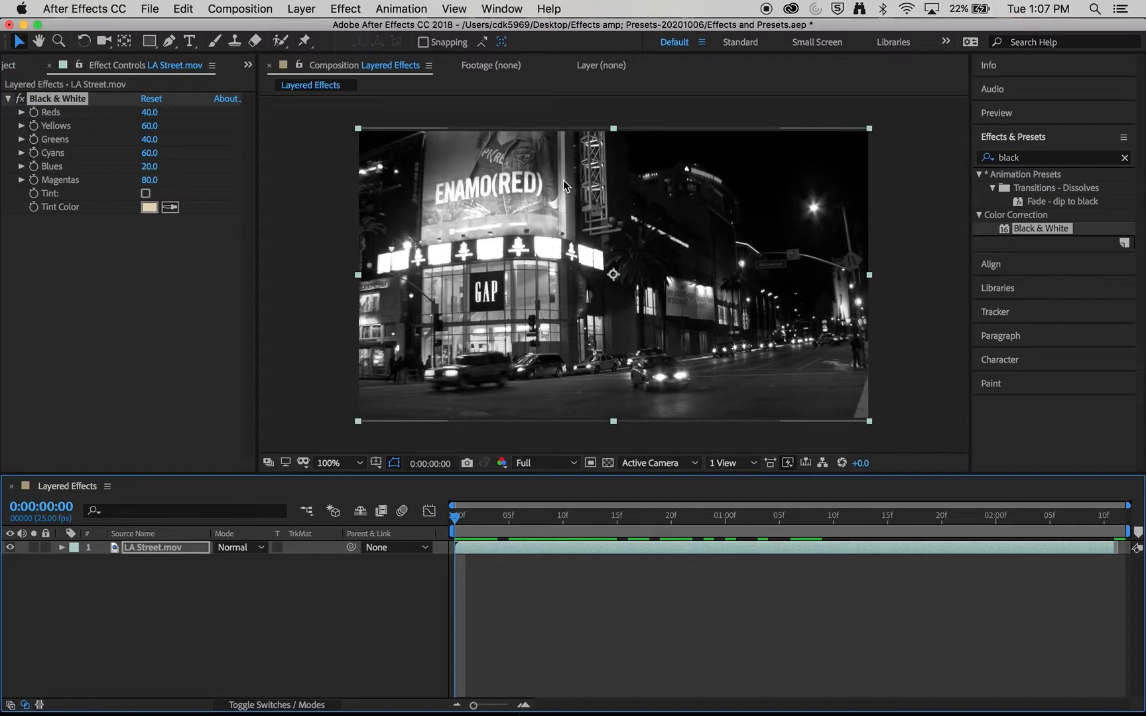
pyautogui.moveTo(638, 535)
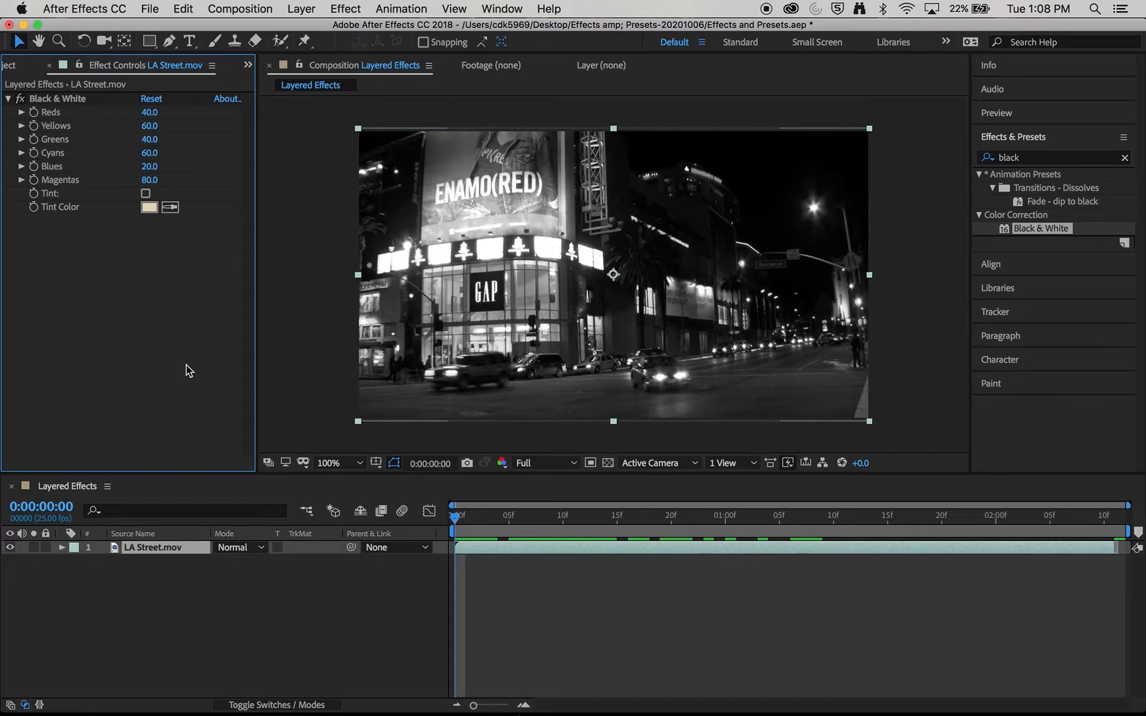
pyautogui.moveTo(140, 384)
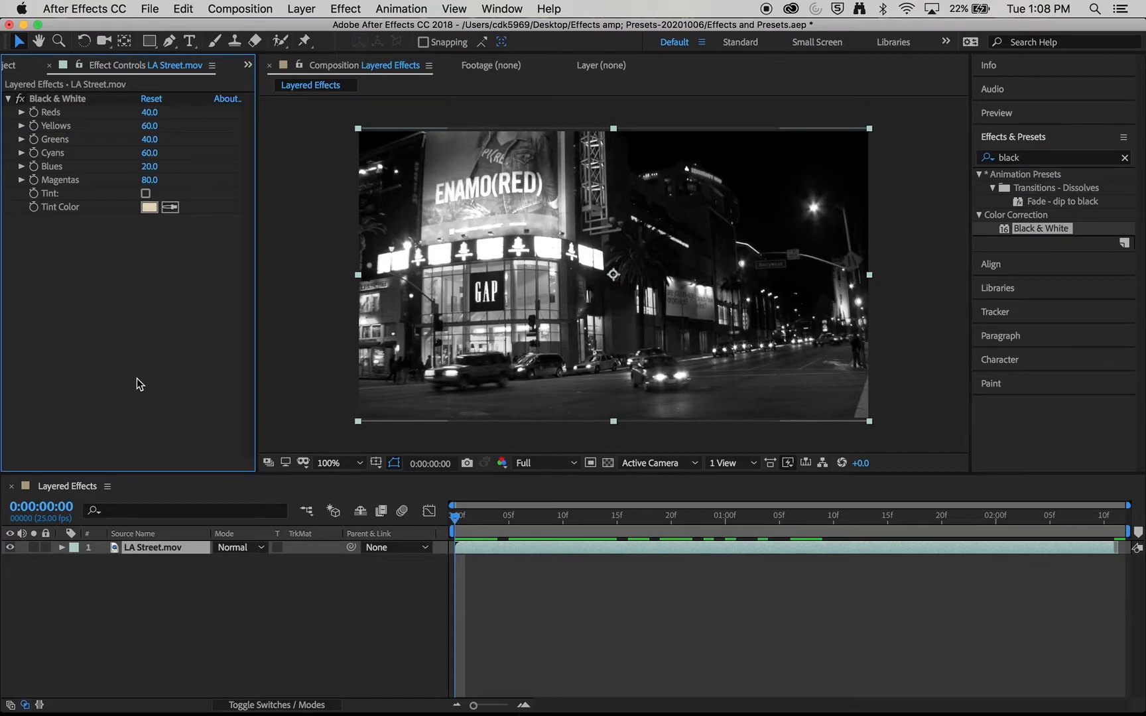
pyautogui.moveTo(114, 73)
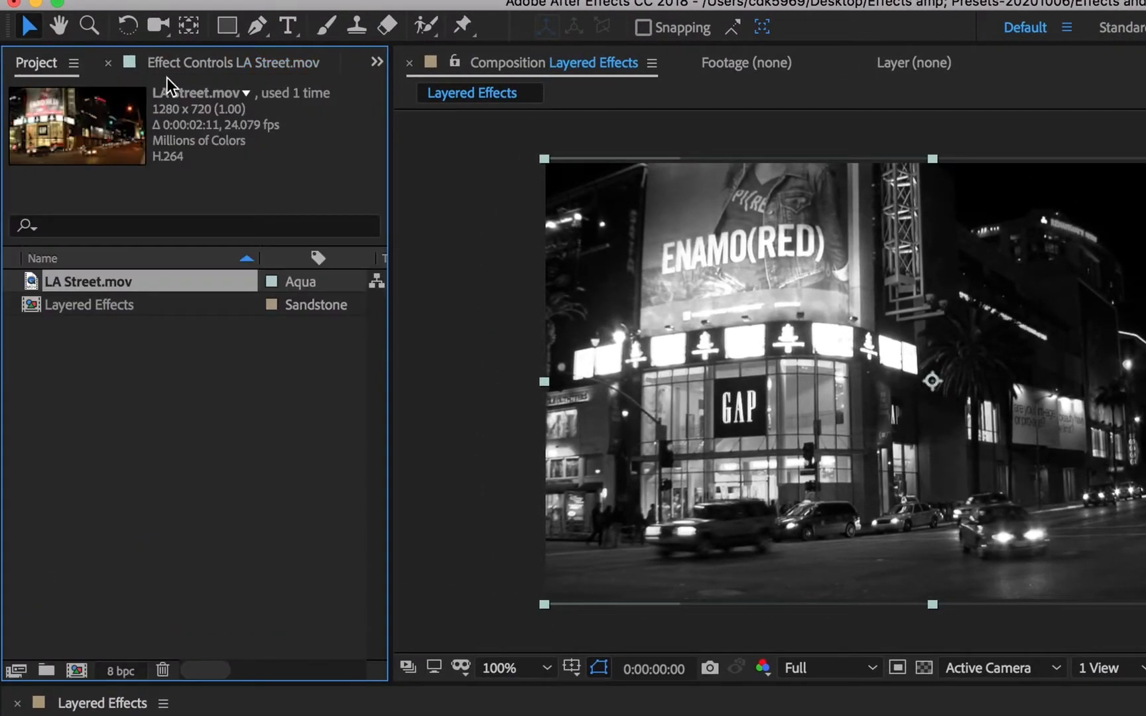
# Show the Black & White effect settings and reselect the LA Street layer
pyautogui.click(229, 62)
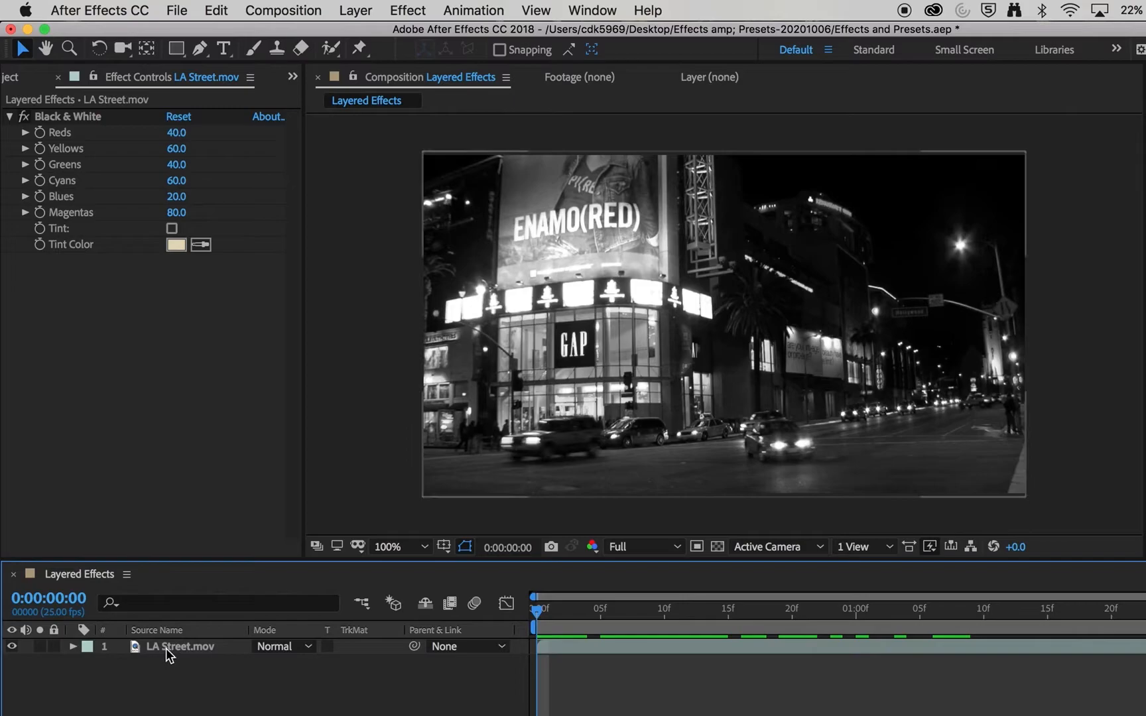
pyautogui.click(175, 647)
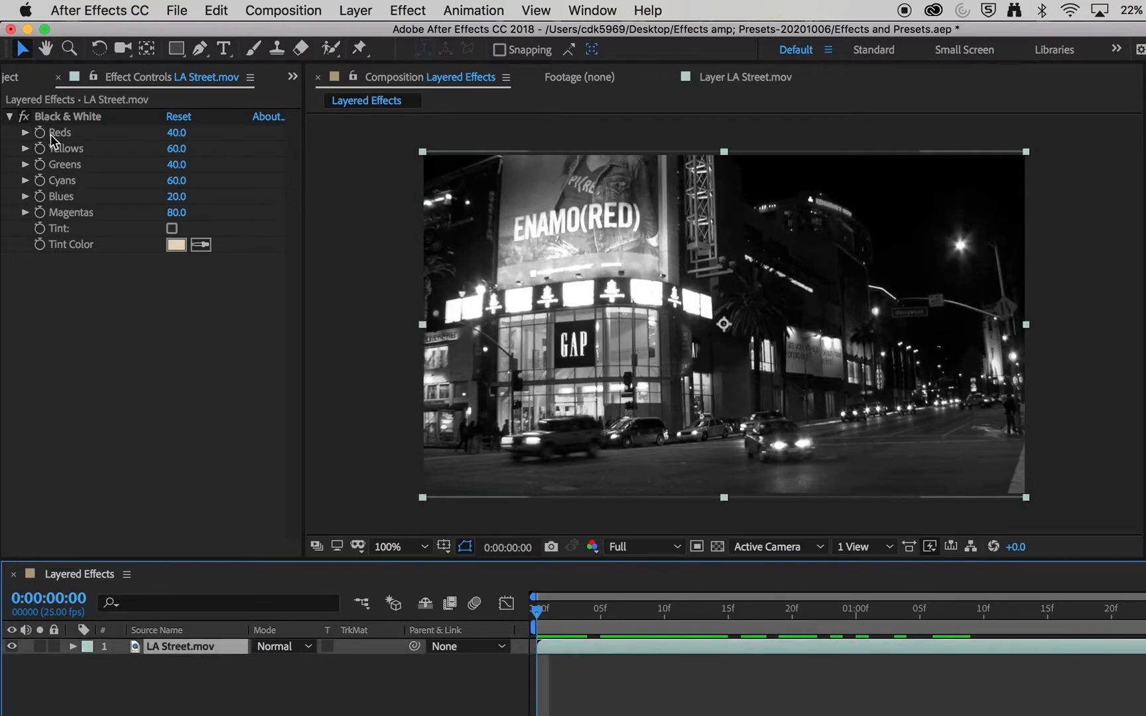
pyautogui.moveTo(55, 252)
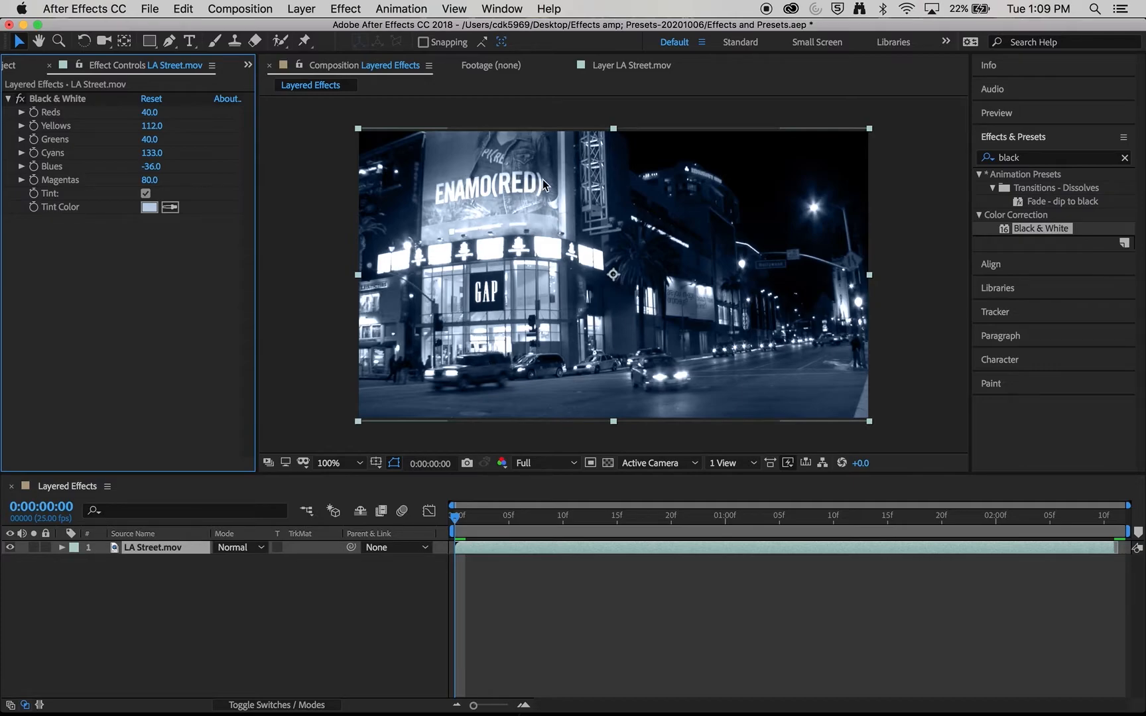
# Apply Add Grain from Noise & Grain to the street clip and collapse its settings
pyautogui.click(1123, 158)
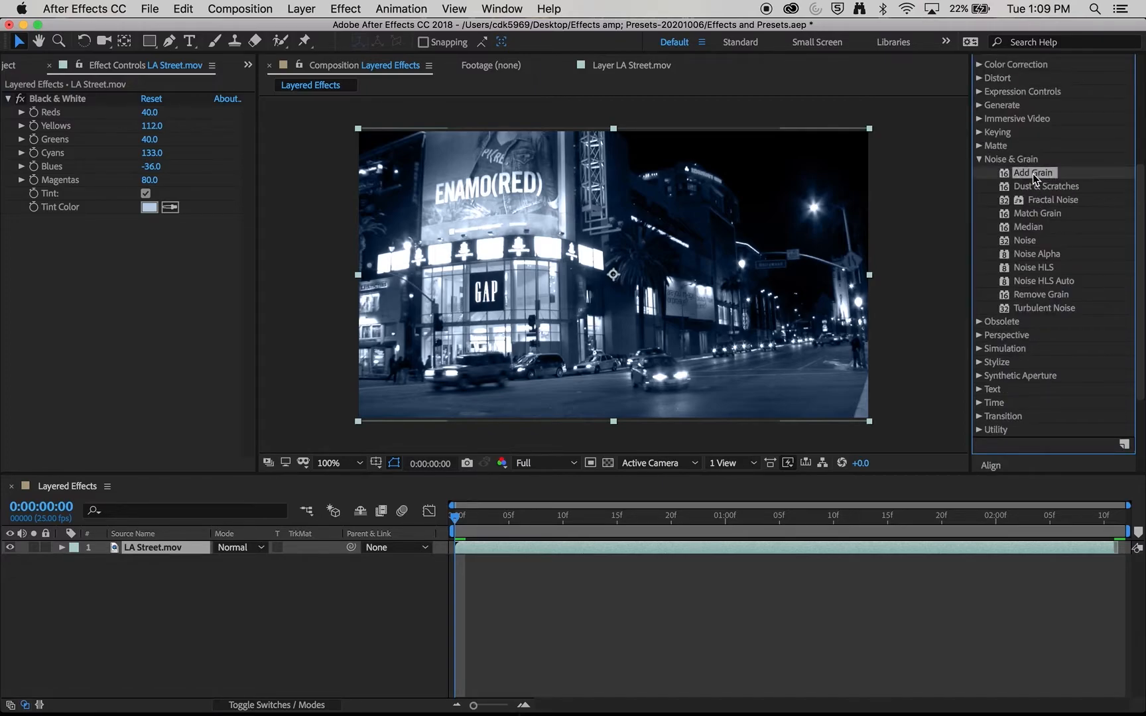
pyautogui.doubleClick(1032, 173)
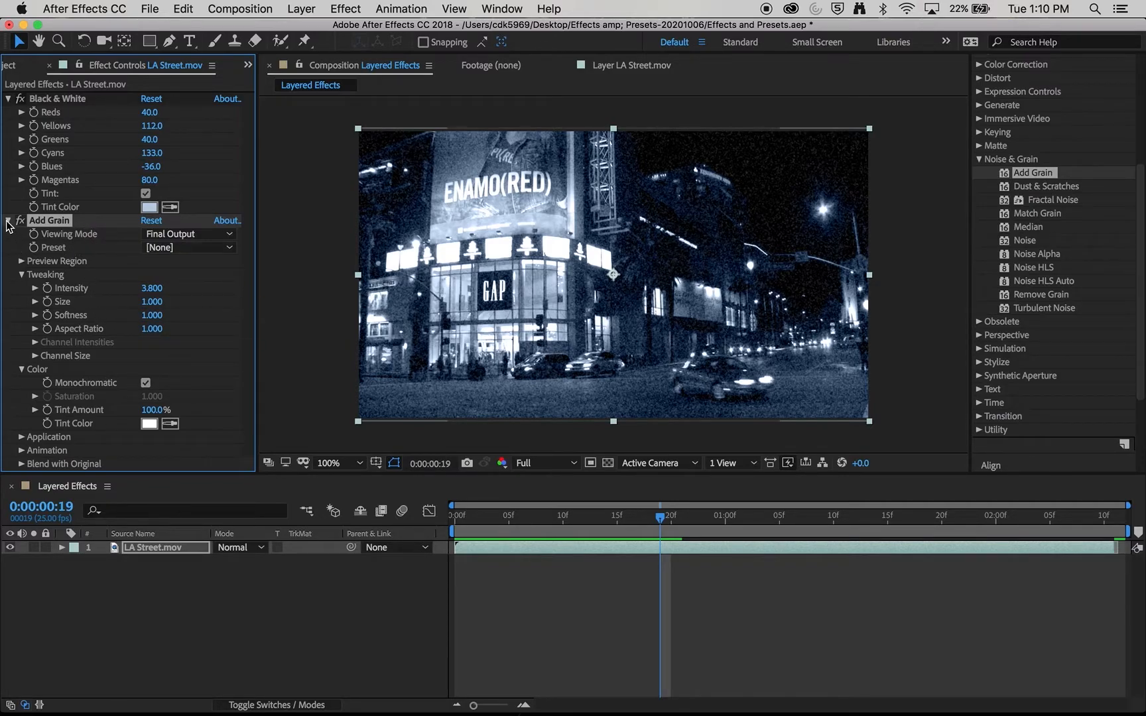
pyautogui.click(7, 220)
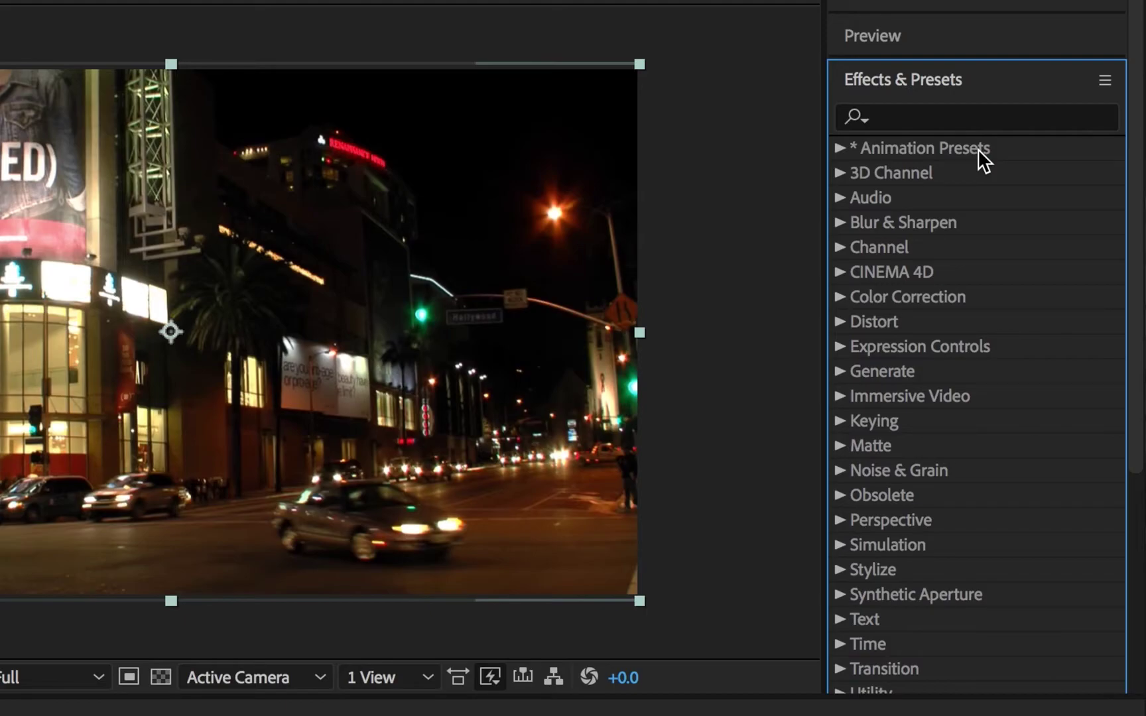
# Expand Animation Presets to list the Image - Creative presets like Bloom and Colorize
pyautogui.click(843, 147)
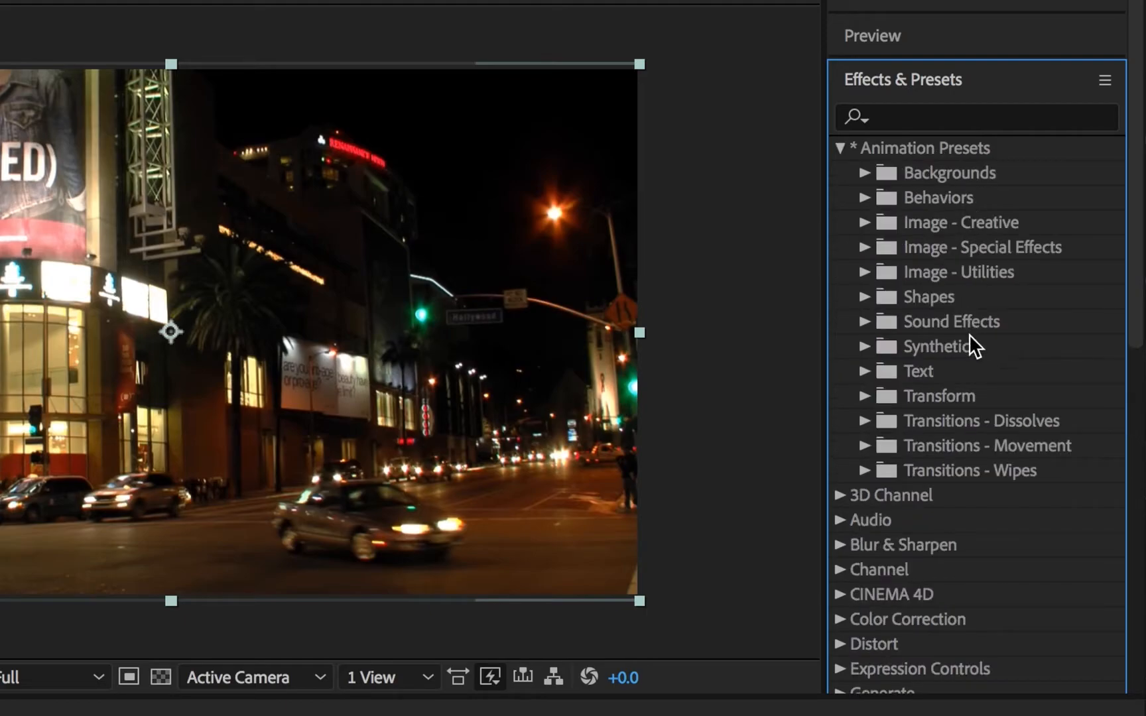
pyautogui.moveTo(958, 369)
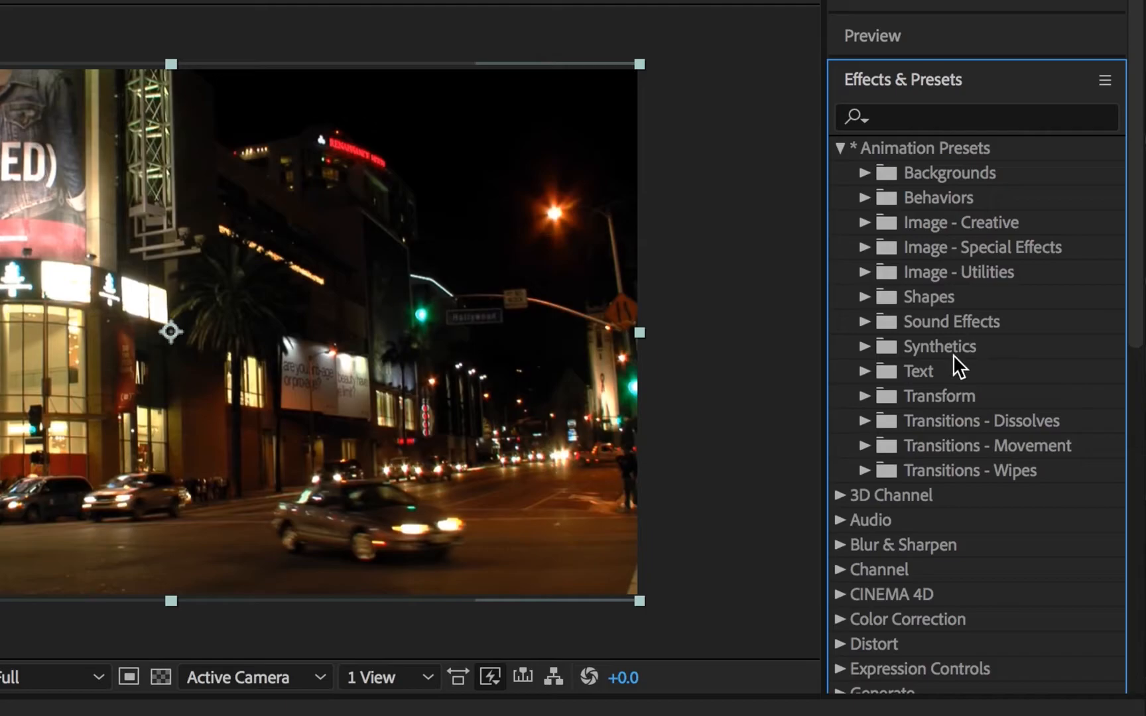
pyautogui.moveTo(1047, 396)
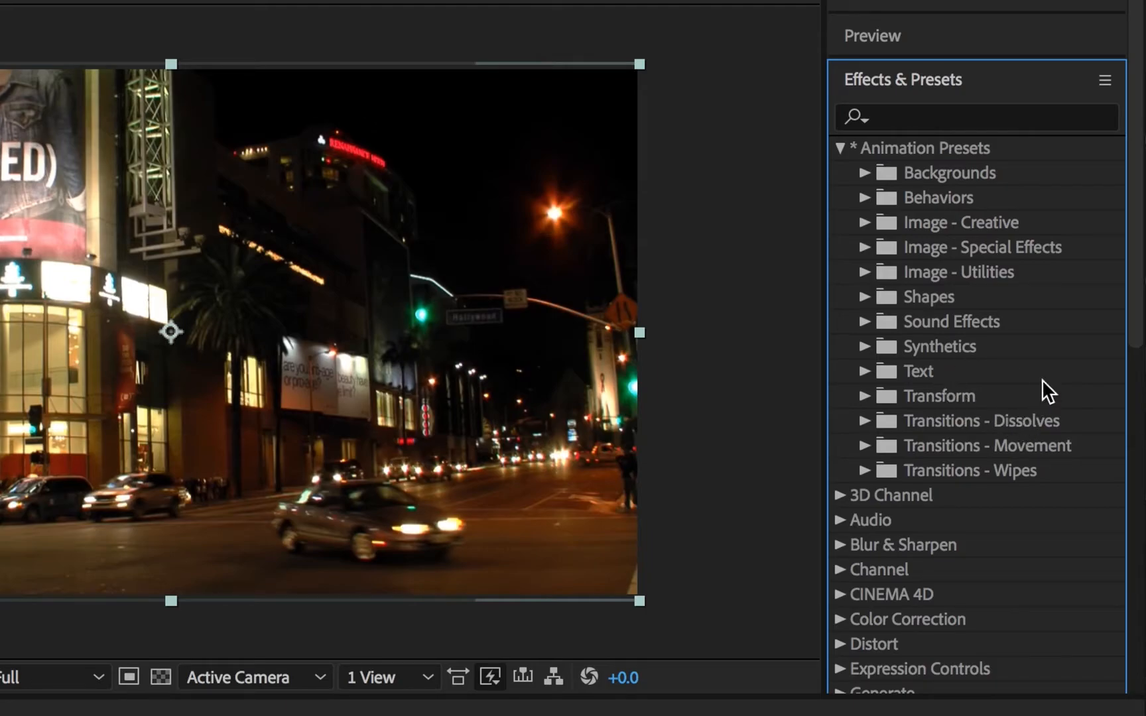
pyautogui.moveTo(1087, 364)
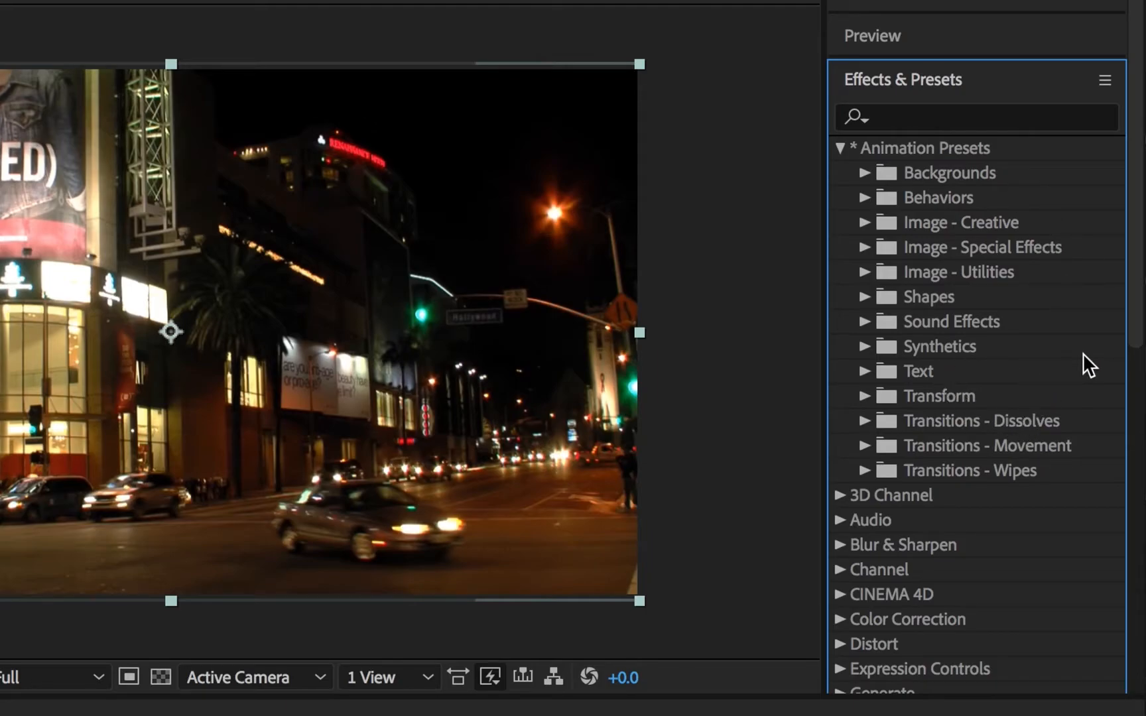
pyautogui.click(867, 222)
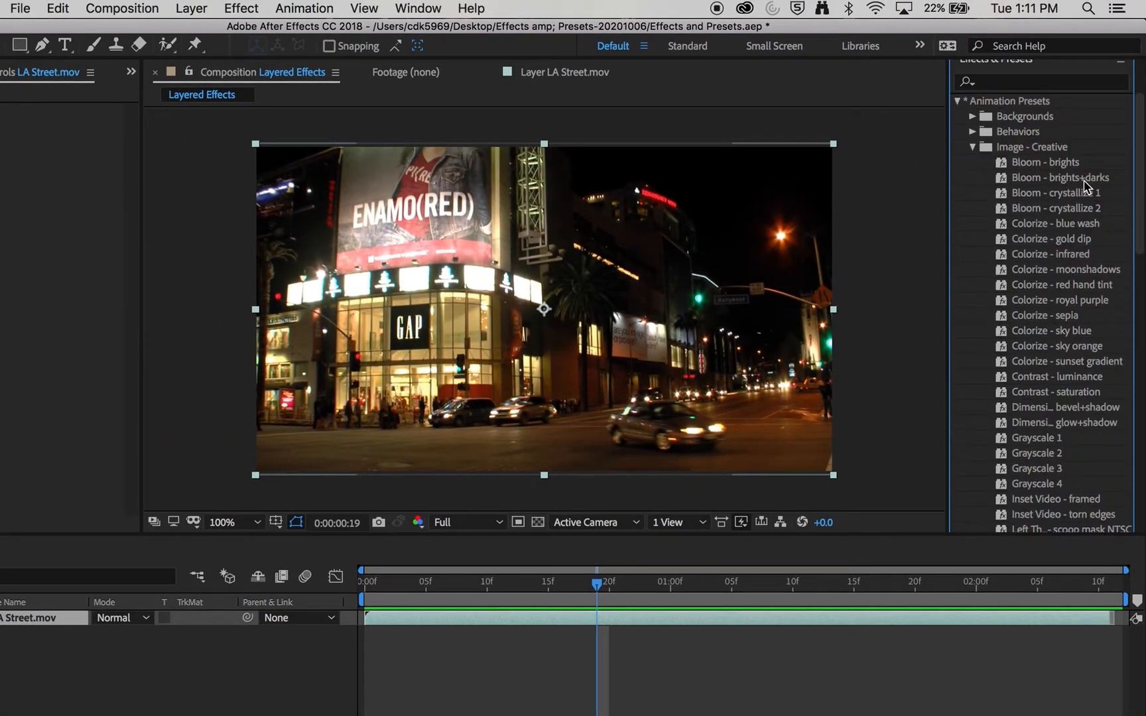
# Apply the Bloom - brights+darks preset to the LA Street.mov layer
pyautogui.click(1061, 177)
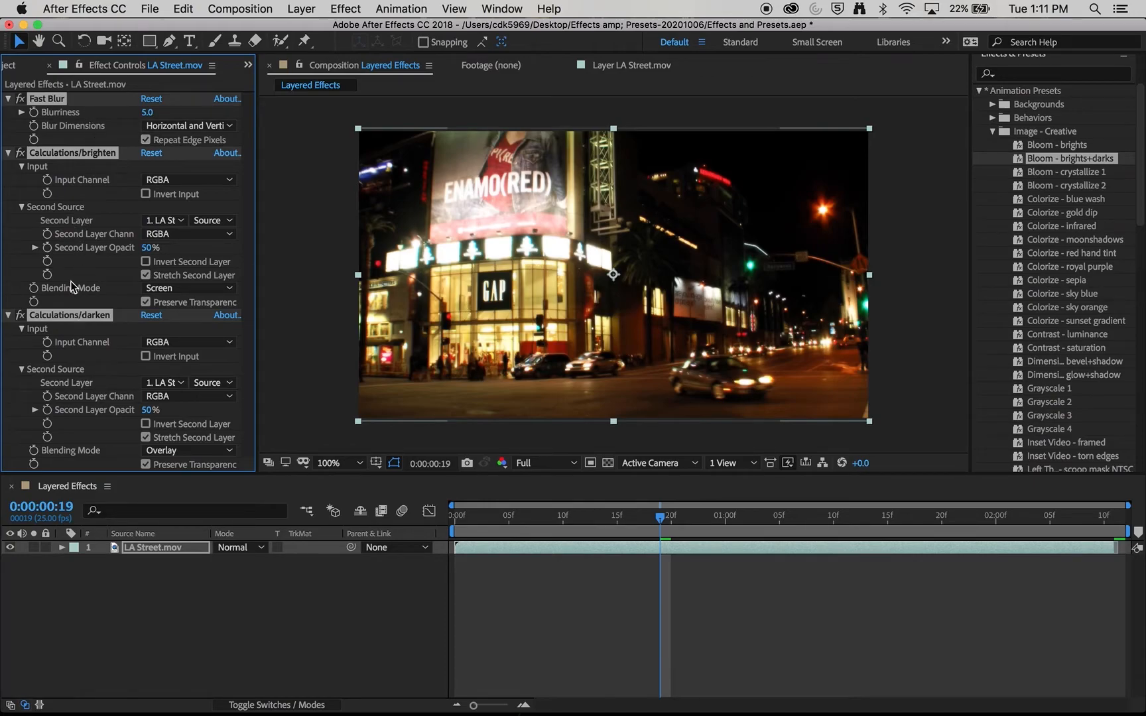
pyautogui.moveTo(139, 370)
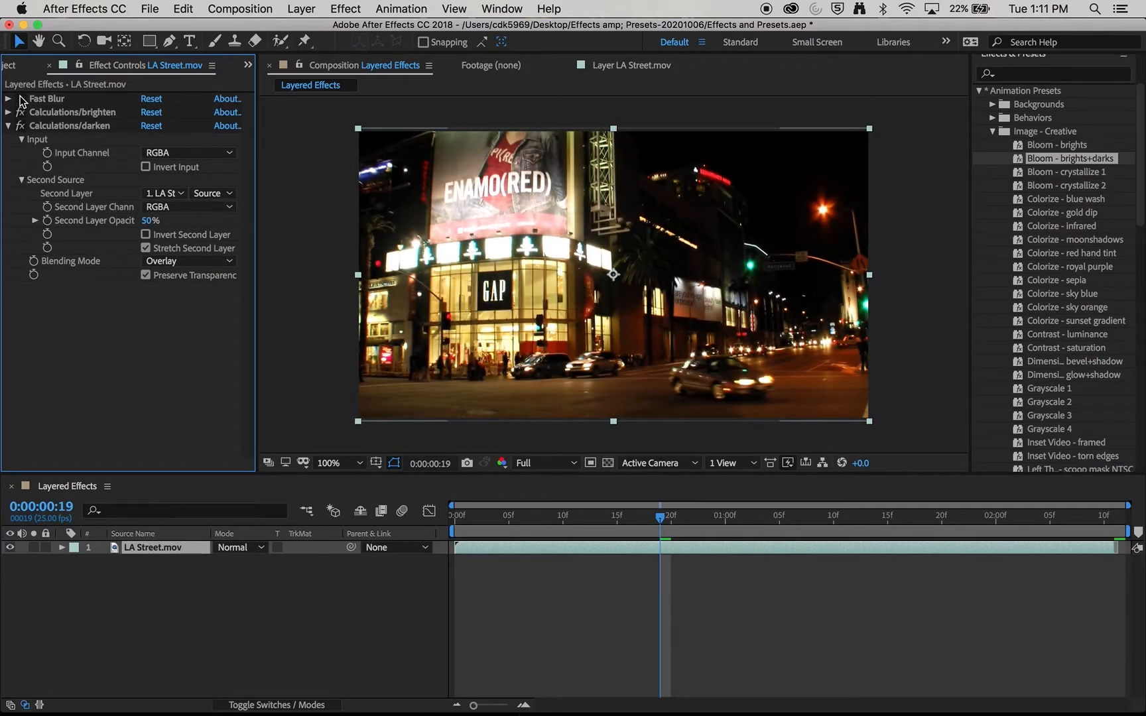
# Reorder Fast Blur and the Calculations effects to compare, then remove all three bloom effects
pyautogui.click(8, 126)
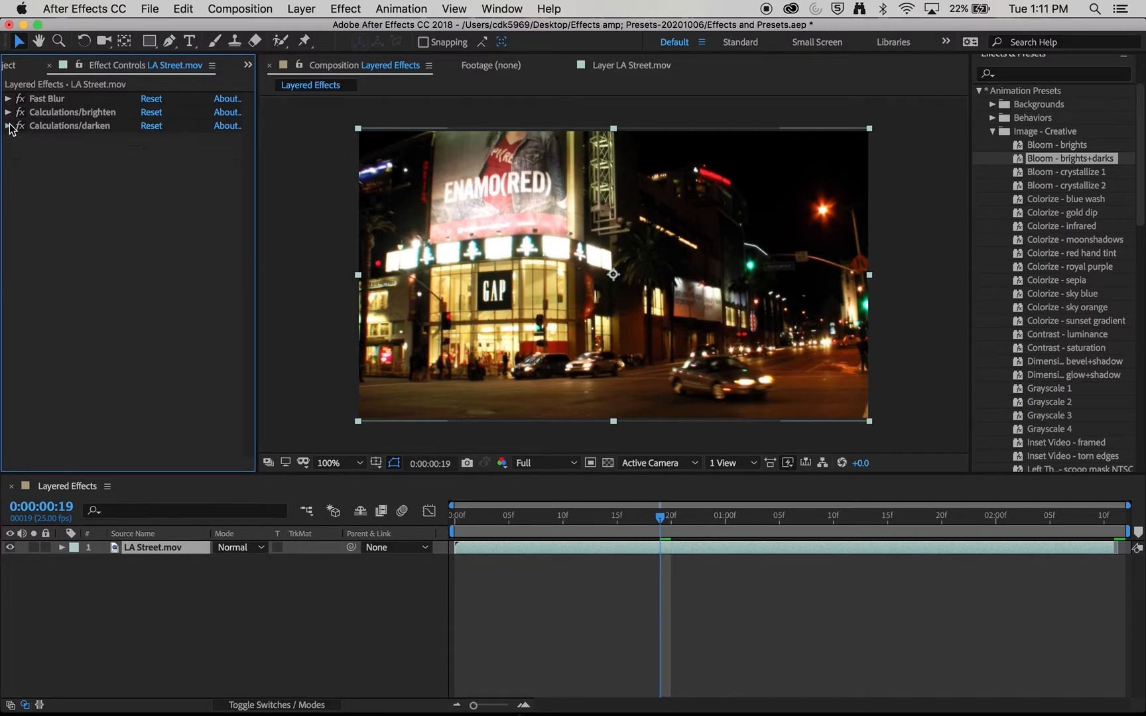
pyautogui.moveTo(46, 98); pyautogui.dragTo(45, 128)
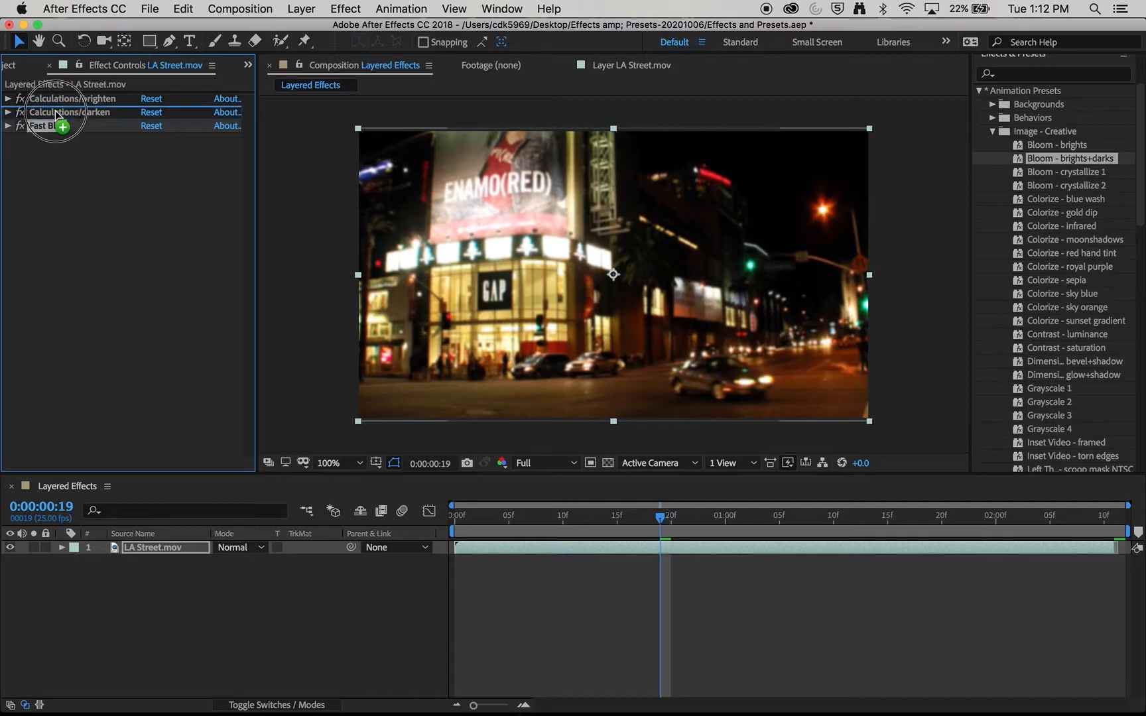
pyautogui.moveTo(58, 124); pyautogui.dragTo(58, 112)
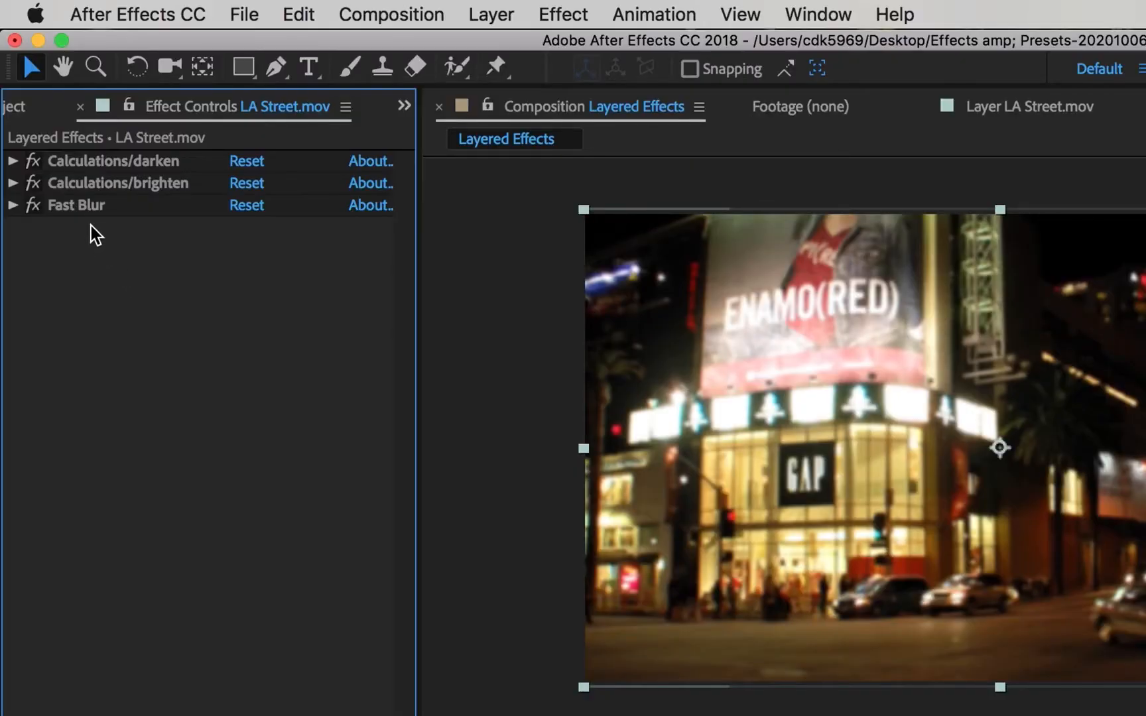
pyautogui.click(114, 161)
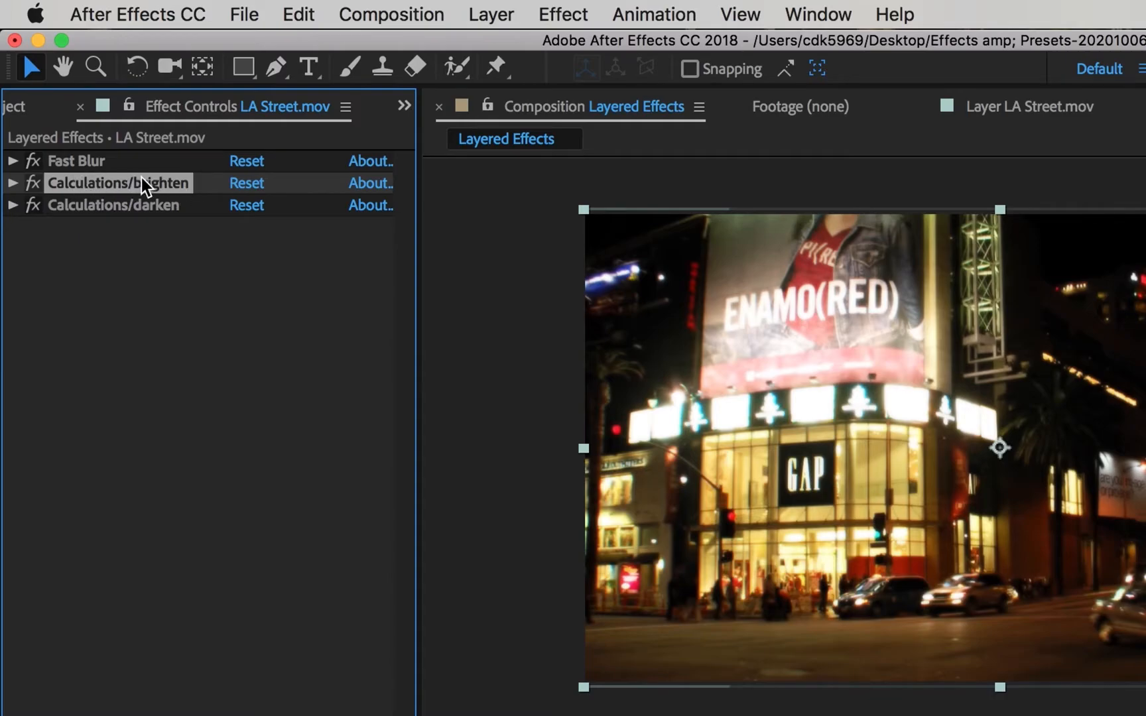
pyautogui.moveTo(515, 226)
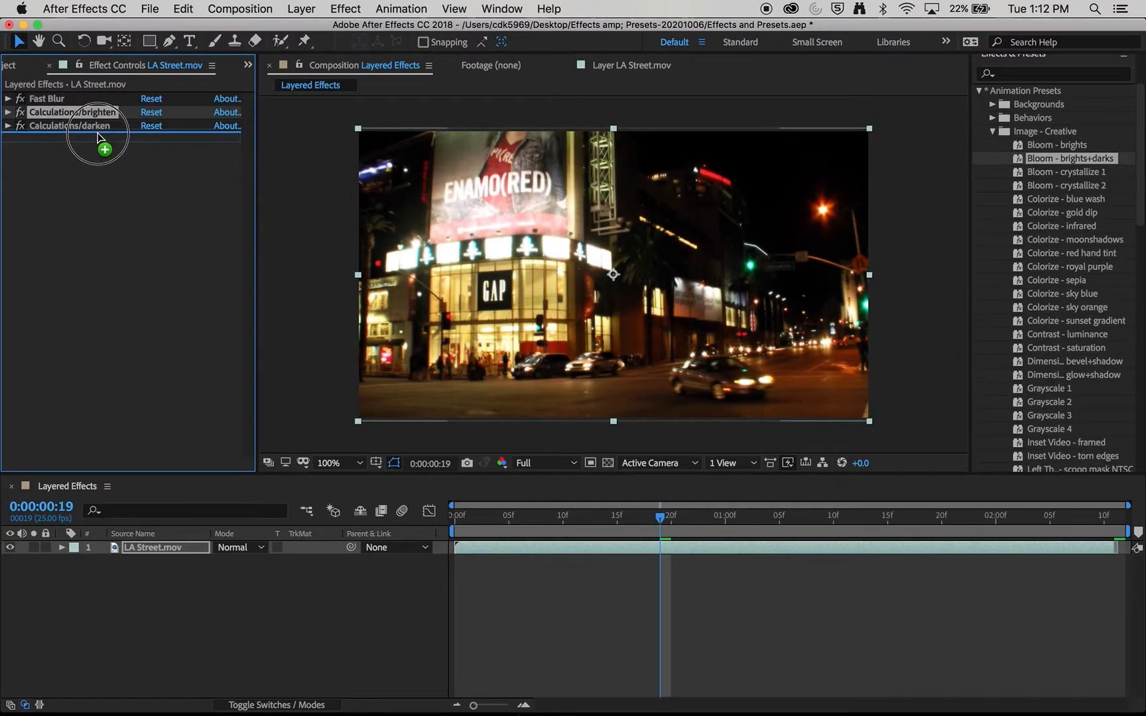
pyautogui.click(8, 125)
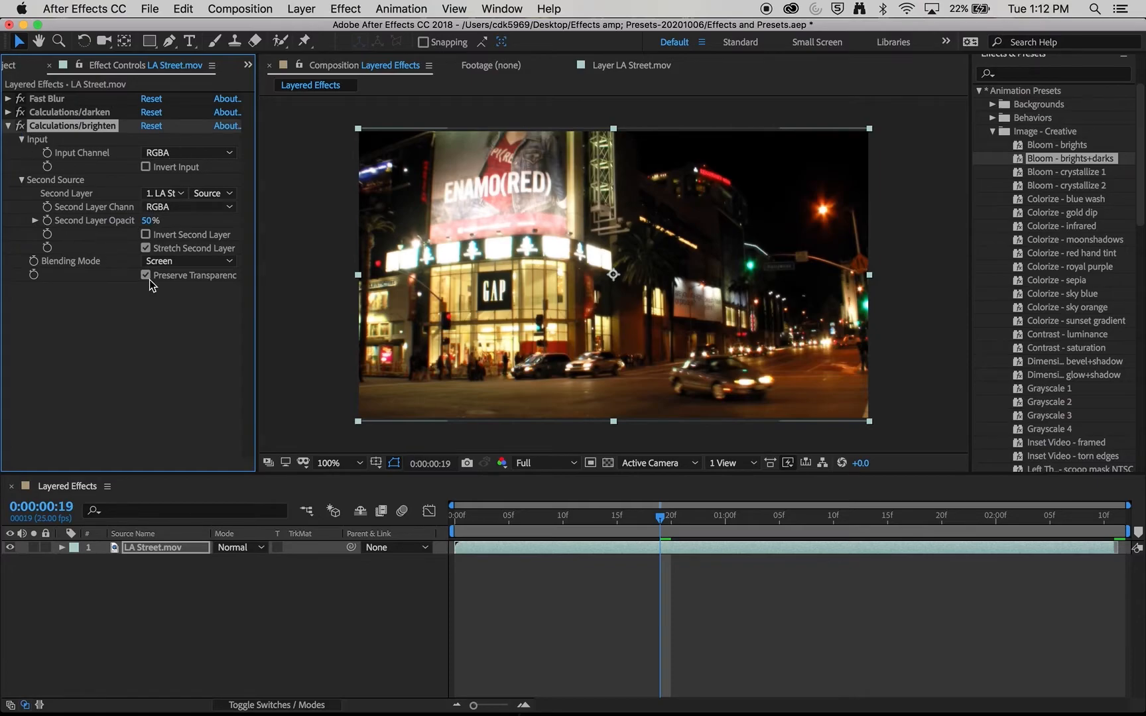
pyautogui.click(146, 275)
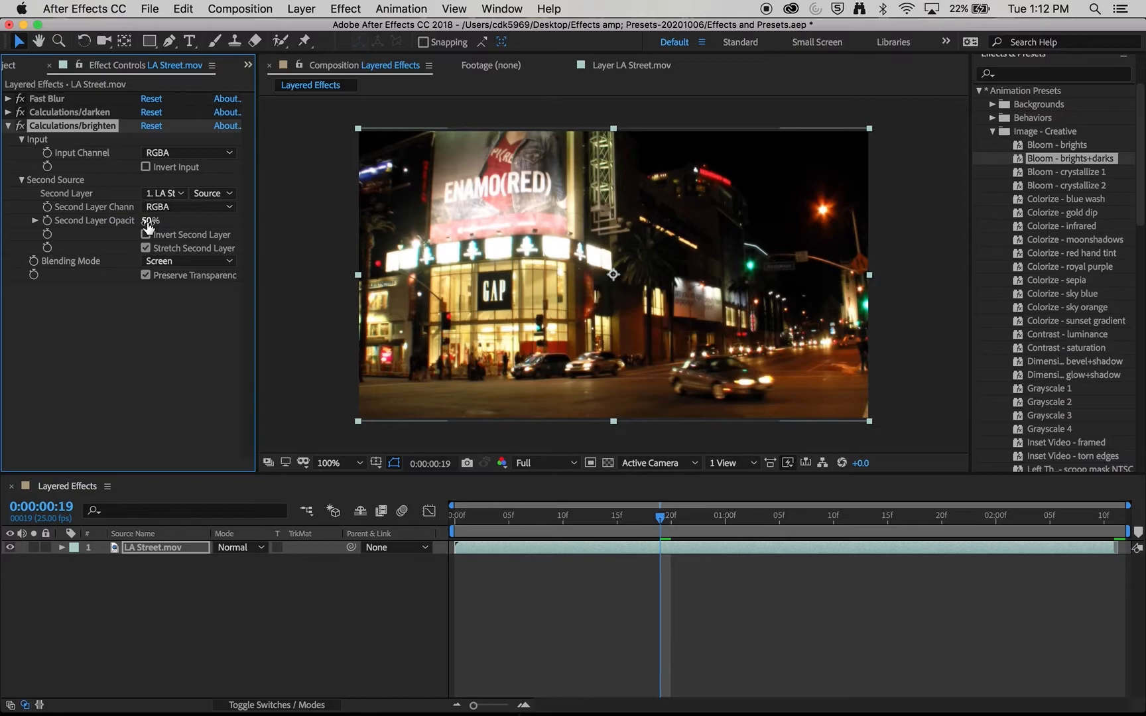
pyautogui.click(8, 126)
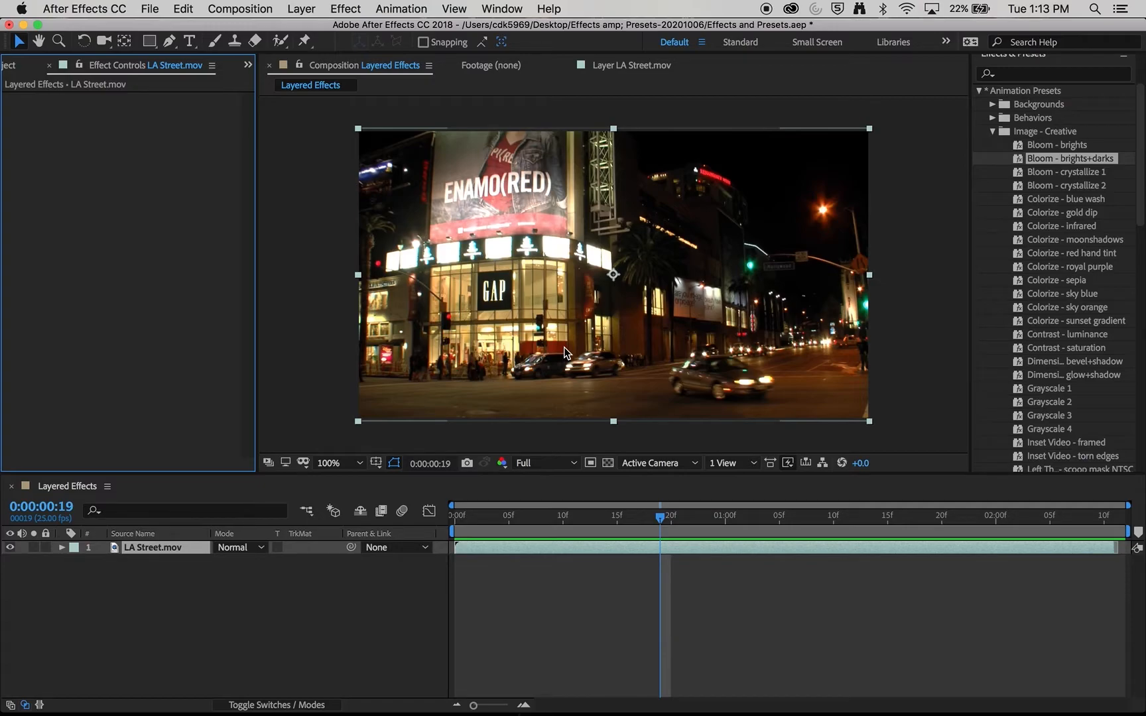
pyautogui.moveTo(902, 185)
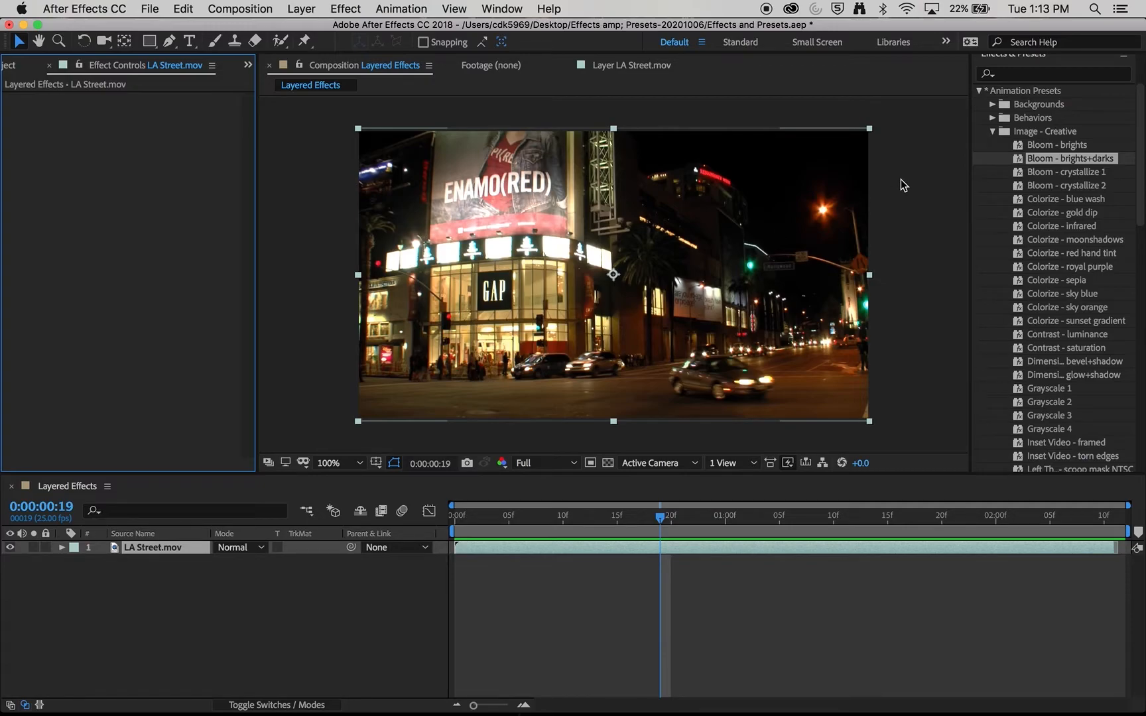
# Apply the Bad TV 2 - old preset and scrub to frame 5
pyautogui.click(992, 132)
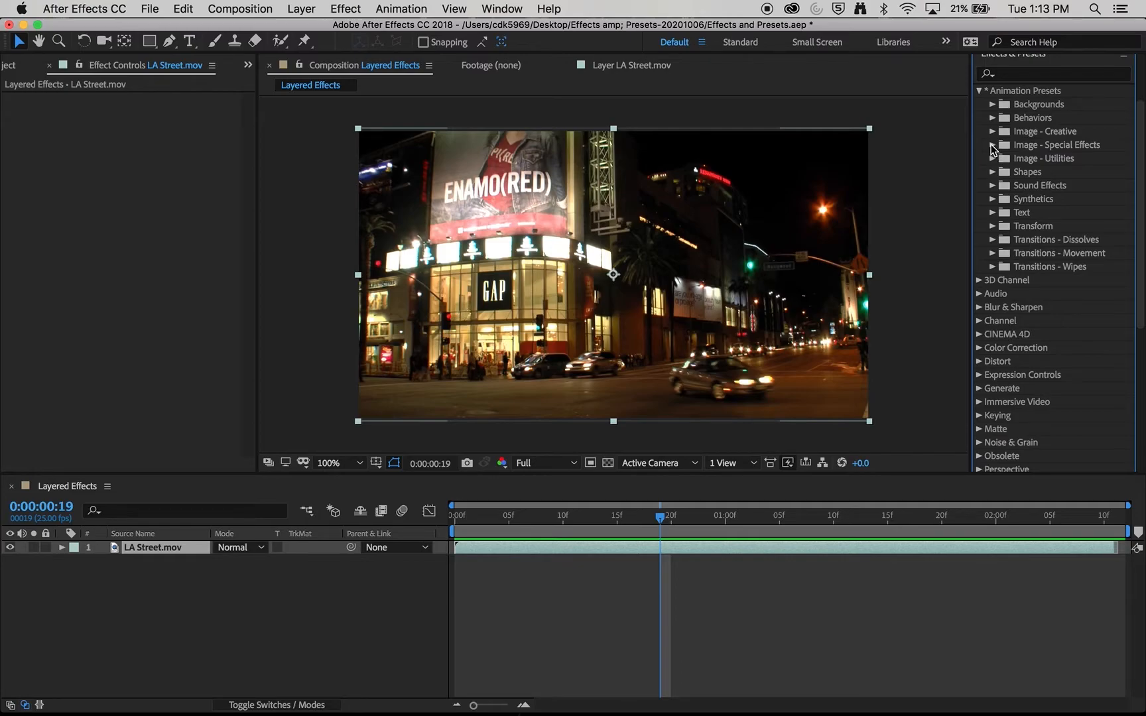
pyautogui.click(993, 145)
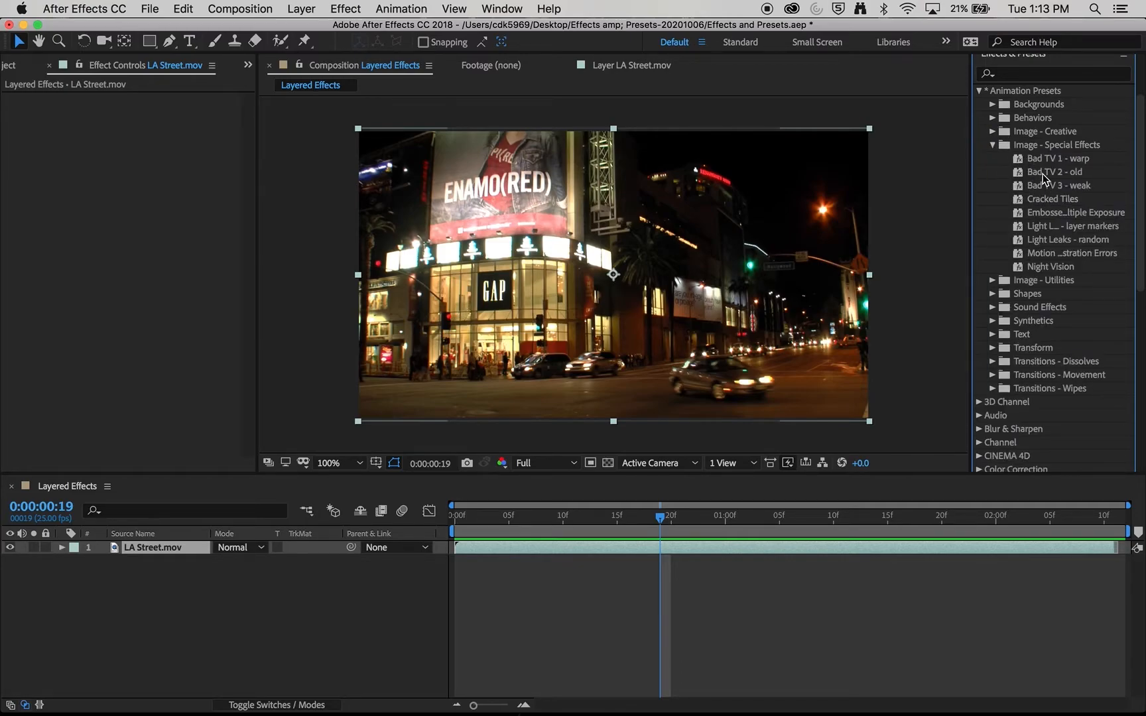
pyautogui.doubleClick(1054, 172)
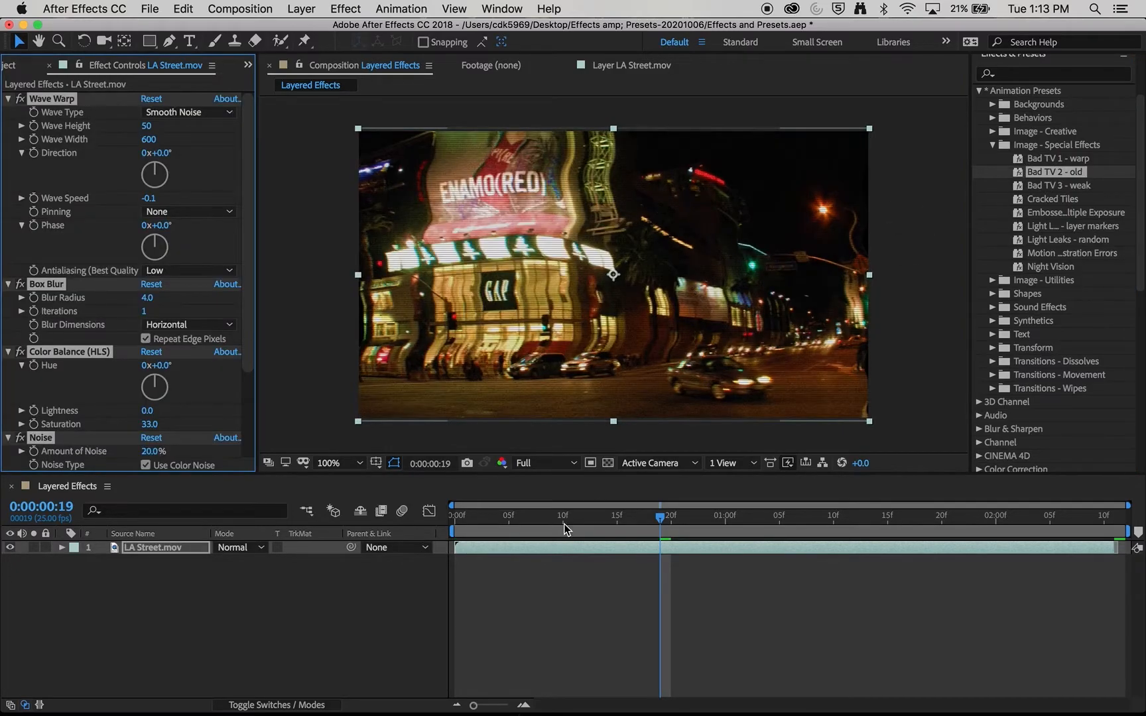
pyautogui.moveTo(658, 518); pyautogui.dragTo(453, 517)
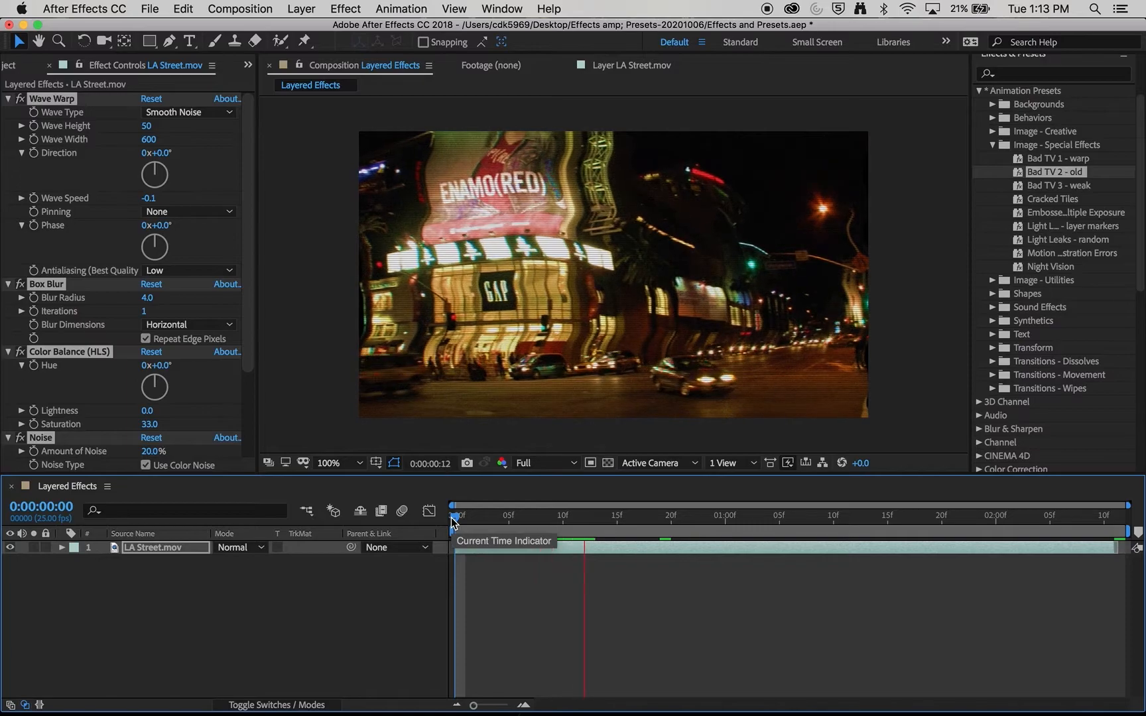
pyautogui.moveTo(454, 516); pyautogui.dragTo(507, 517)
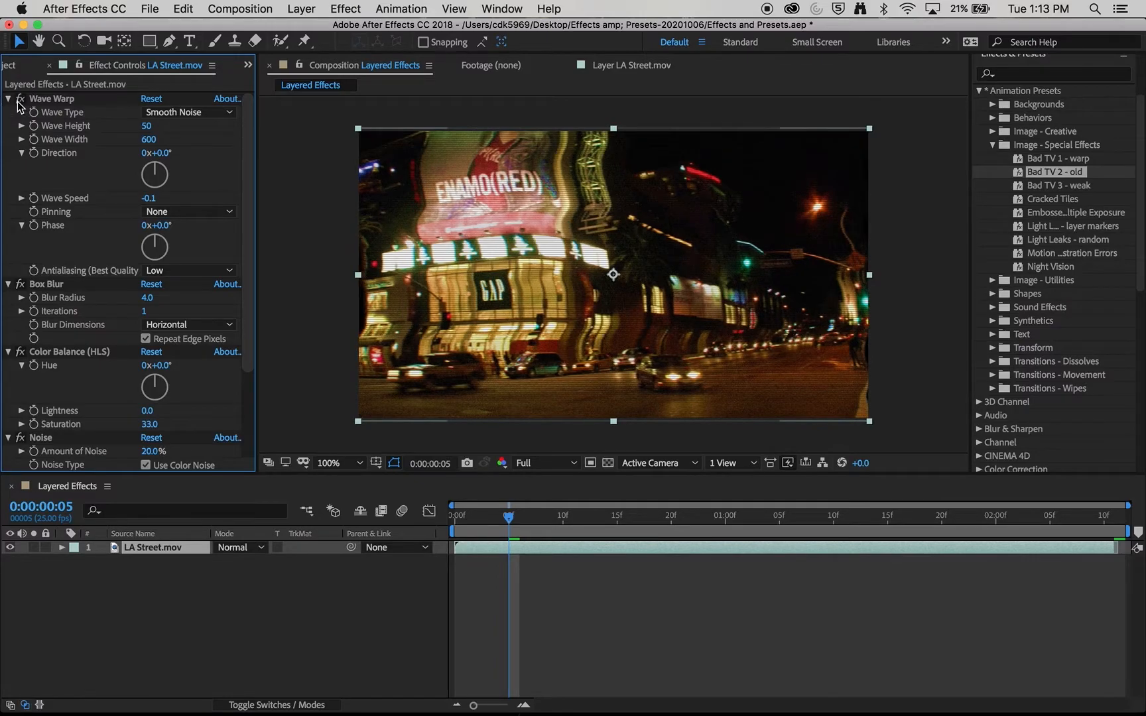
# Adjust the Box Blur radius, settling on 7
pyautogui.moveTo(150, 298); pyautogui.dragTo(191, 298)
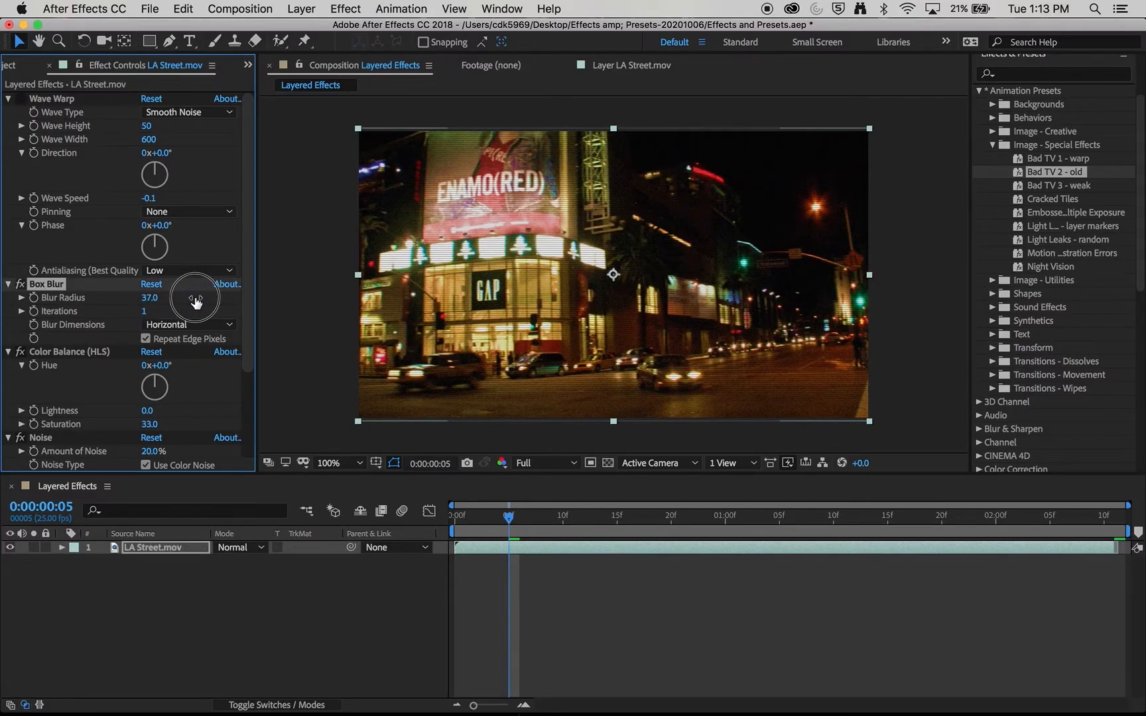
pyautogui.moveTo(175, 298); pyautogui.dragTo(153, 307)
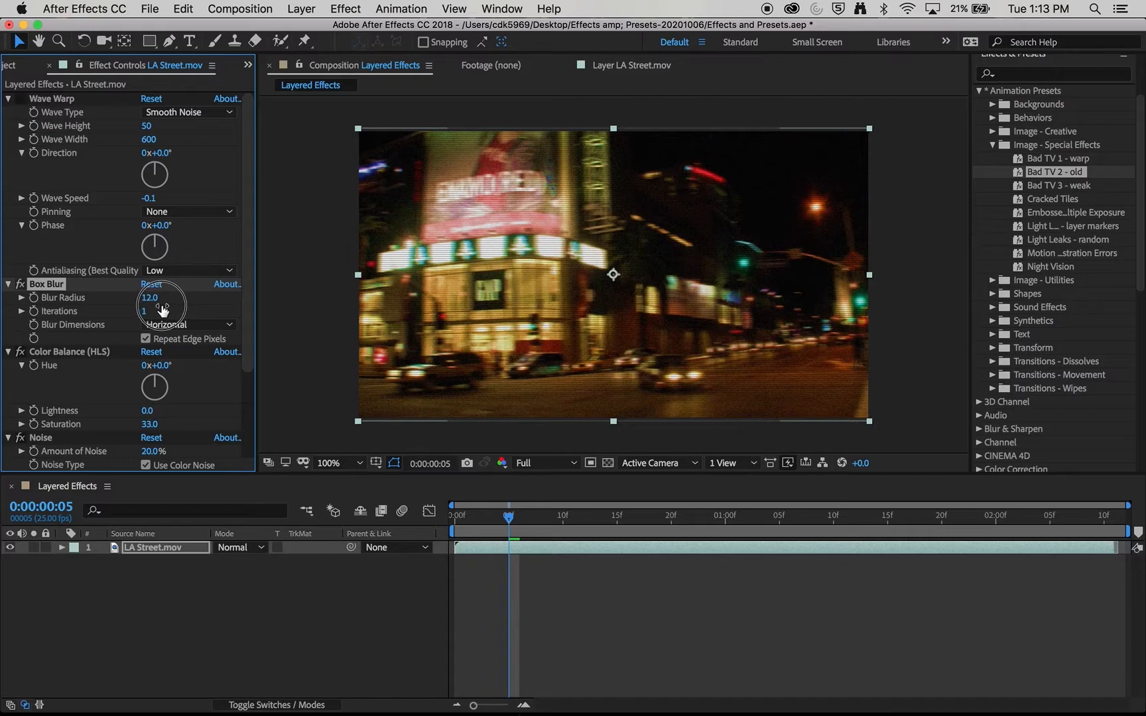
pyautogui.moveTo(168, 298); pyautogui.dragTo(146, 298)
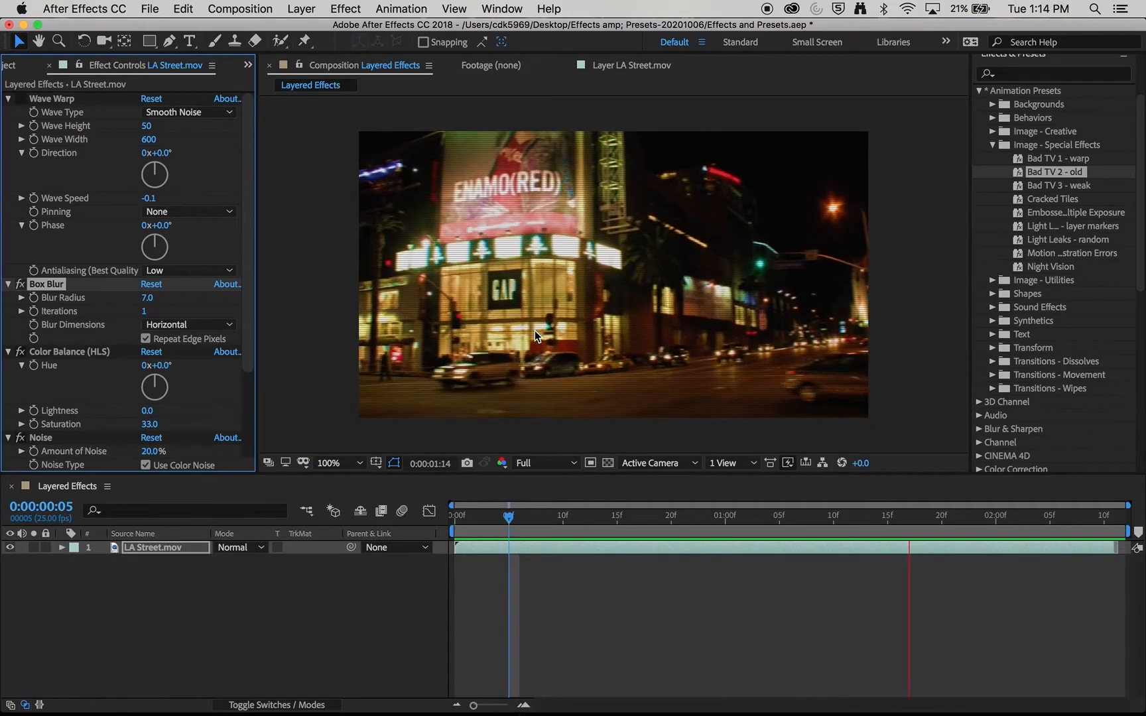
# Delete the Bad TV 2 - old effects and expand the Blur & Sharpen category
pyautogui.click(616, 516)
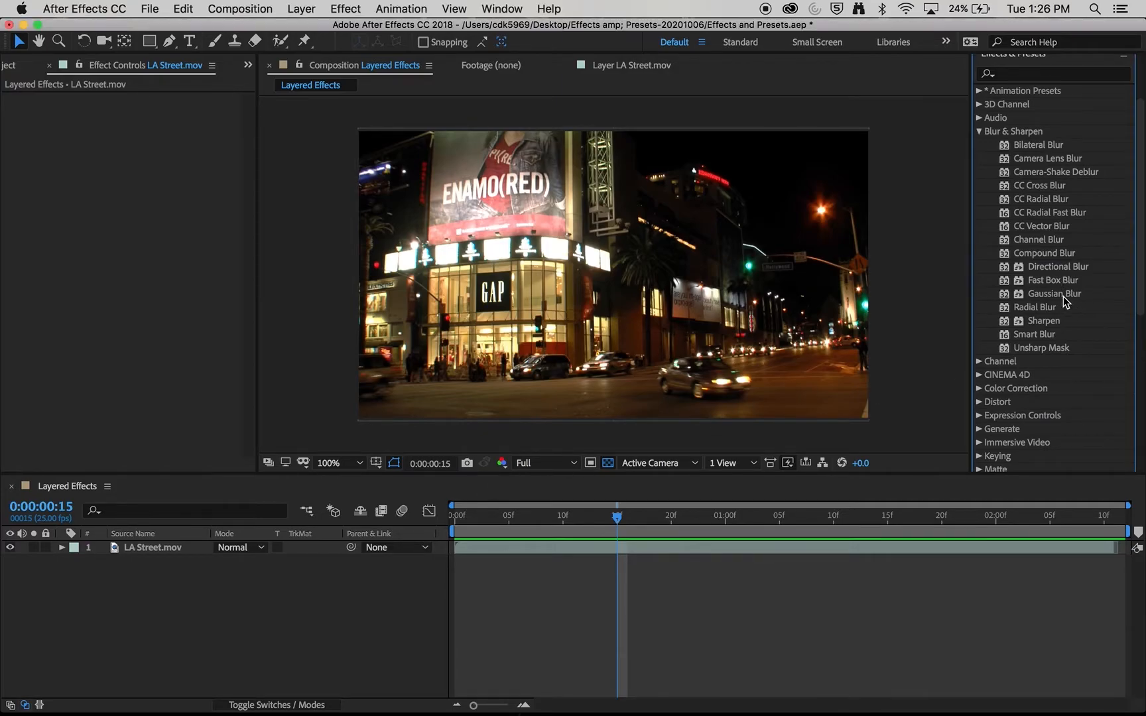
# Apply Gaussian Blur to LA Street and keyframe Blurriness rising to 33.2 by 1:14
pyautogui.click(1054, 293)
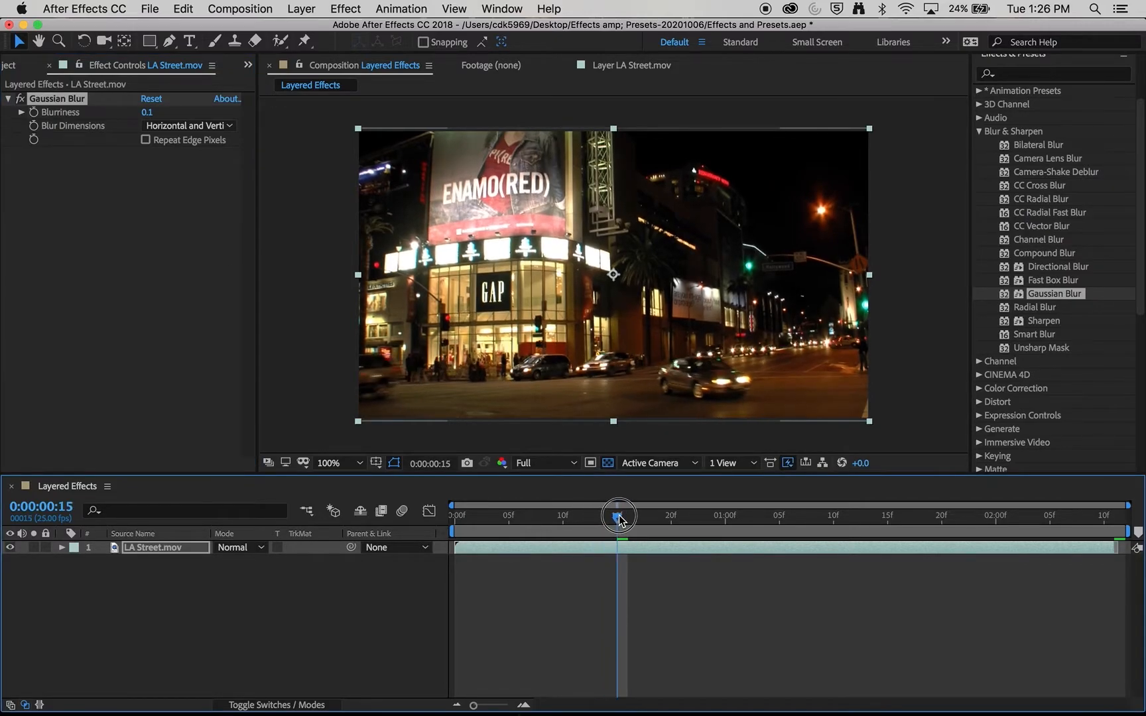
pyautogui.moveTo(620, 521)
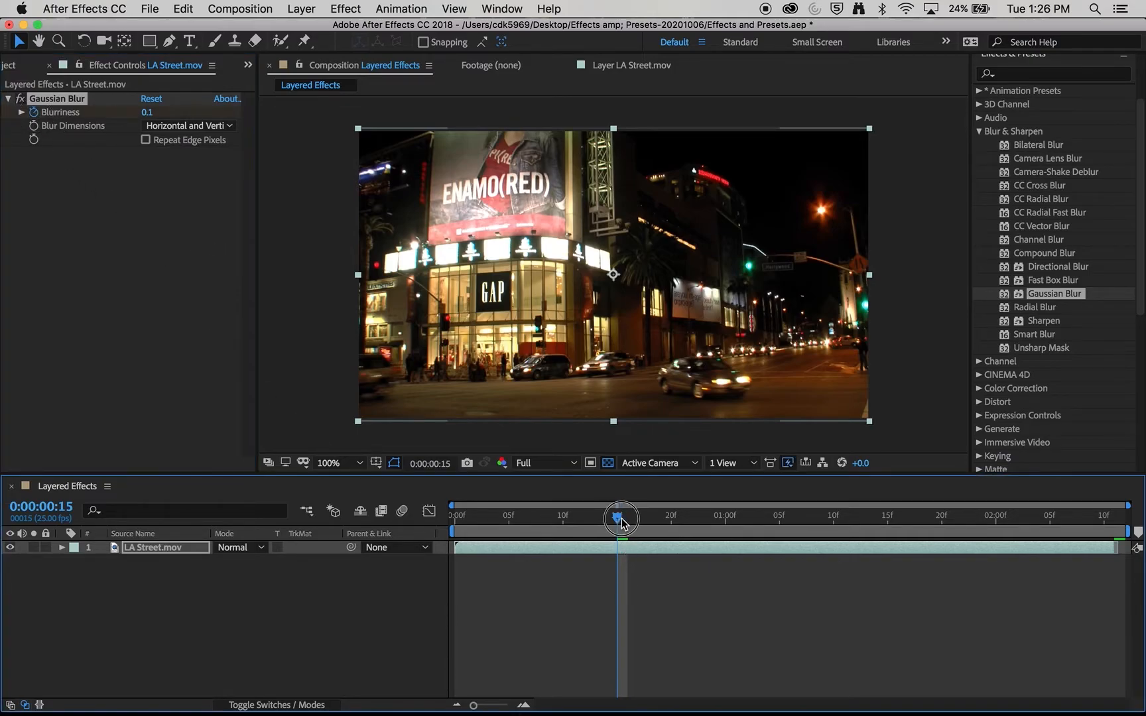
pyautogui.moveTo(622, 517); pyautogui.dragTo(716, 517)
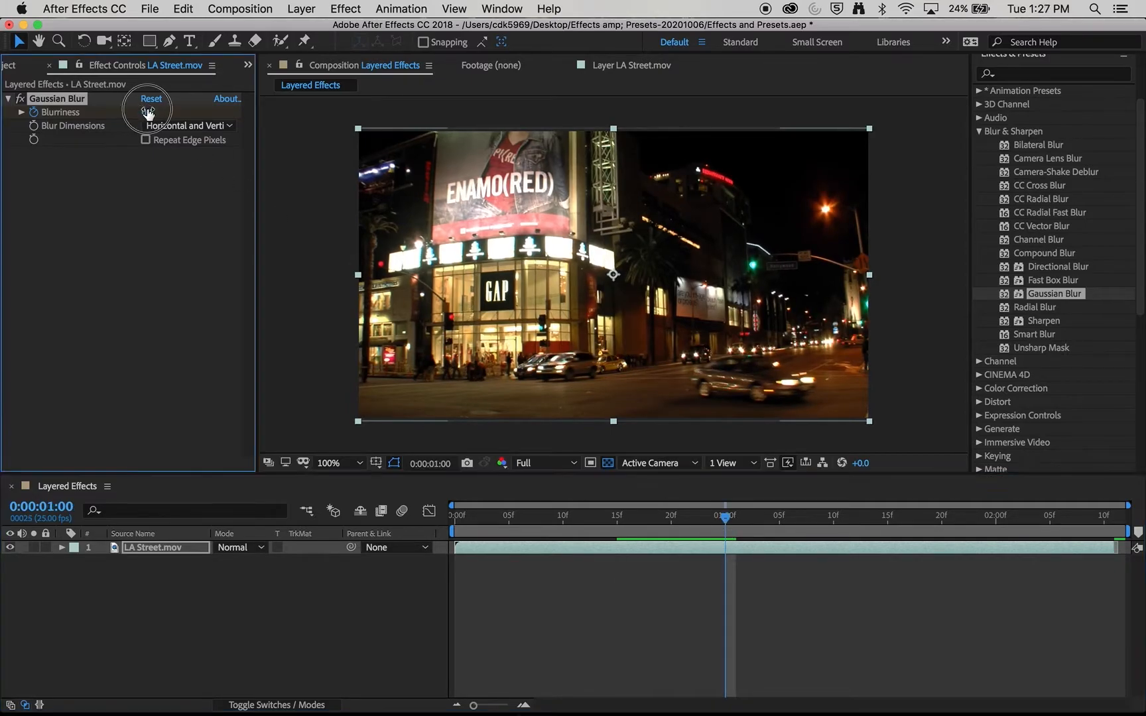
pyautogui.moveTo(150, 112); pyautogui.dragTo(300, 121)
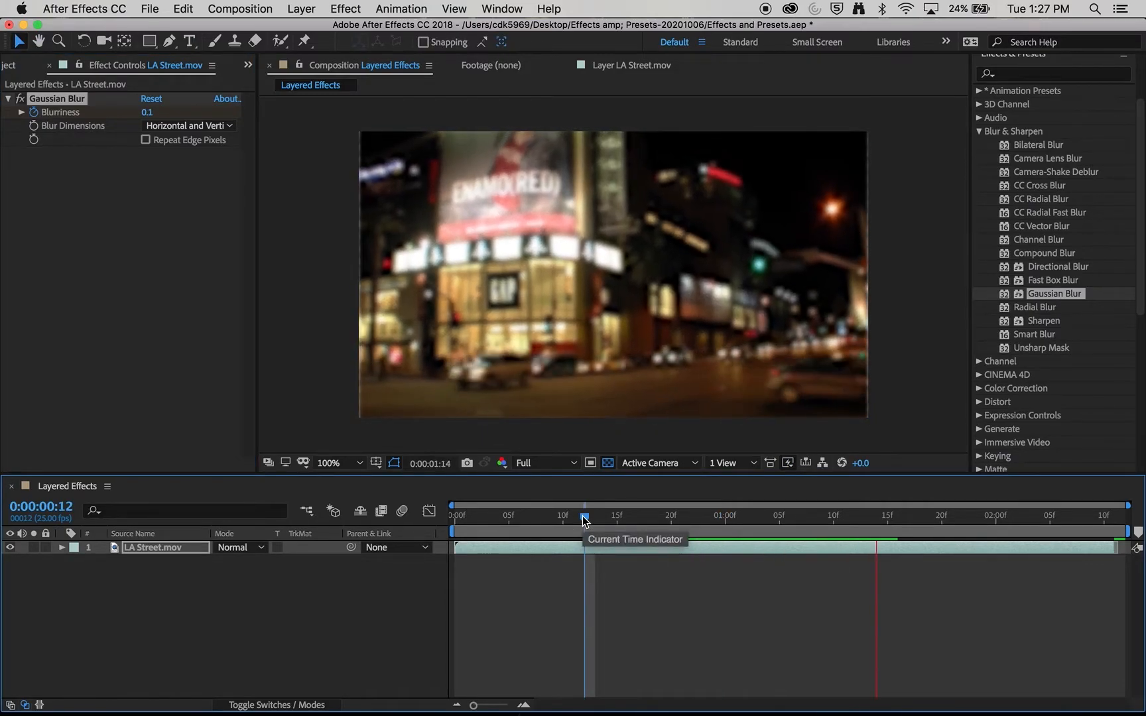
pyautogui.moveTo(585, 515); pyautogui.dragTo(552, 515)
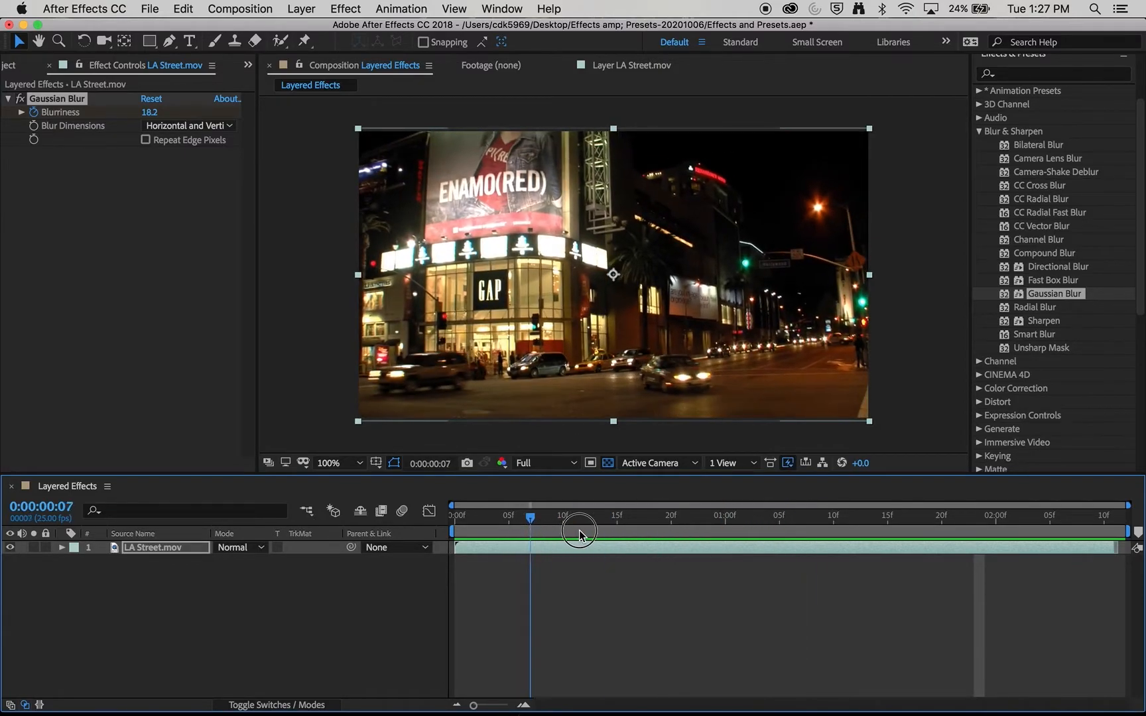
pyautogui.moveTo(581, 531); pyautogui.dragTo(788, 516)
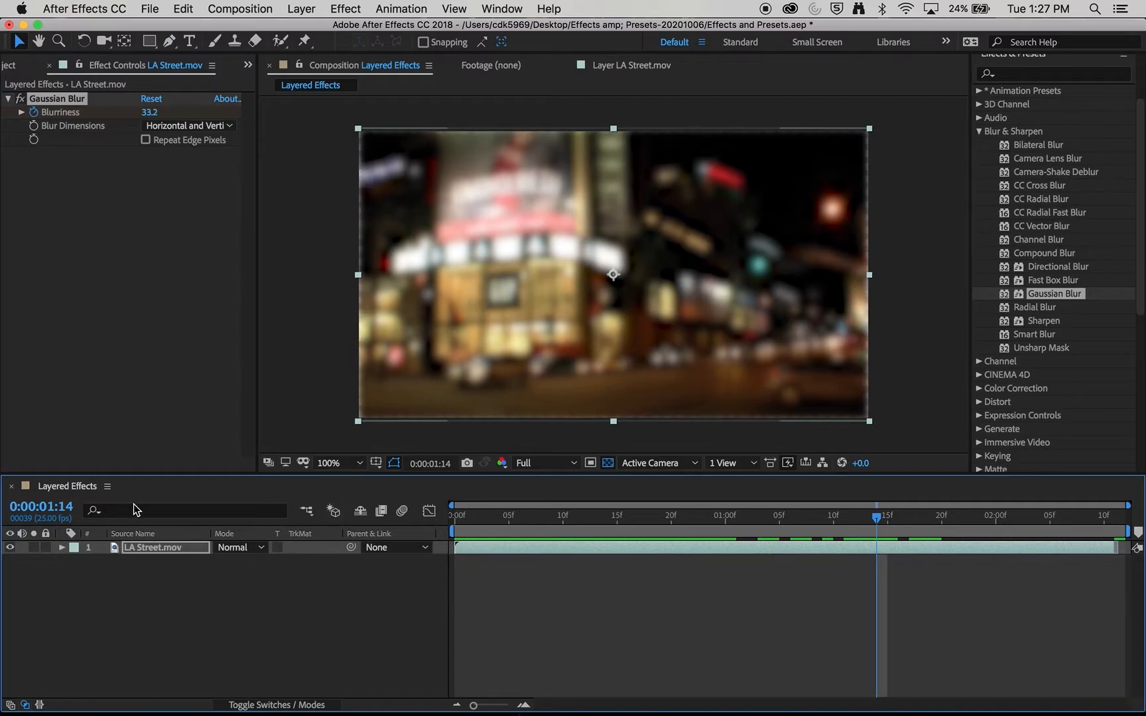
pyautogui.click(64, 548)
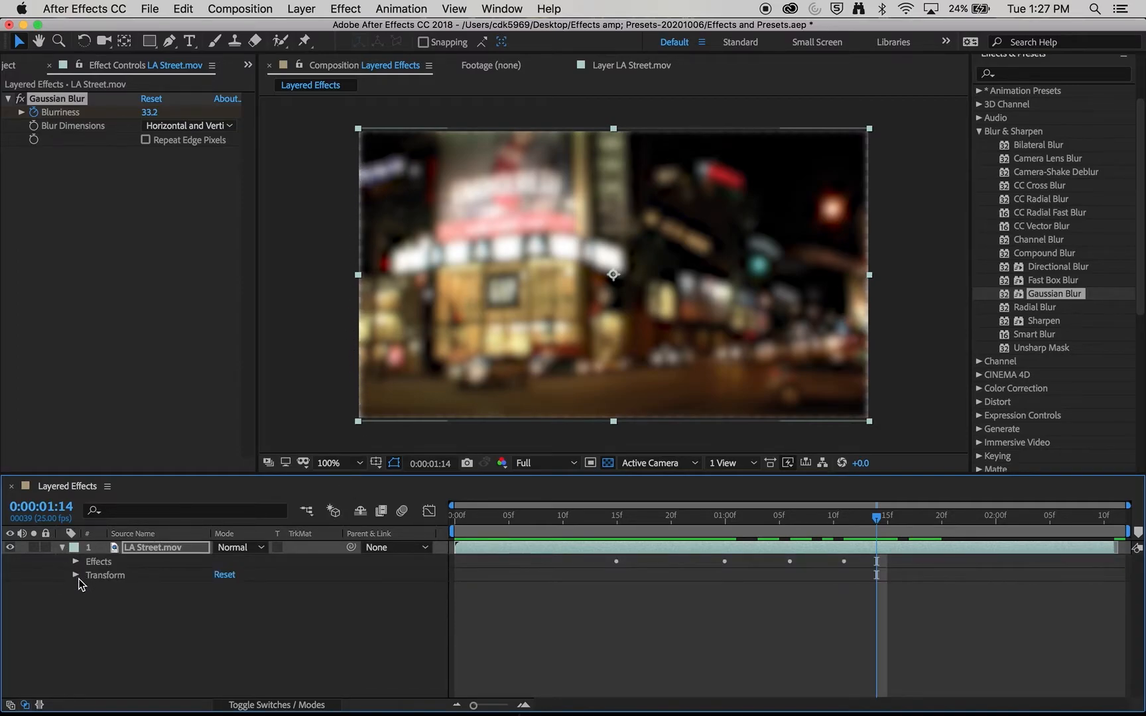
# Expand the LA Street layer's Transform and Effects groups with the playhead near 1:01
pyautogui.click(76, 575)
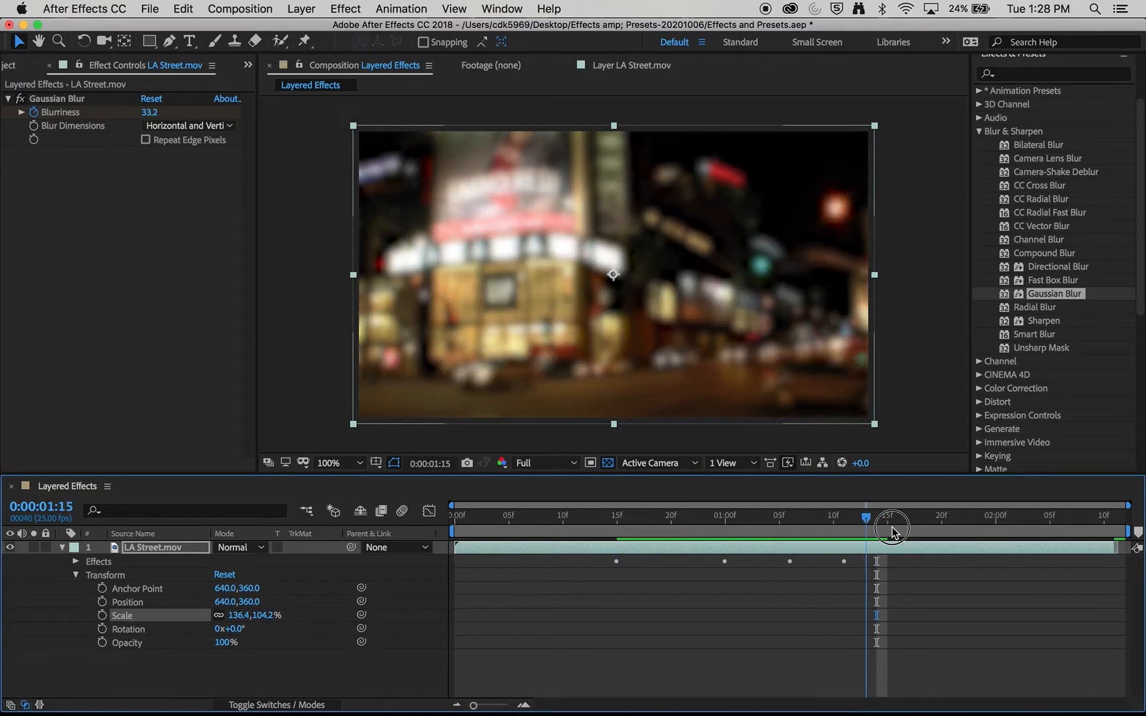
pyautogui.moveTo(892, 517); pyautogui.dragTo(736, 517)
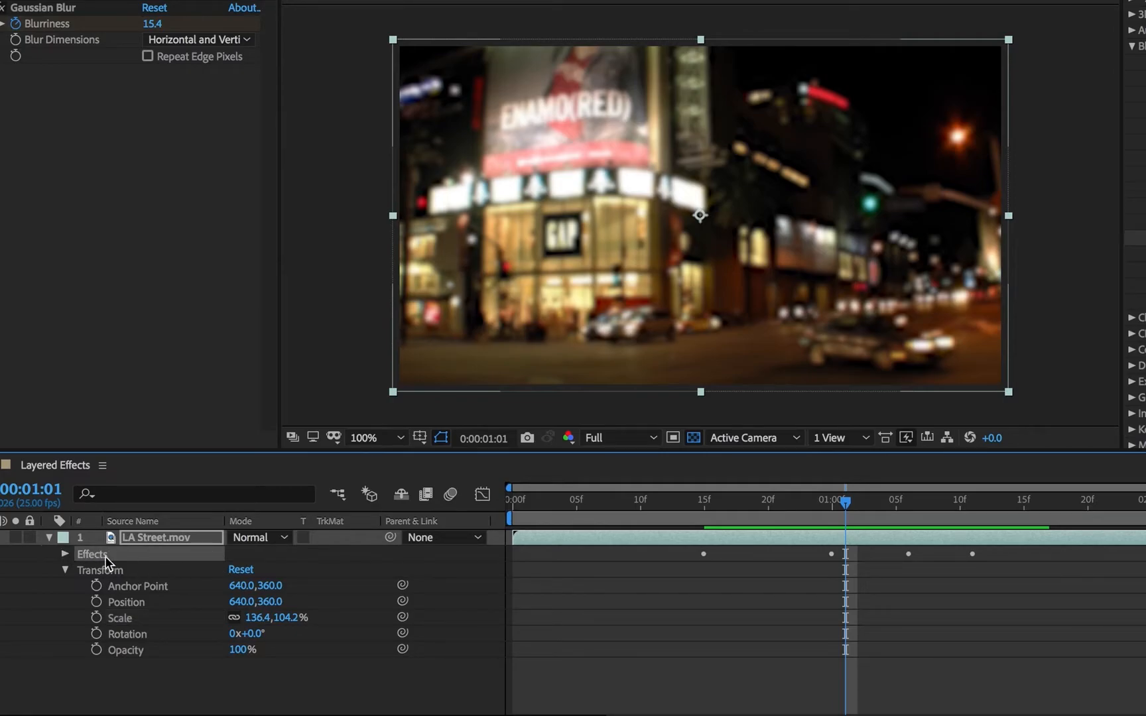
pyautogui.click(65, 554)
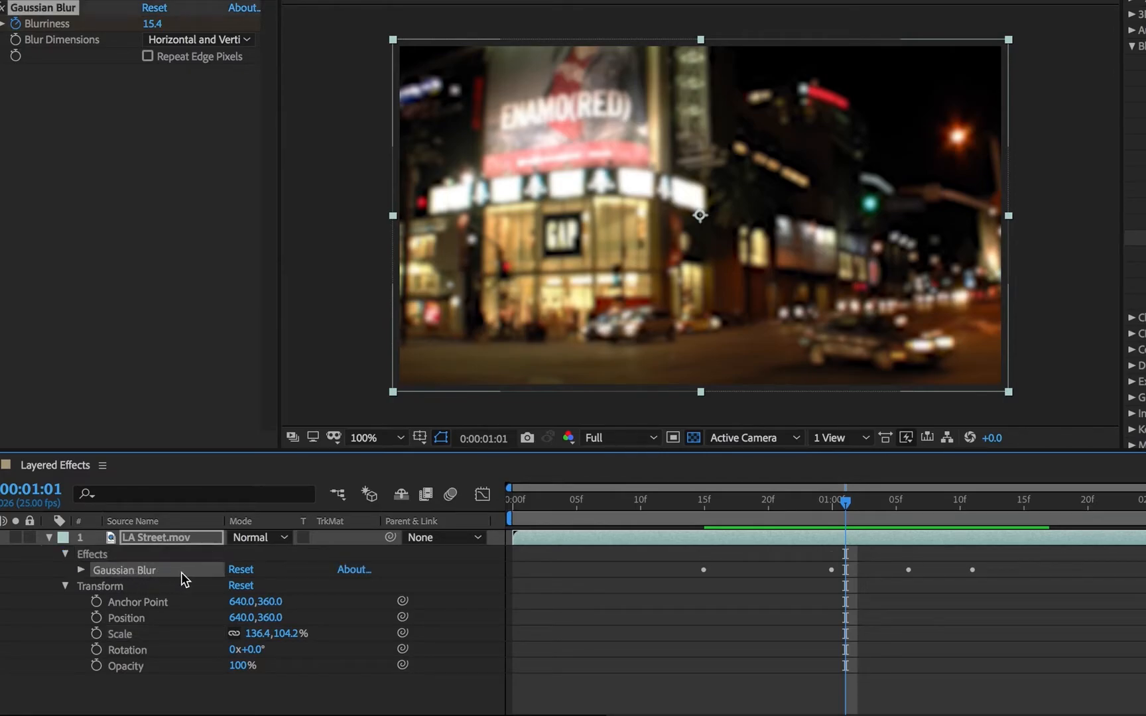
pyautogui.moveTo(84, 575)
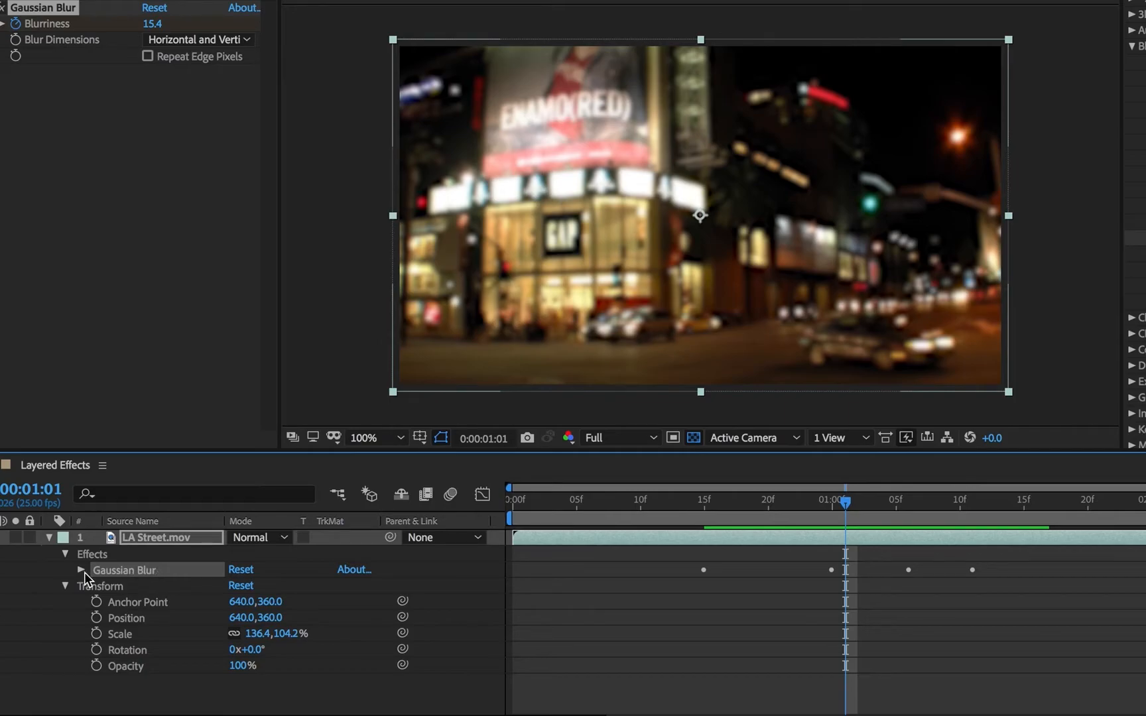
# Keep only Blurriness keyframes 3.3 at 0:22 and 33.2 at 1:16, selecting the first
pyautogui.click(78, 570)
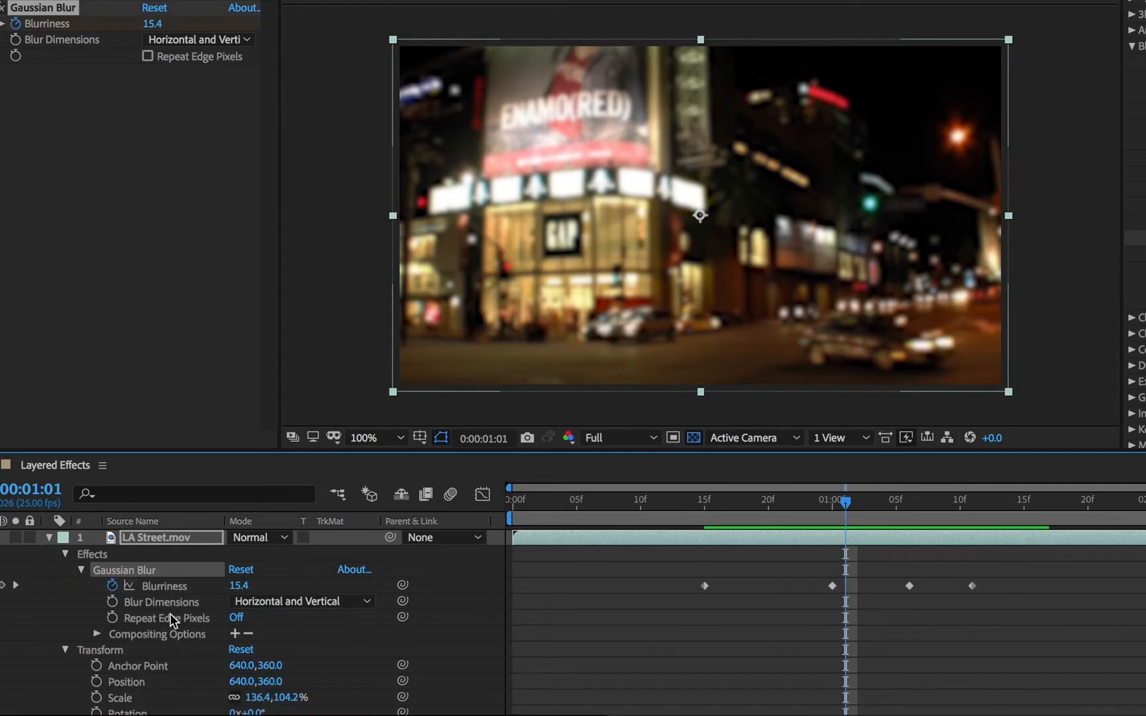
pyautogui.moveTo(720, 596)
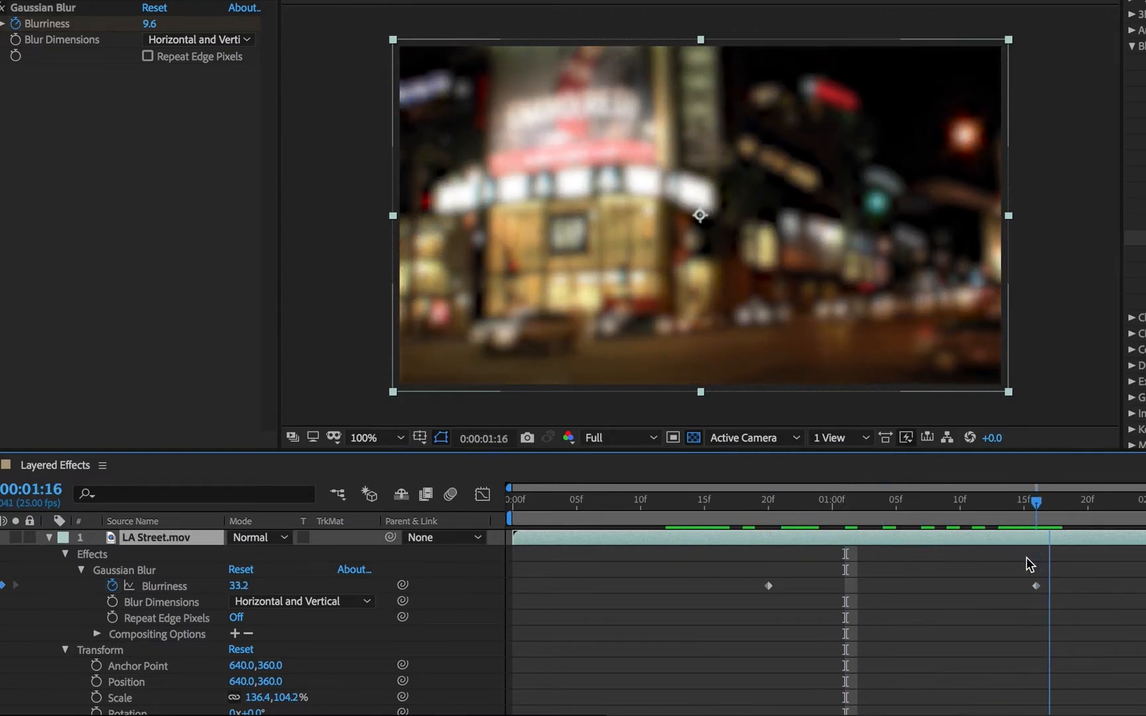
pyautogui.click(768, 585)
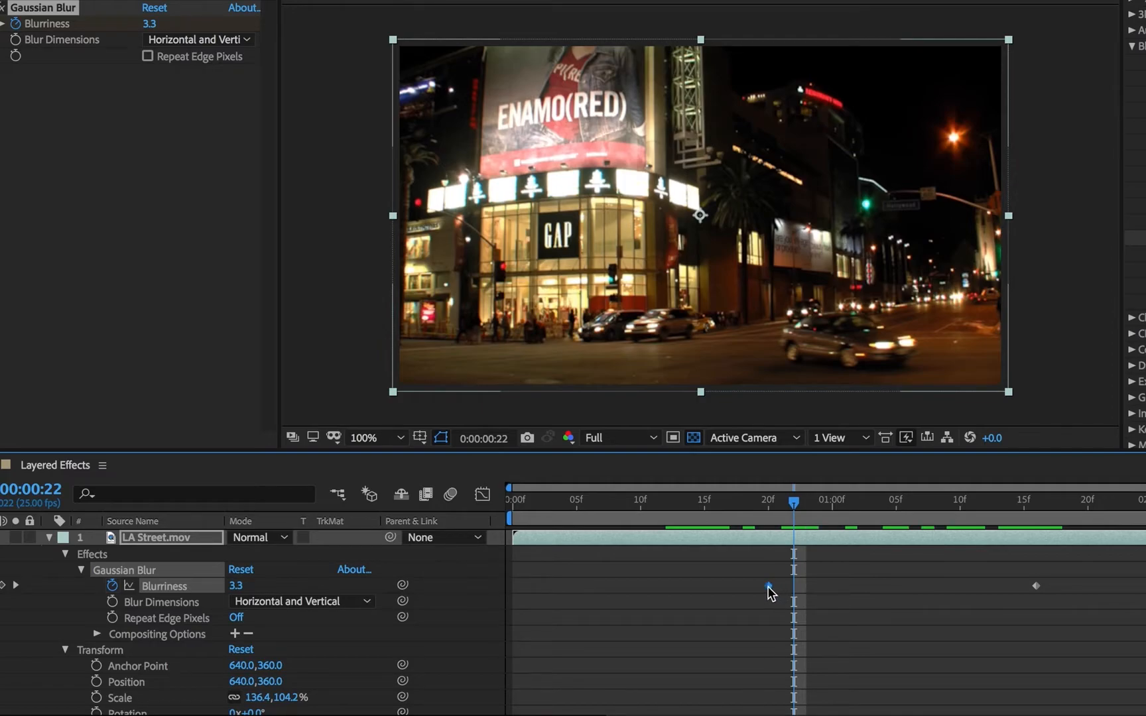
pyautogui.rightClick(768, 587)
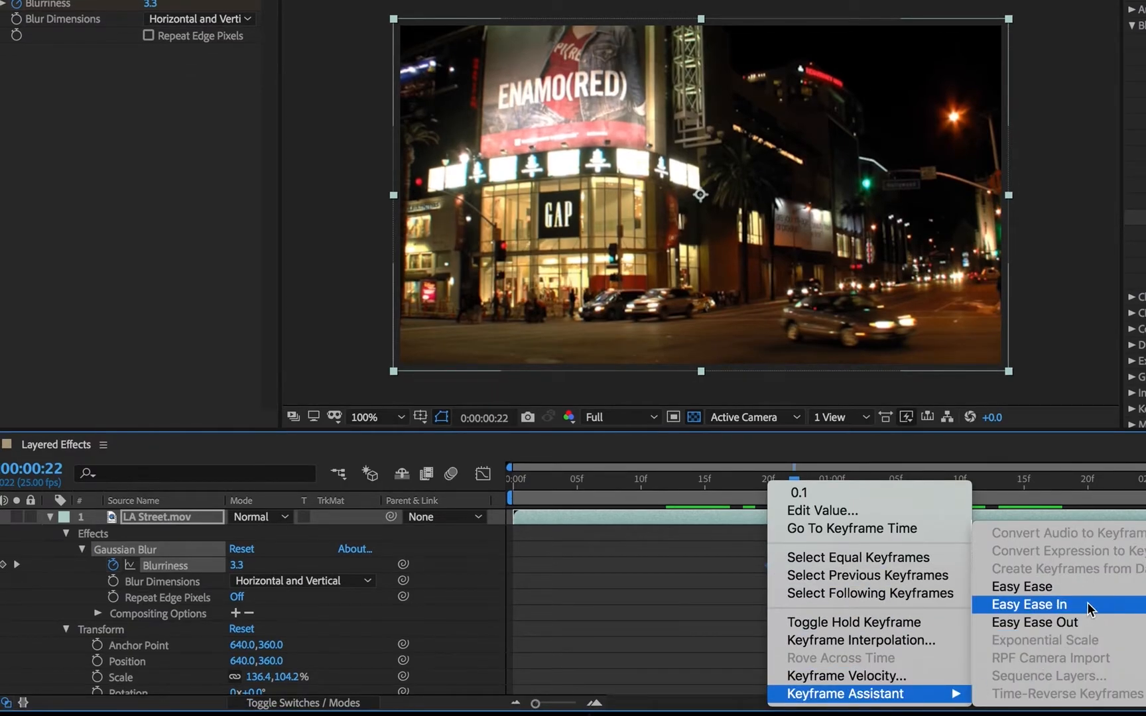
# Apply Easy Ease to both Blurriness keyframes at 0:22 and 1:16
pyautogui.click(1028, 604)
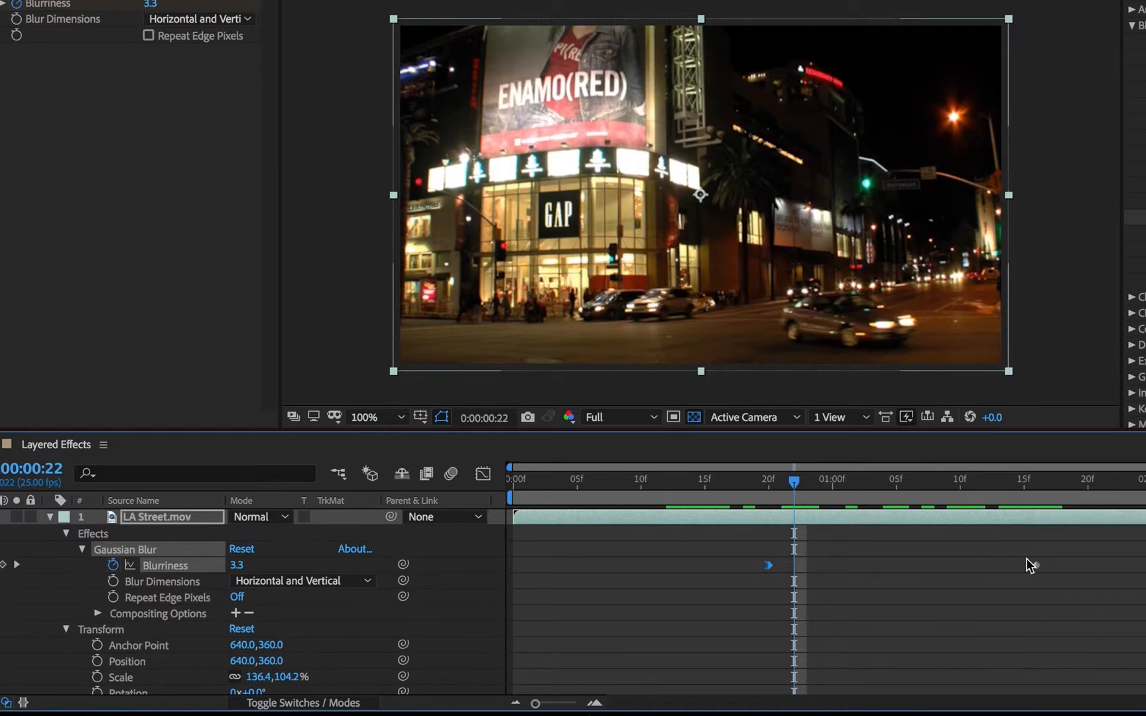
pyautogui.rightClick(1033, 566)
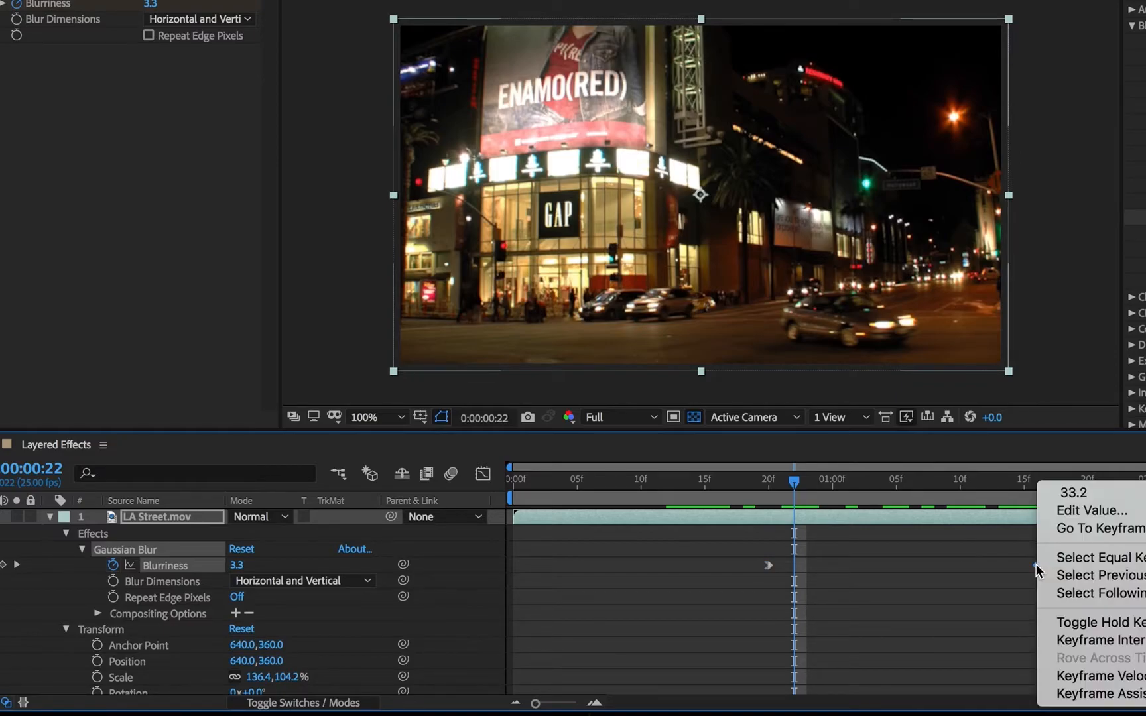
pyautogui.moveTo(1099, 713)
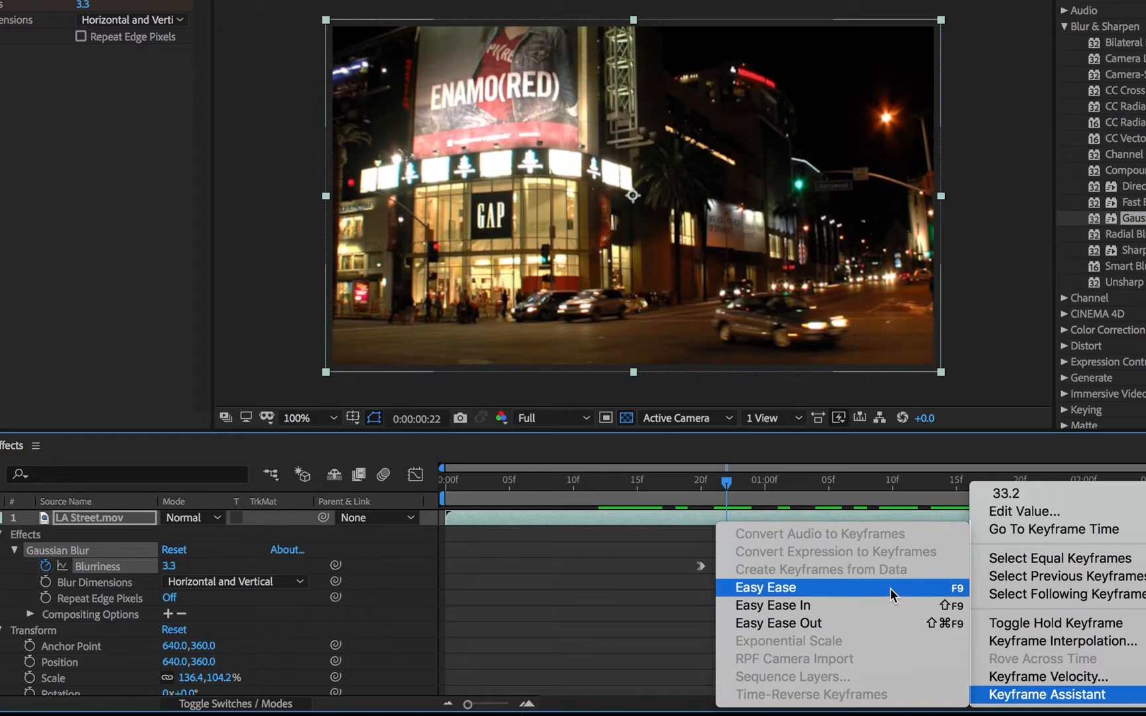
pyautogui.click(766, 588)
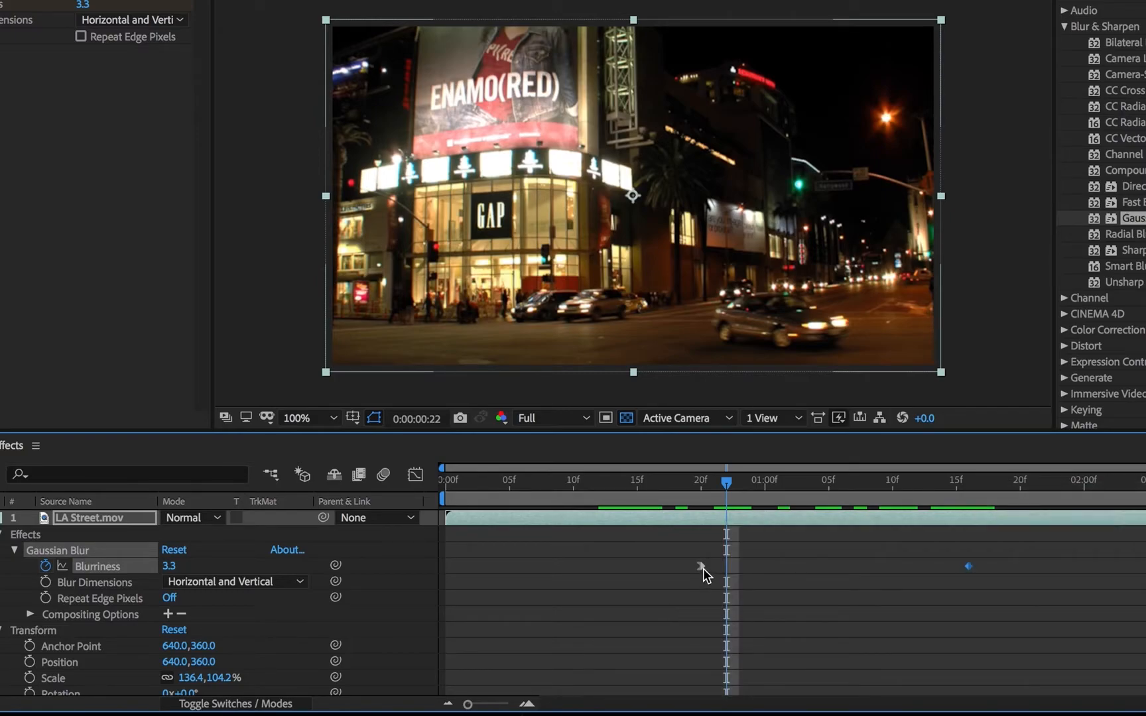
pyautogui.rightClick(702, 568)
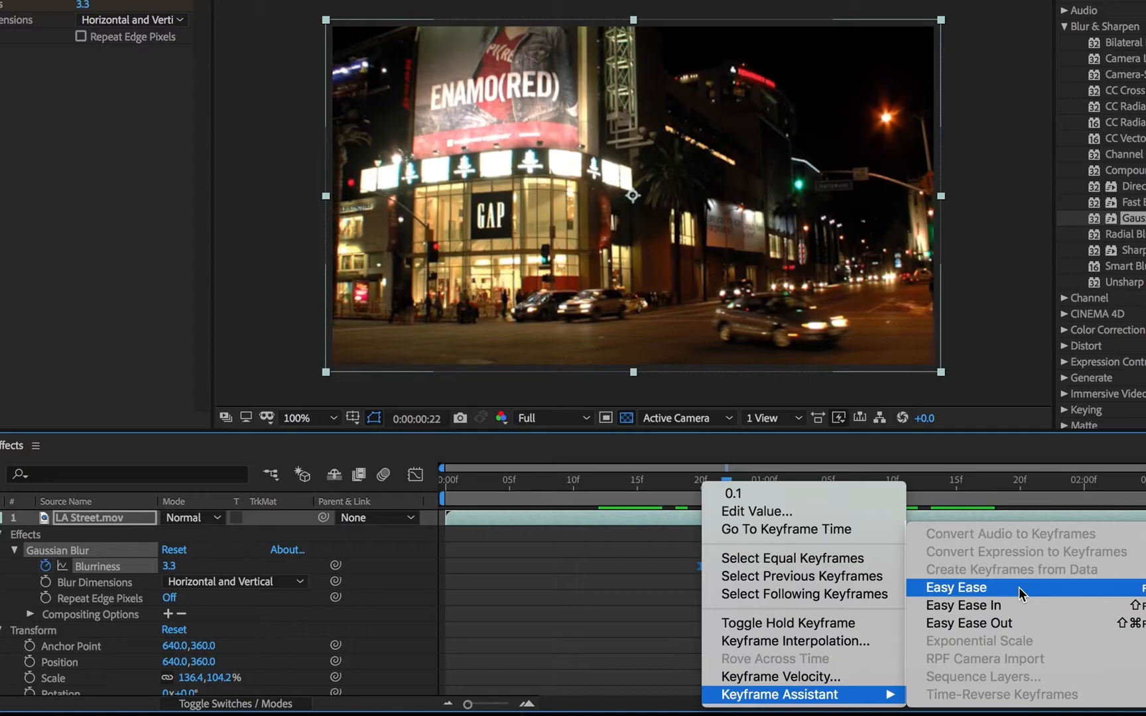
pyautogui.click(956, 587)
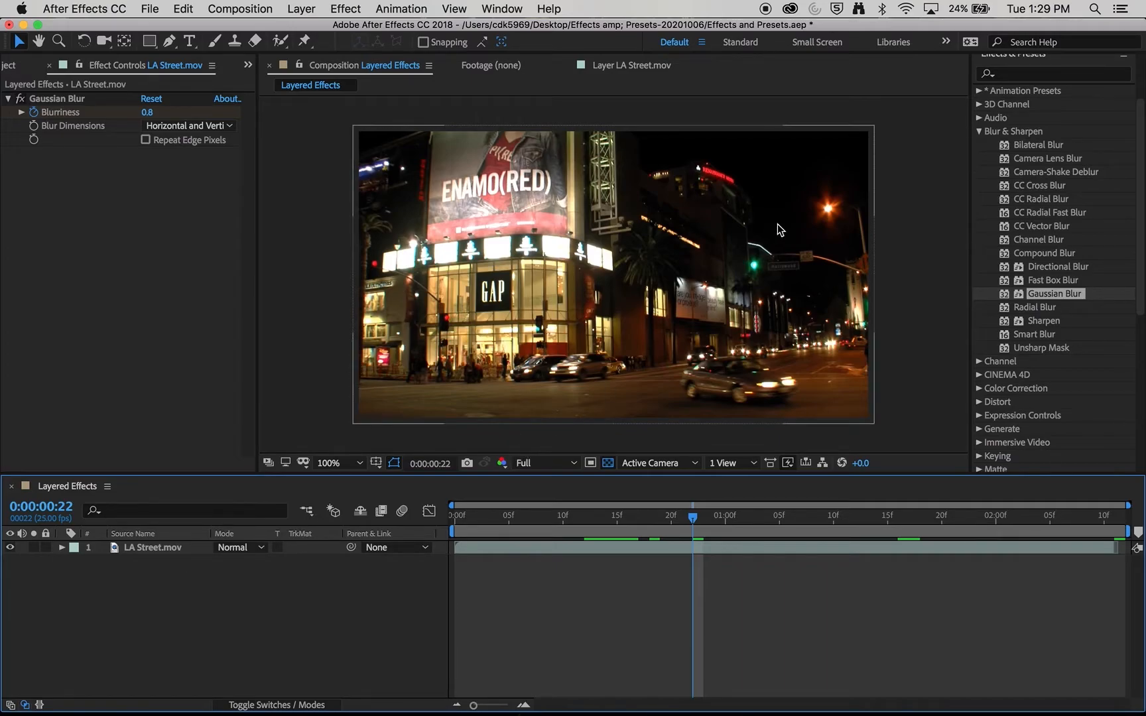
pyautogui.moveTo(247, 577)
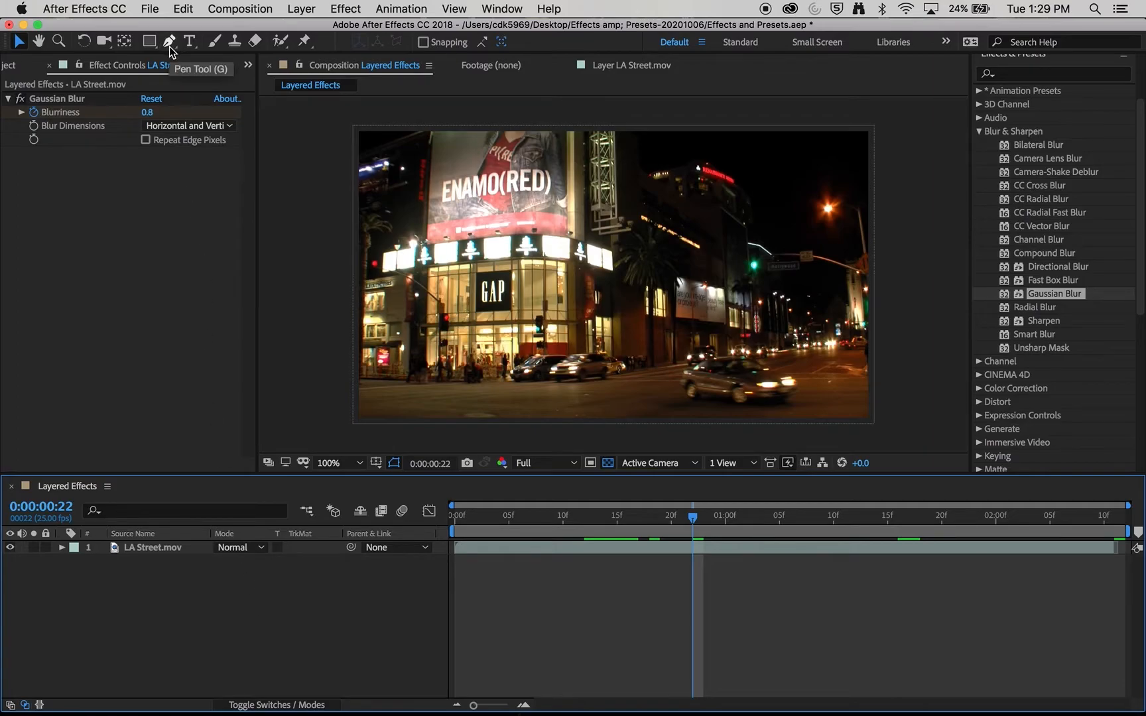
pyautogui.click(170, 41)
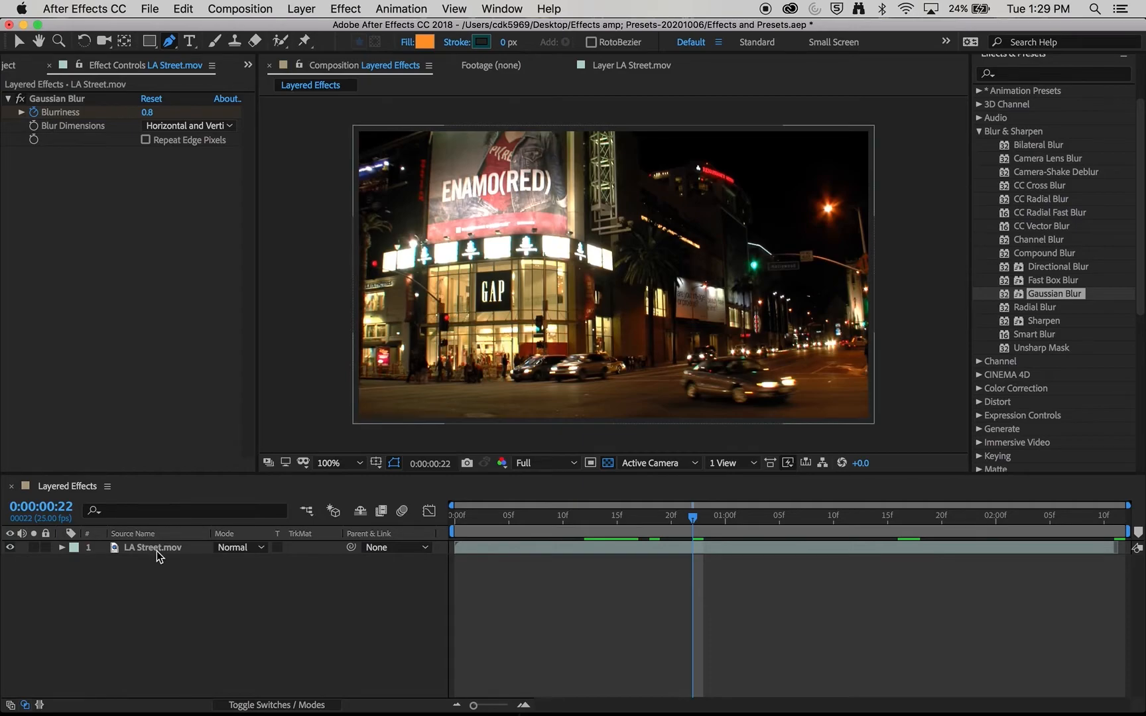
# Draw a four-point diagonal mask on LA Street, hiding the upper-left portion
pyautogui.click(152, 548)
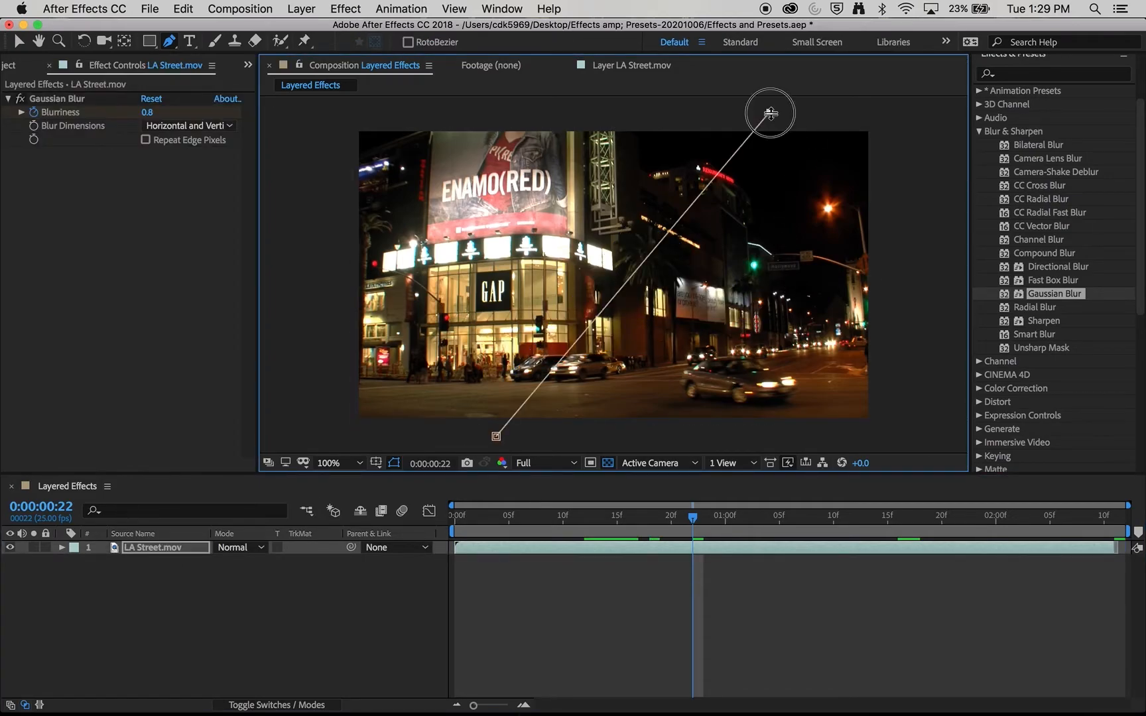
pyautogui.moveTo(769, 114); pyautogui.dragTo(912, 432)
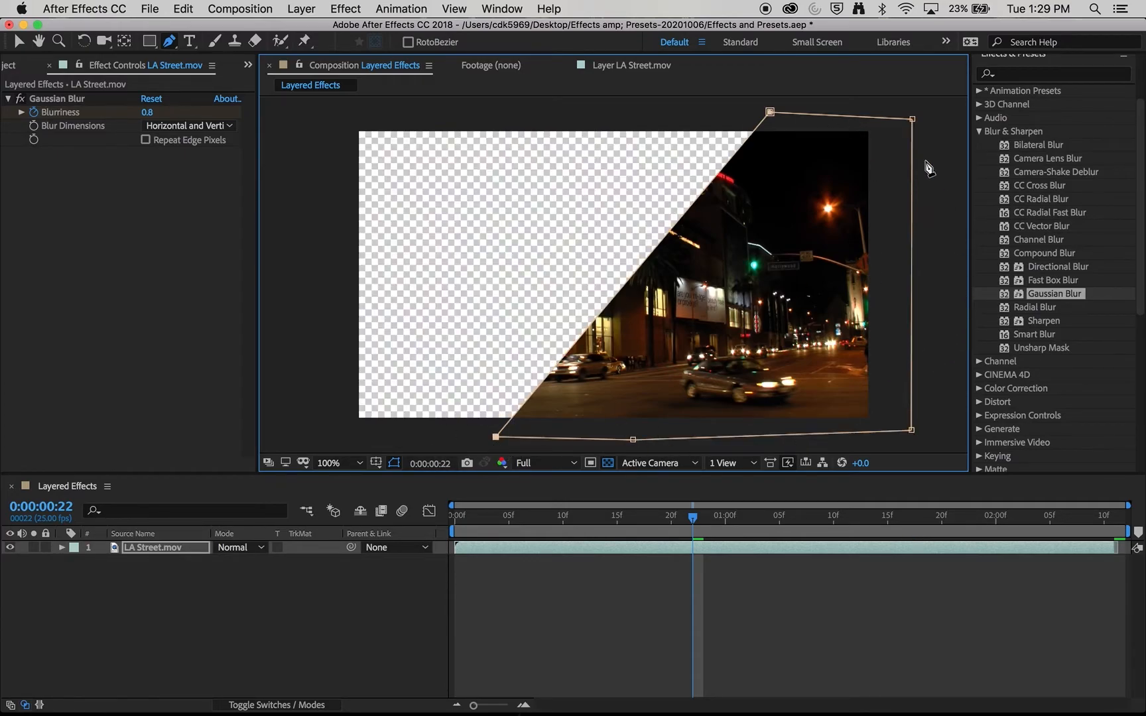
pyautogui.moveTo(796, 207)
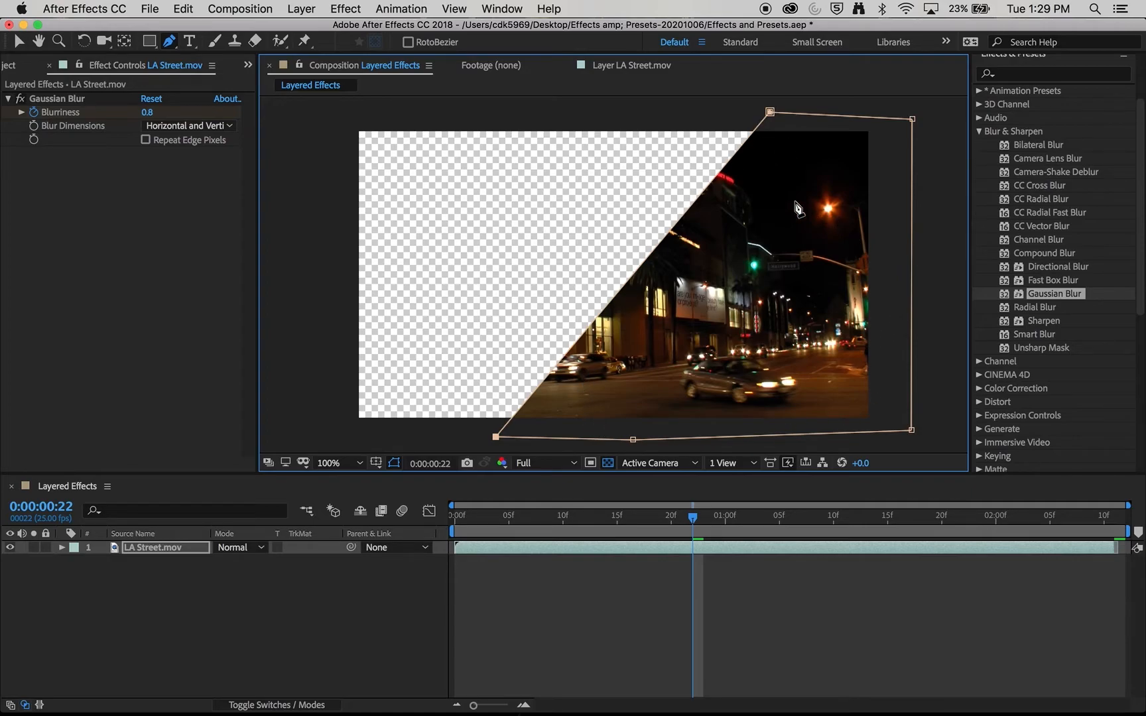
pyautogui.moveTo(878, 187)
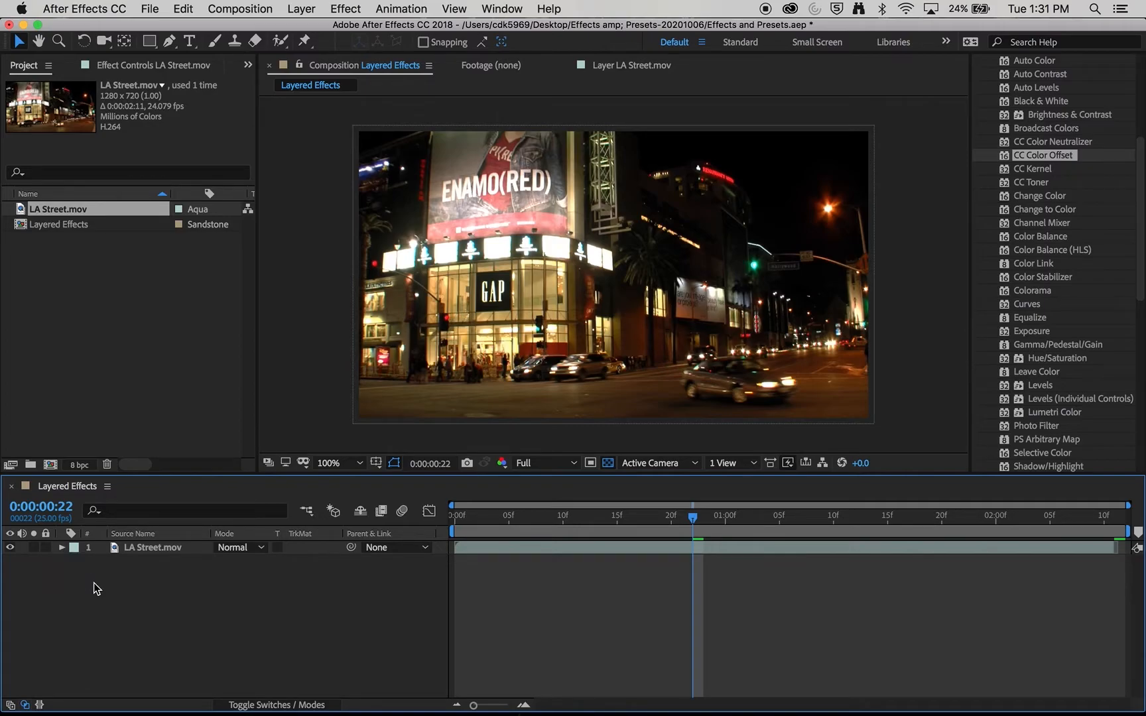
# Duplicate LA Street into three layers, showing layers 1 and 2 and hiding layer 3
pyautogui.click(142, 548)
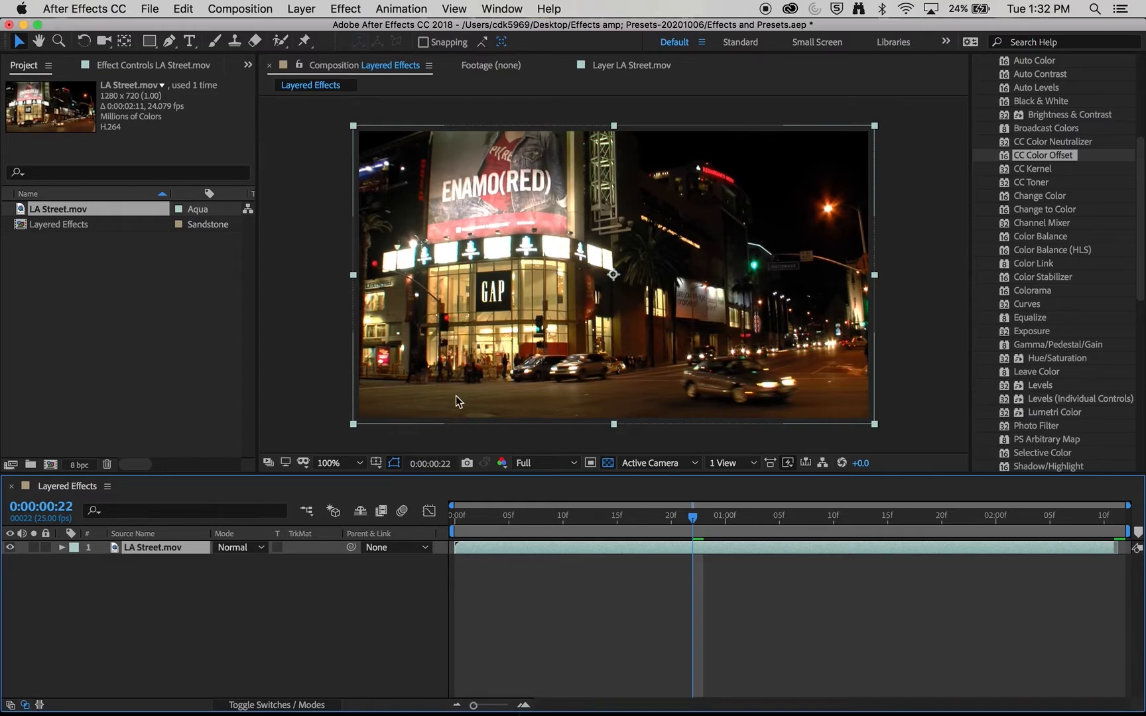
pyautogui.click(184, 8)
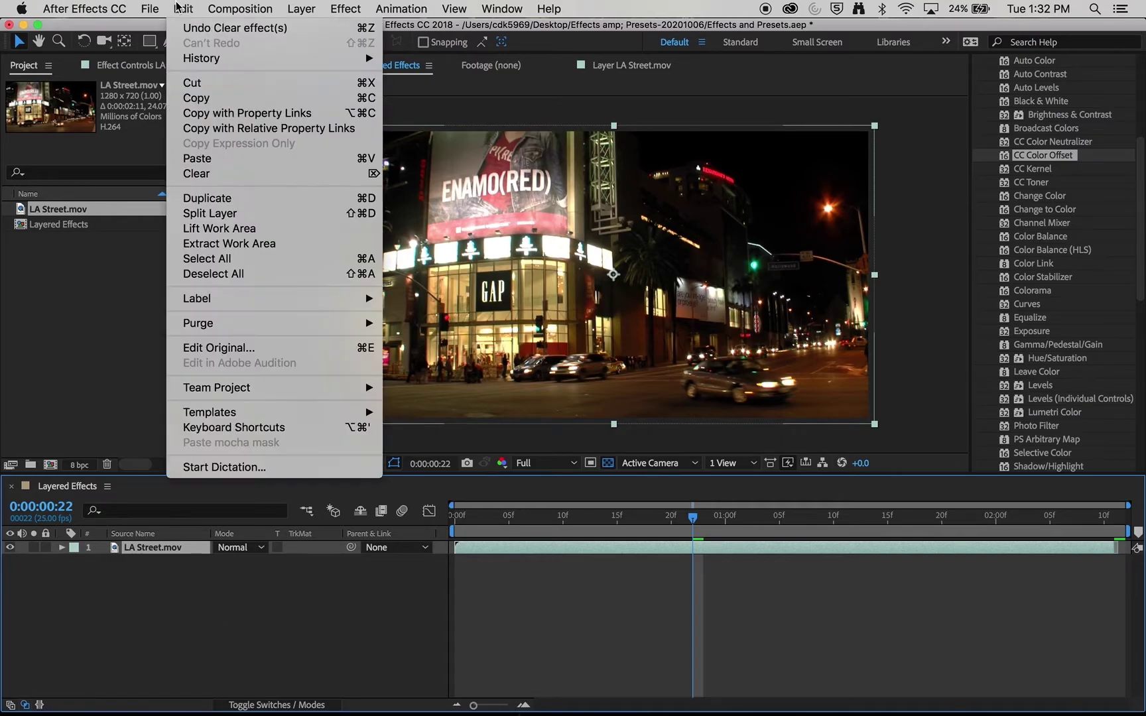
pyautogui.moveTo(197, 97)
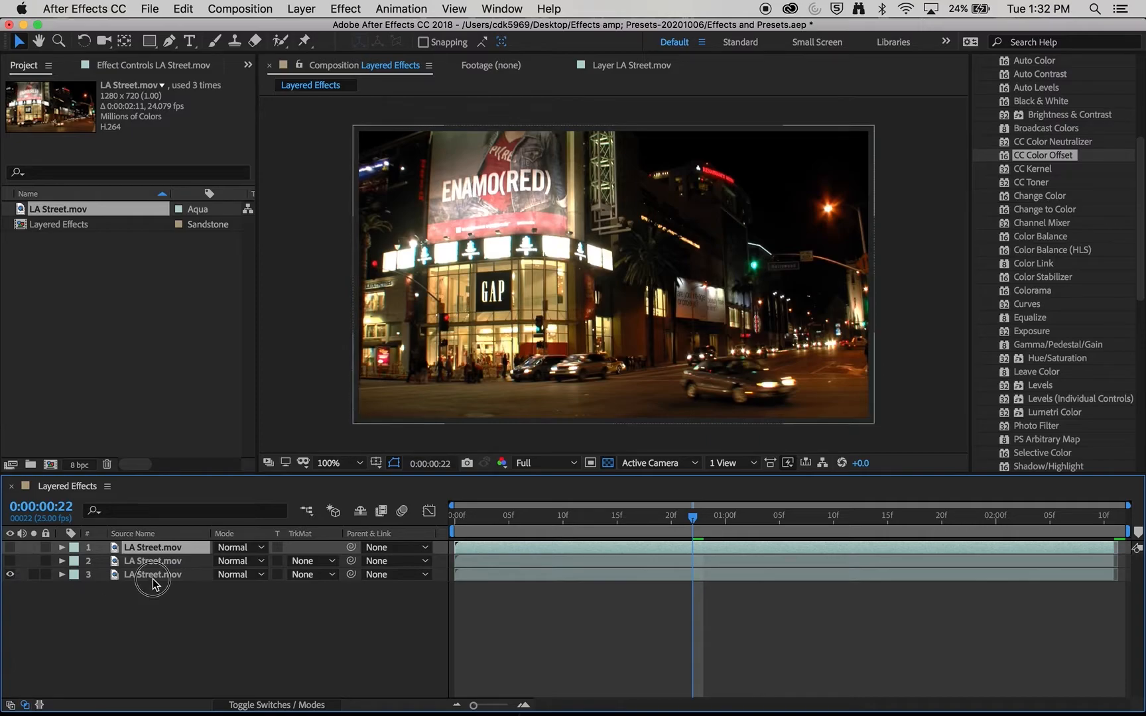
pyautogui.click(154, 575)
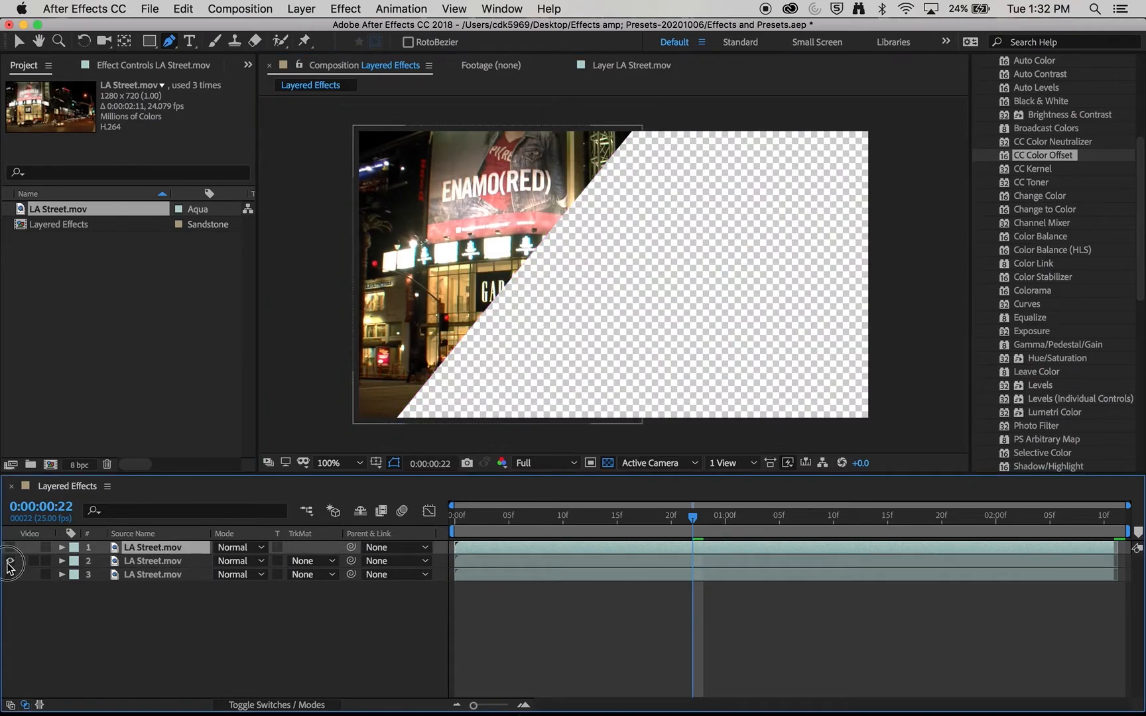
pyautogui.click(12, 547)
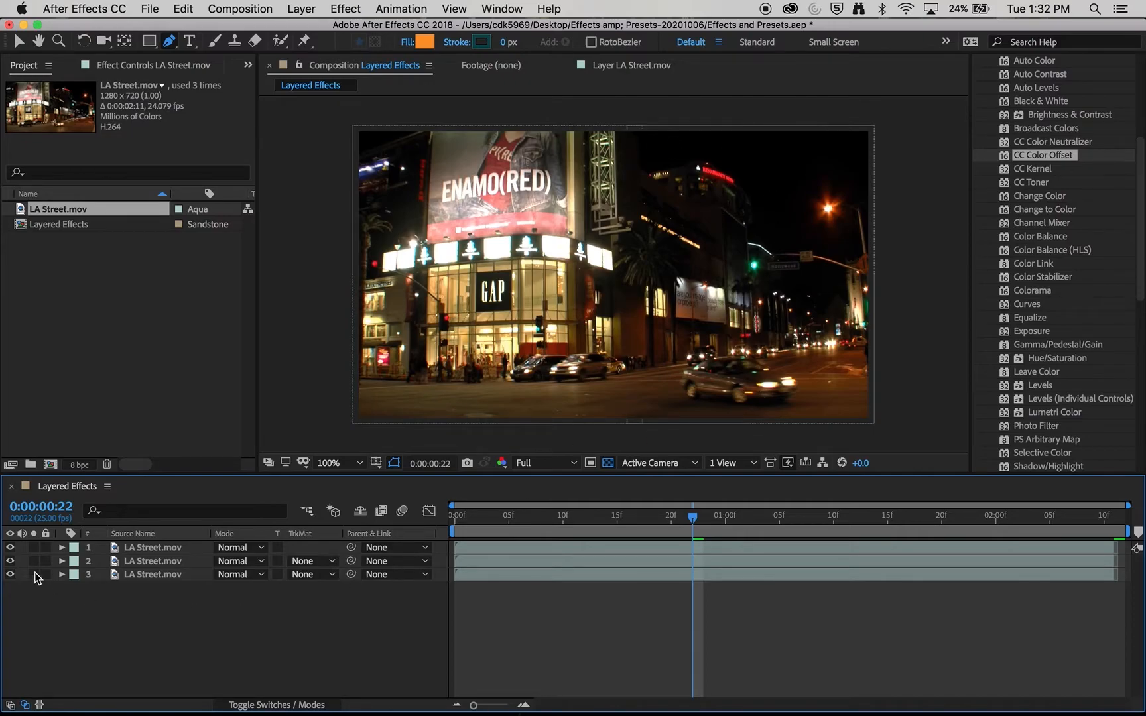
pyautogui.click(11, 562)
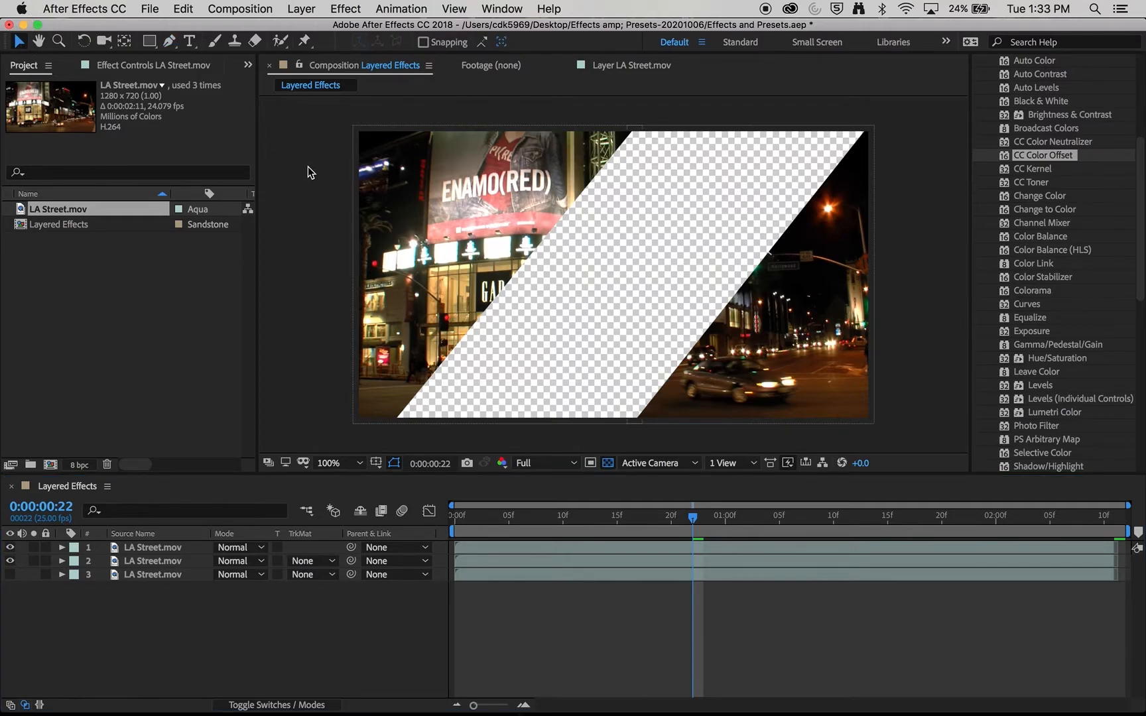
pyautogui.click(153, 561)
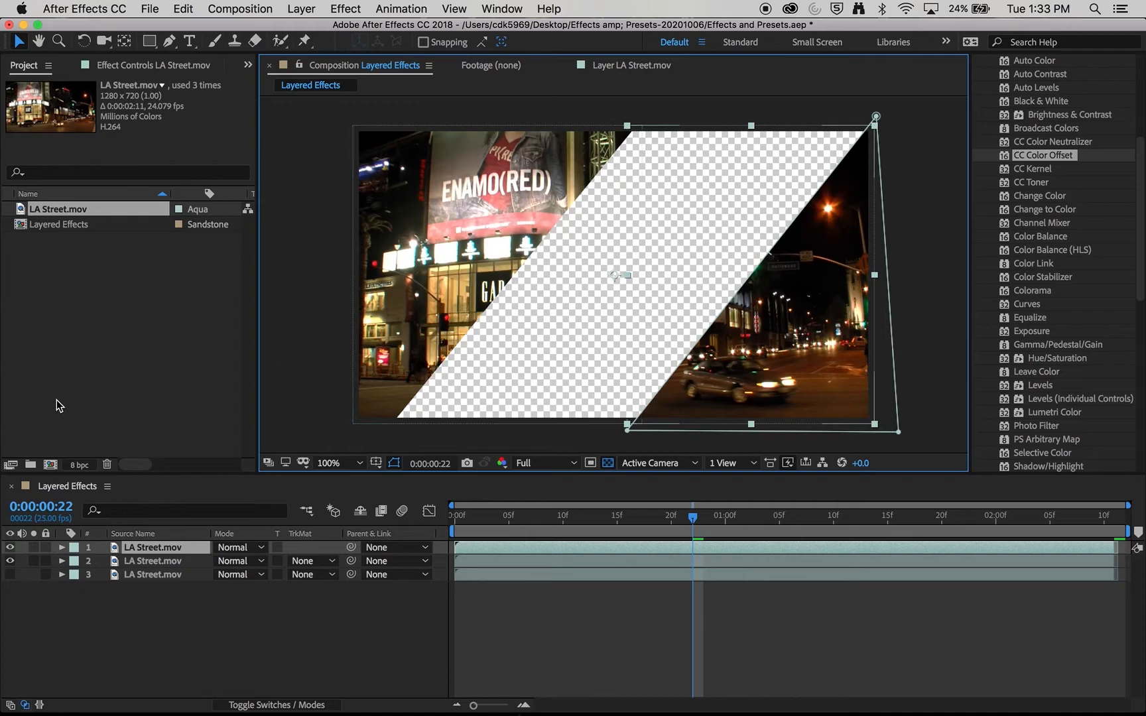
pyautogui.moveTo(1055, 94)
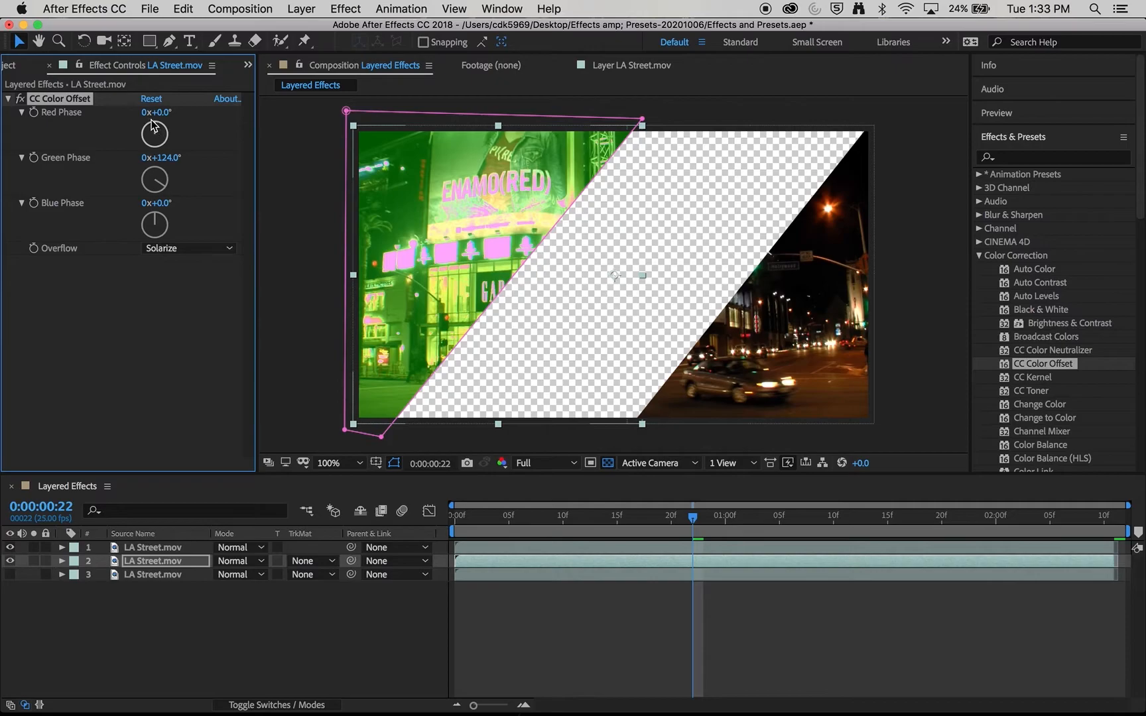
# Set layer 2's CC Color Offset to Red -80°, Green 120°, Blue -113°
pyautogui.moveTo(156, 113); pyautogui.dragTo(132, 139)
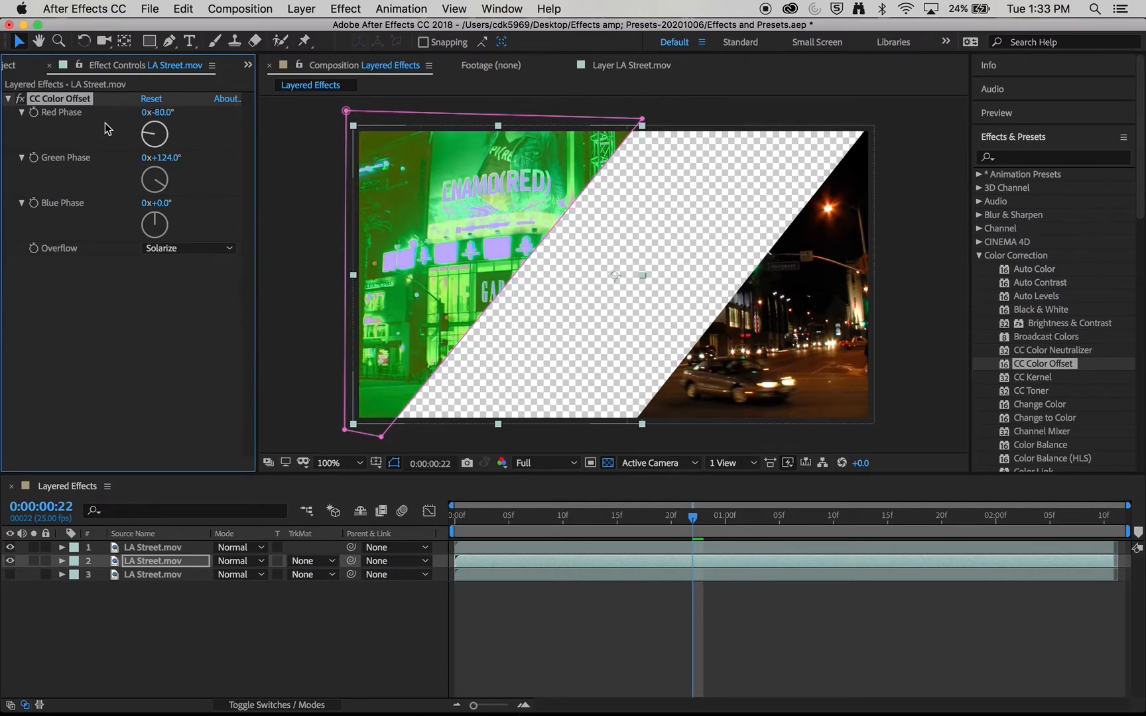
pyautogui.moveTo(155, 178); pyautogui.dragTo(164, 190)
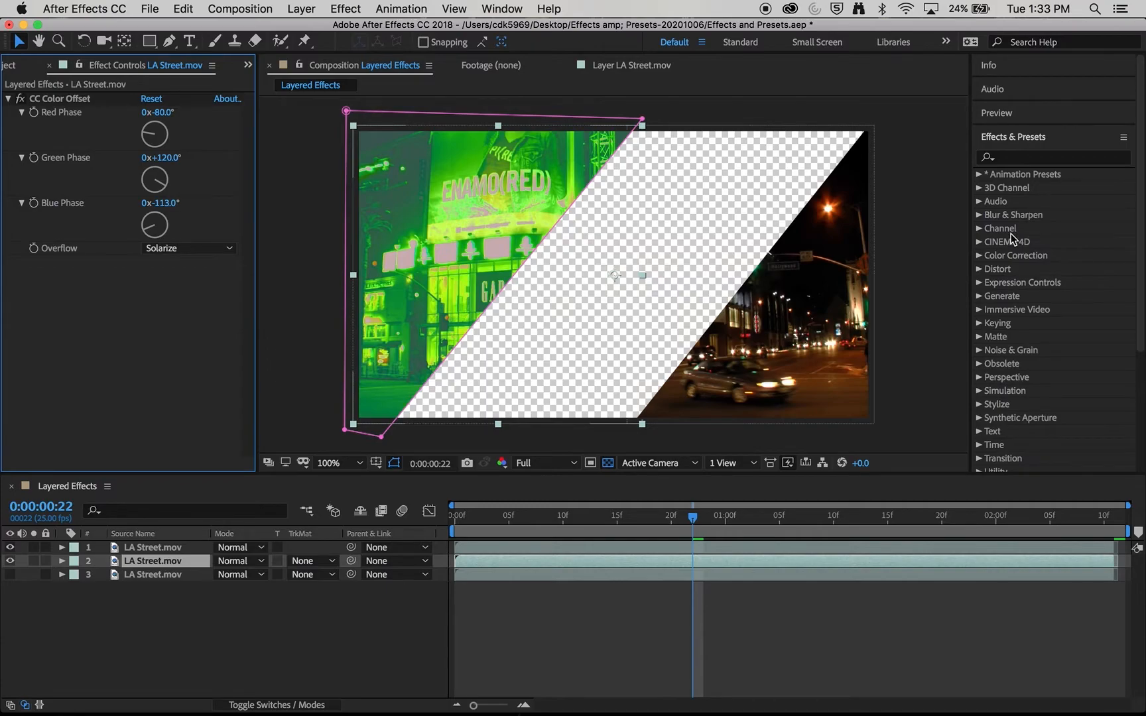
pyautogui.write('b')
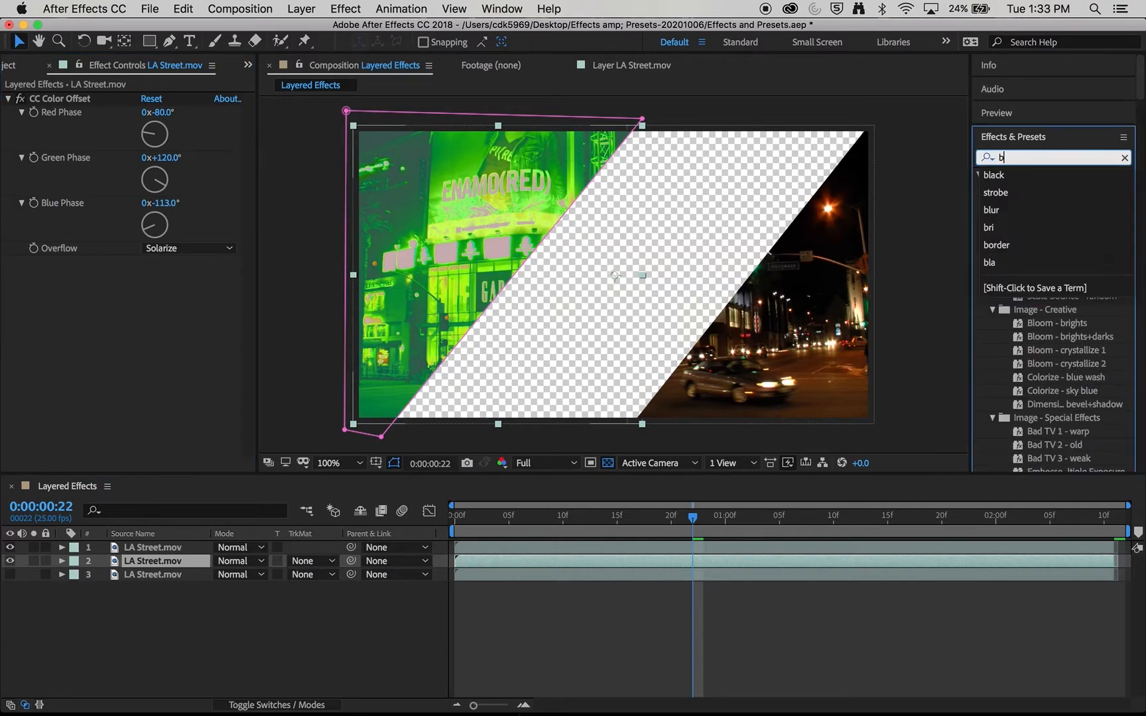
pyautogui.write('lo')
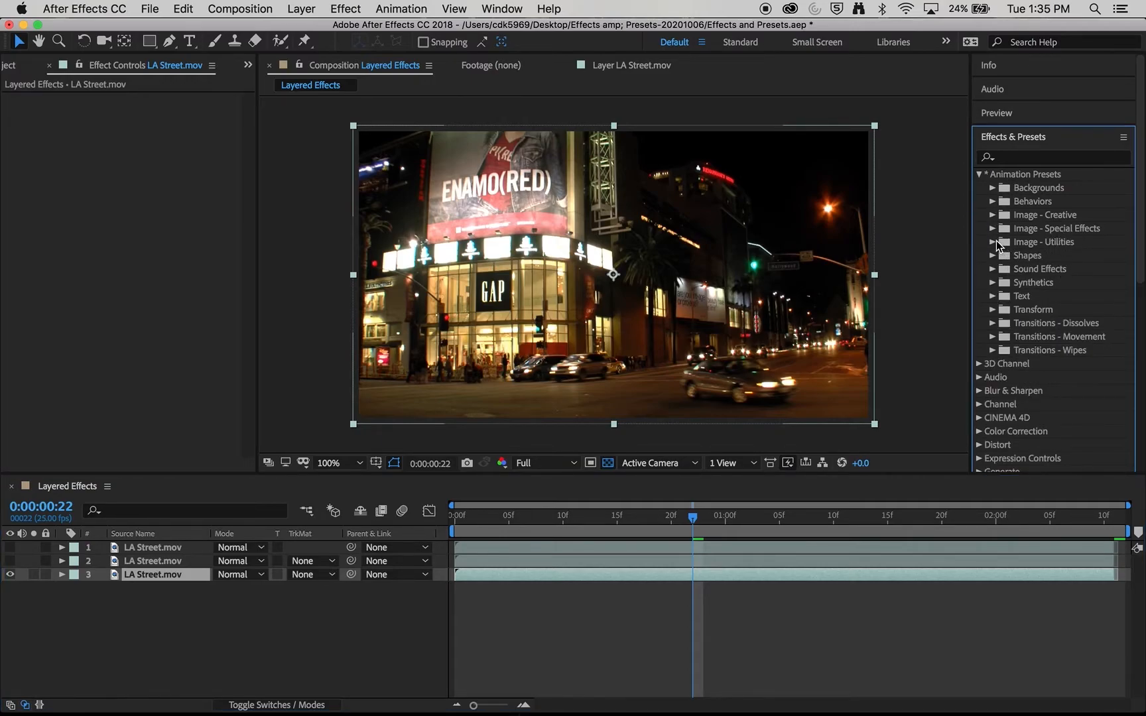
# Apply the Night Vision preset to layer 3 with a blue Solid Composite colour
pyautogui.click(991, 228)
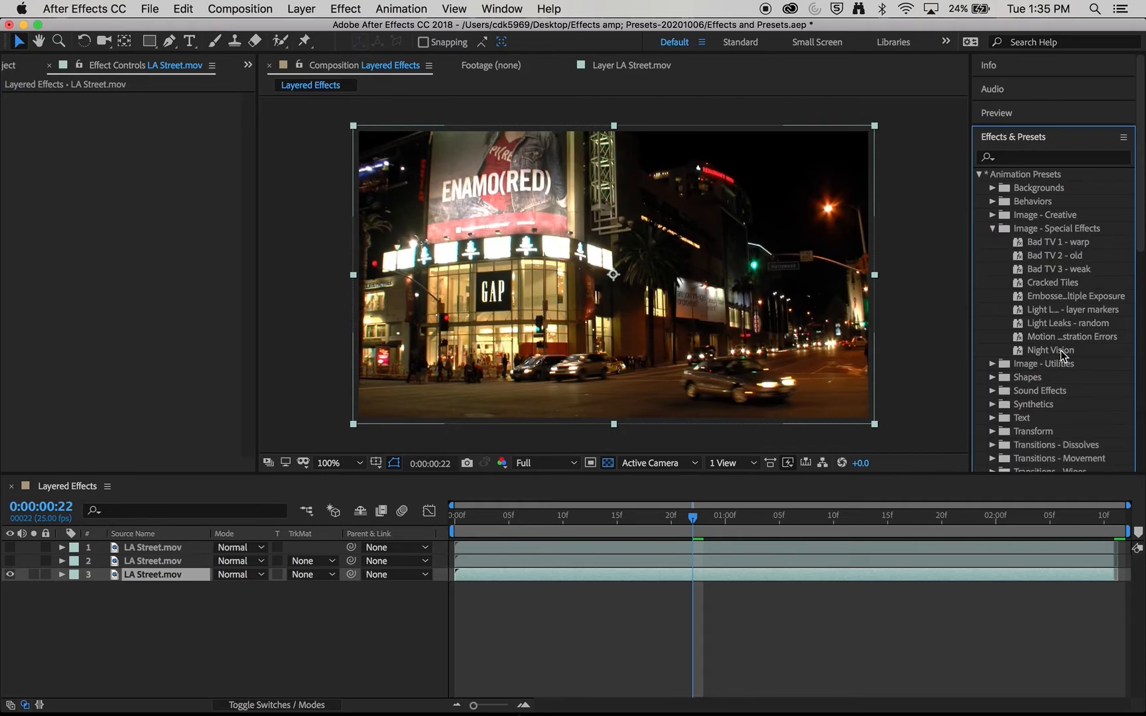
pyautogui.moveTo(1053, 351); pyautogui.dragTo(694, 296)
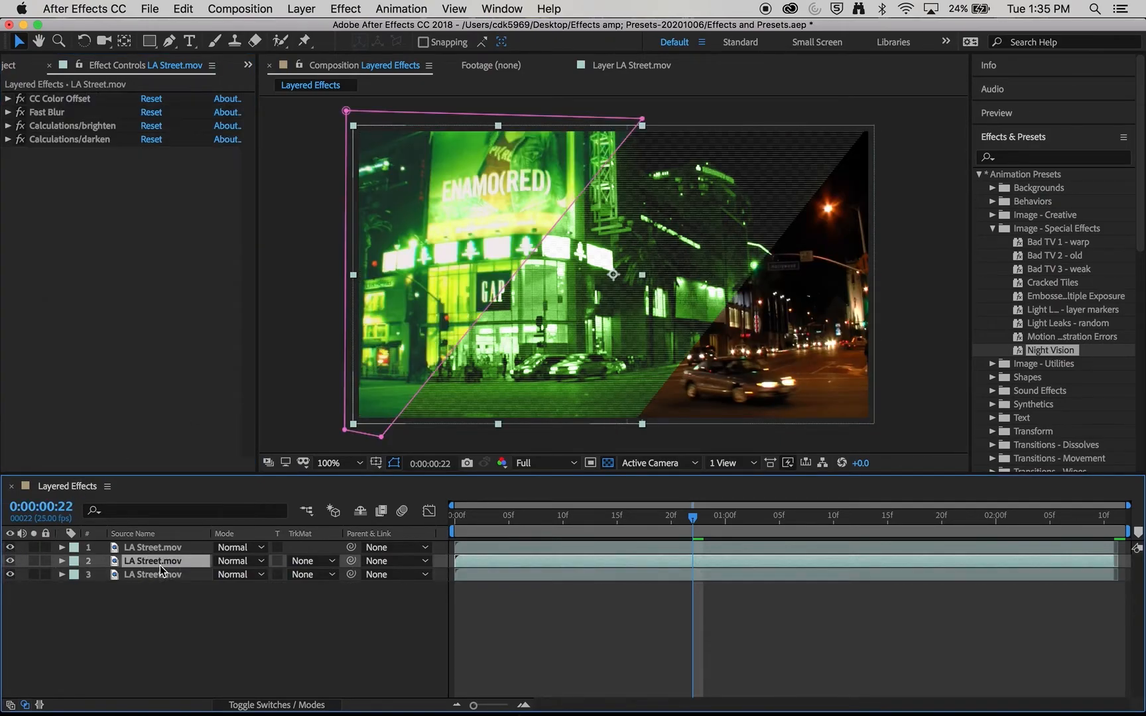
pyautogui.click(152, 574)
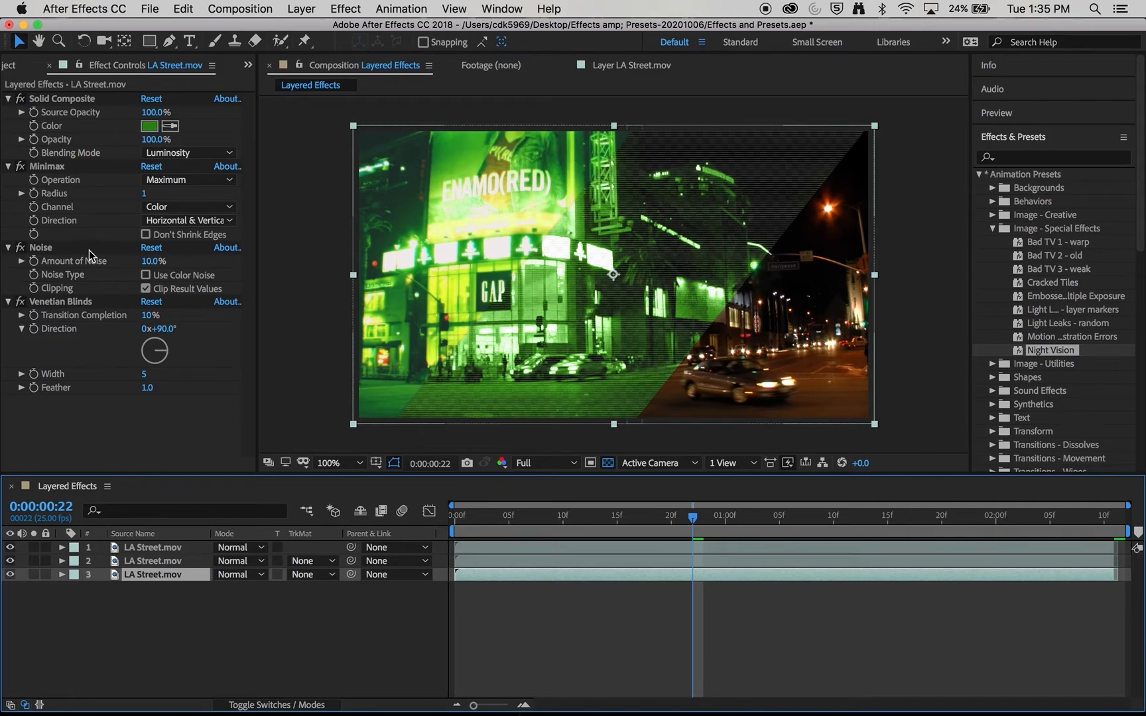
pyautogui.click(150, 126)
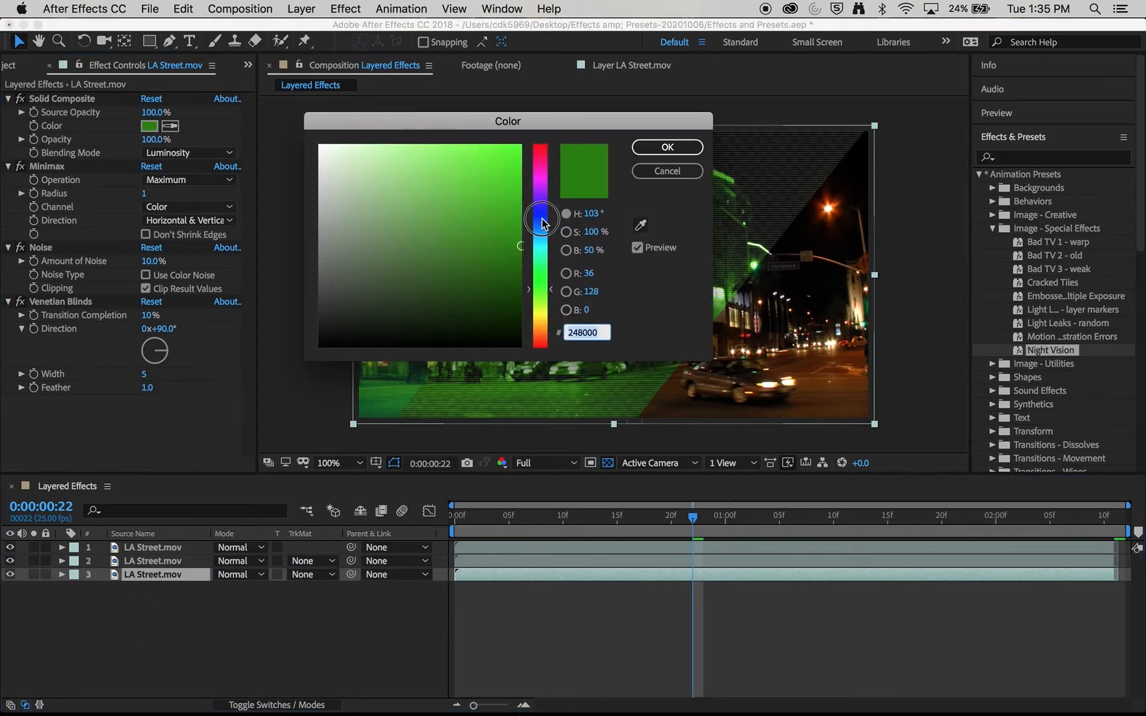
pyautogui.click(666, 146)
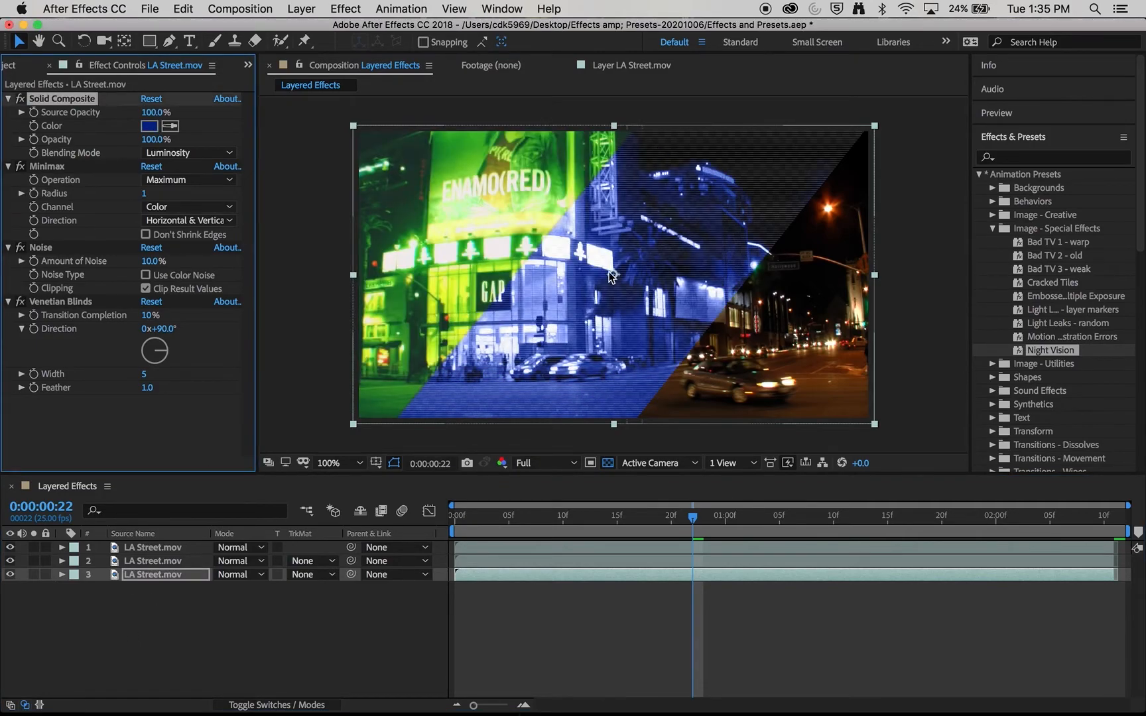
# Widen the Venetian Blinds scan lines on the night-vision band
pyautogui.moveTo(690, 515); pyautogui.dragTo(533, 516)
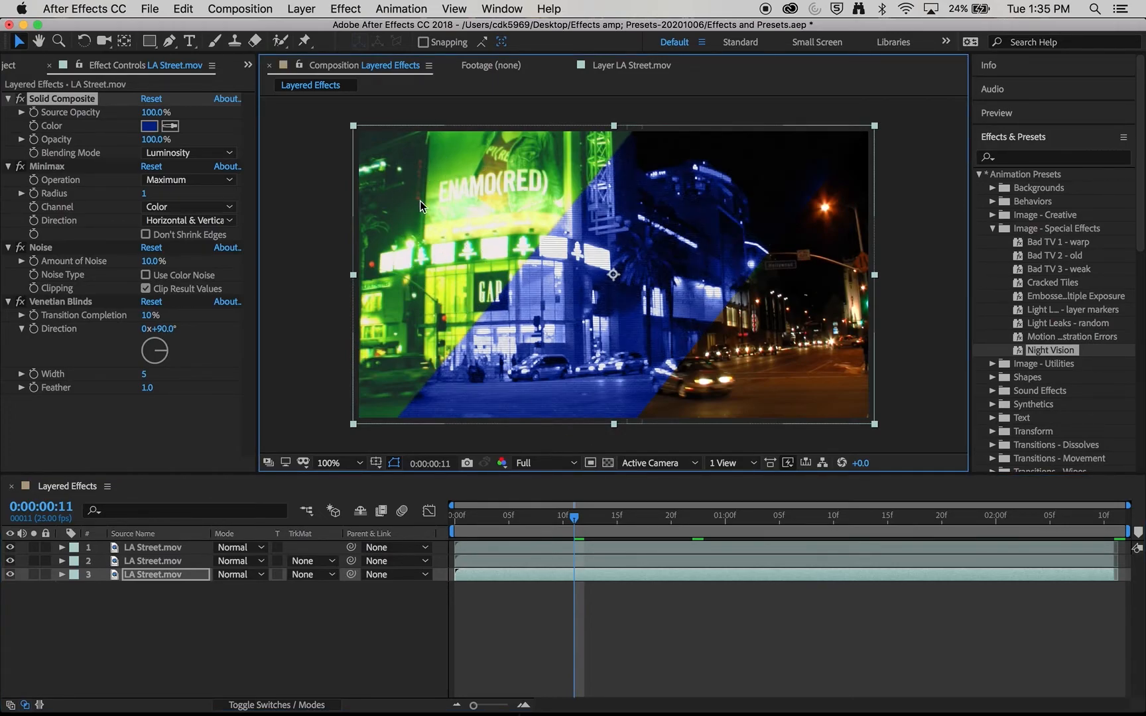
pyautogui.moveTo(571, 307)
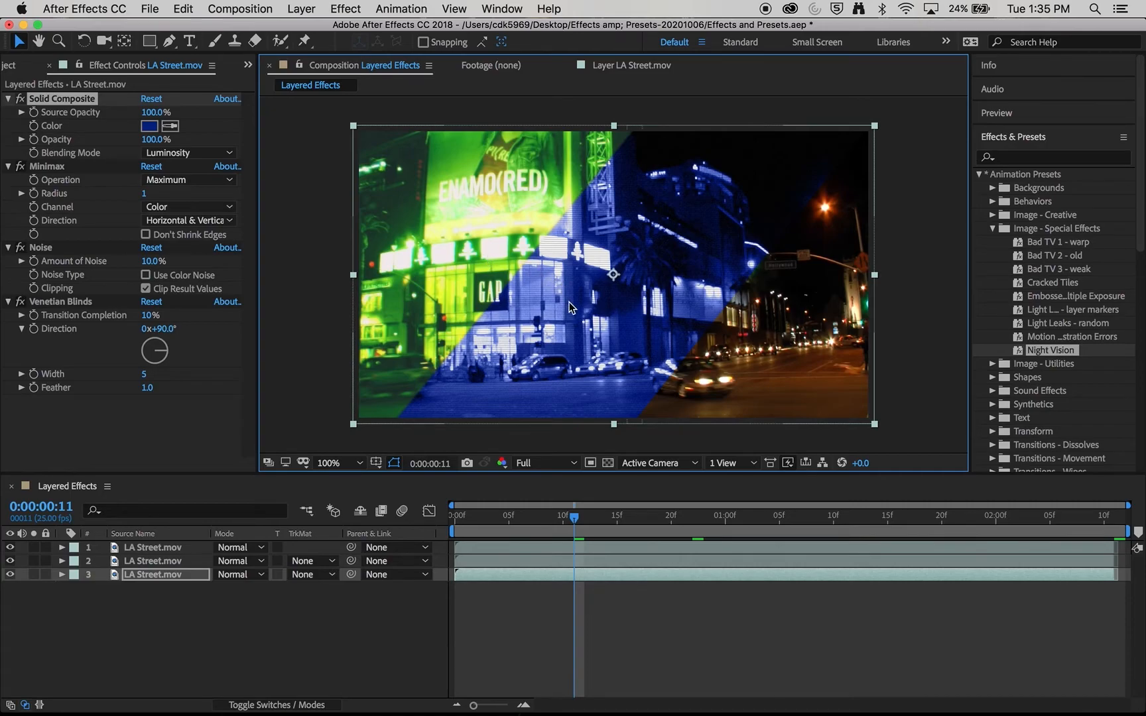
pyautogui.moveTo(540, 293)
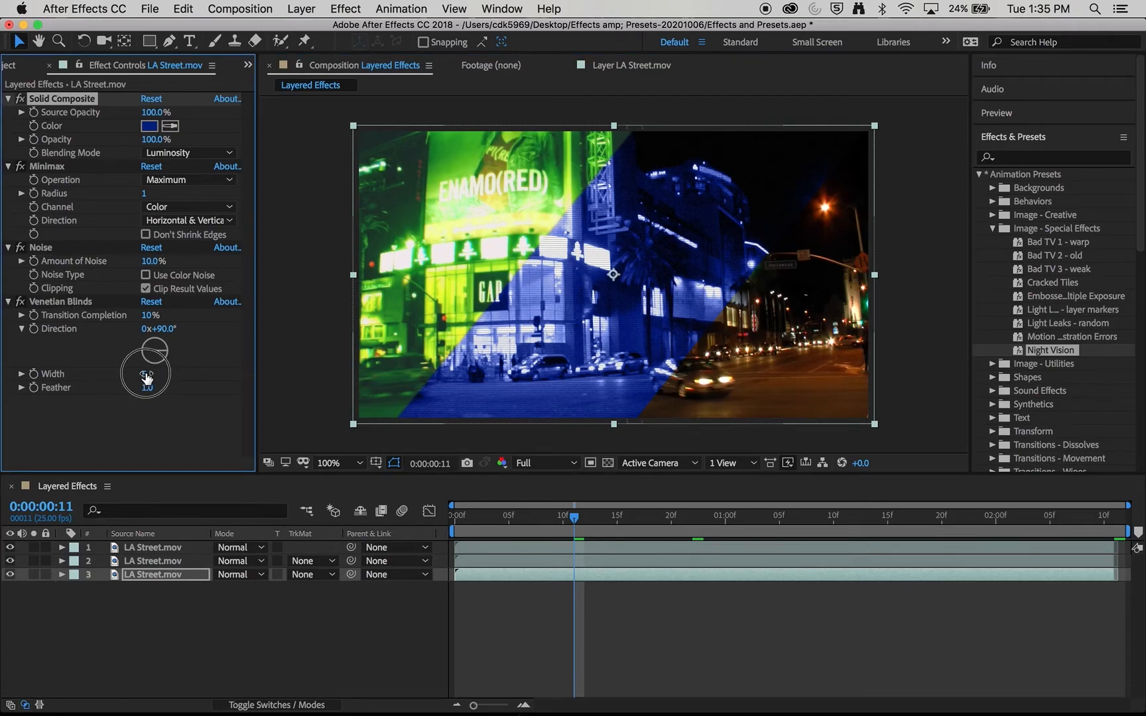
pyautogui.moveTo(146, 377); pyautogui.dragTo(157, 376)
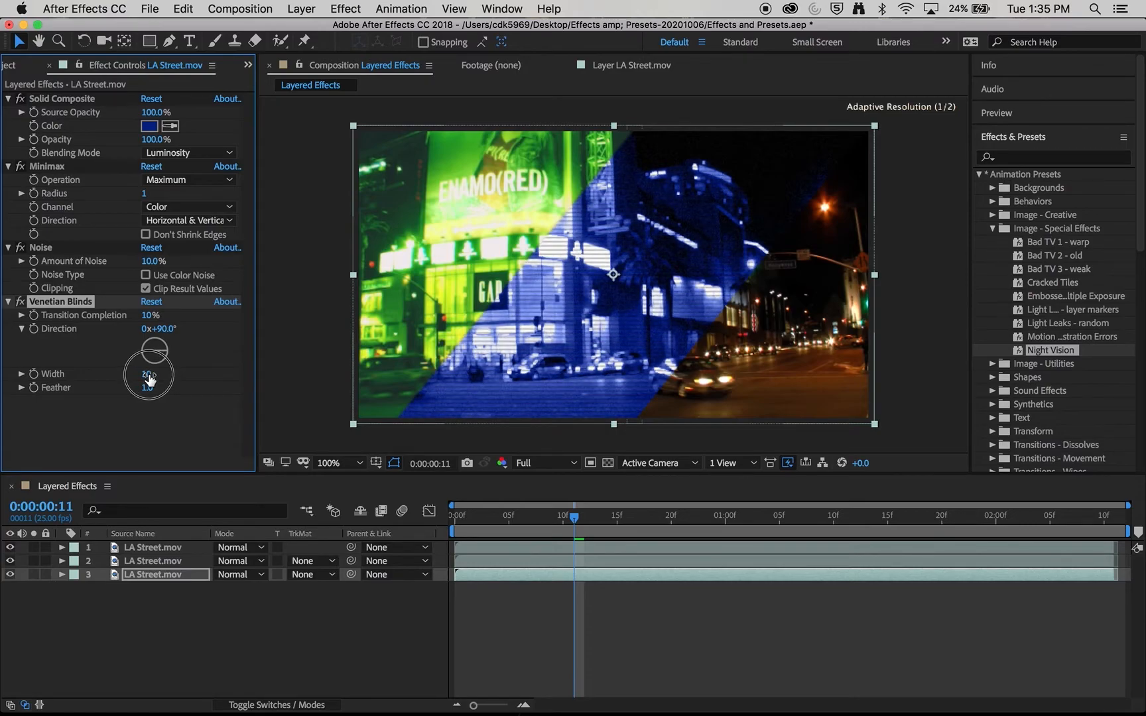
pyautogui.moveTo(150, 374); pyautogui.dragTo(155, 373)
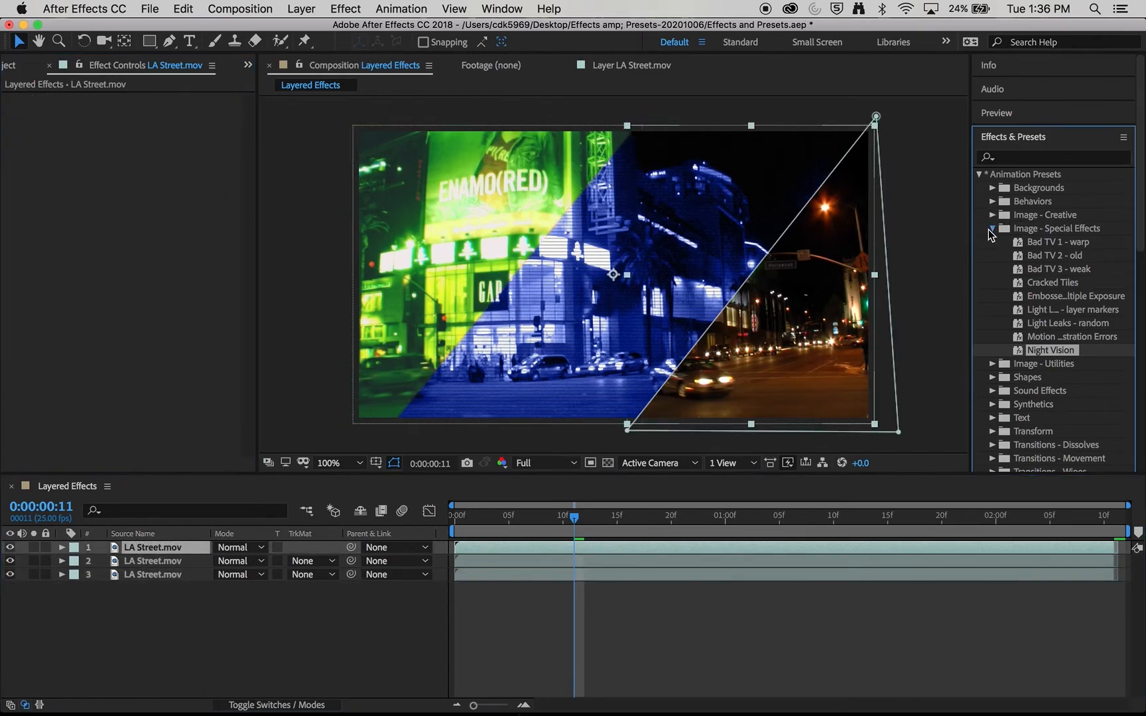
# Add the Bloom - brights+darks preset and the Glow effect to layer 1
pyautogui.click(993, 214)
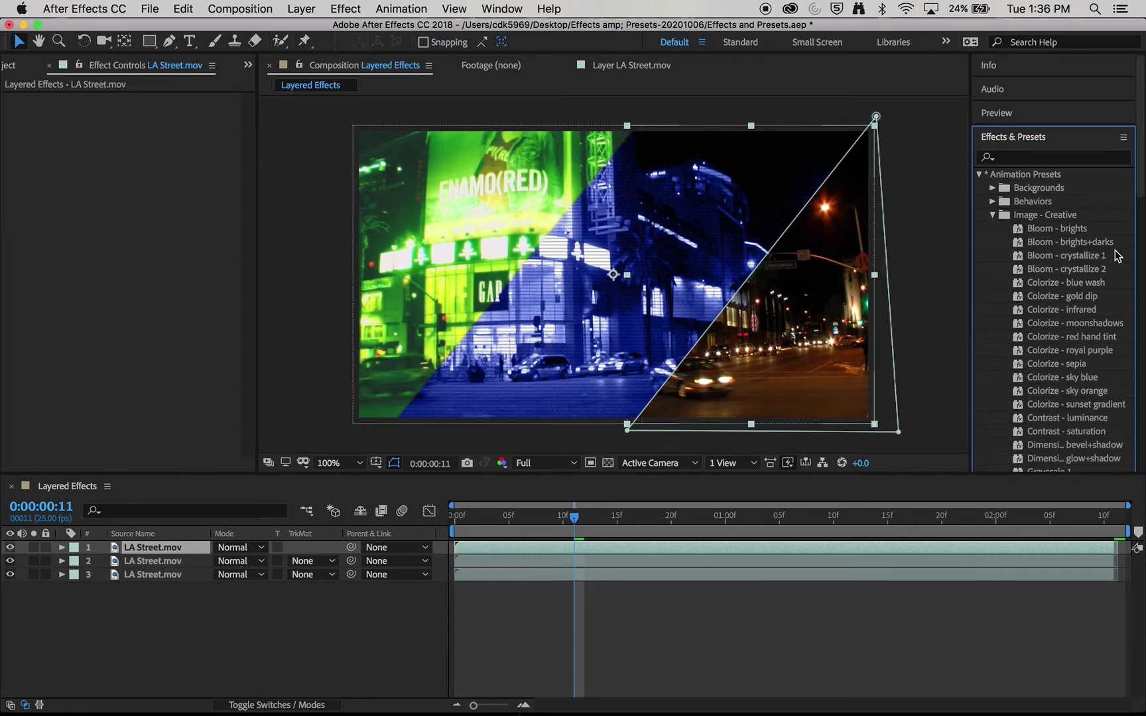
pyautogui.click(1071, 241)
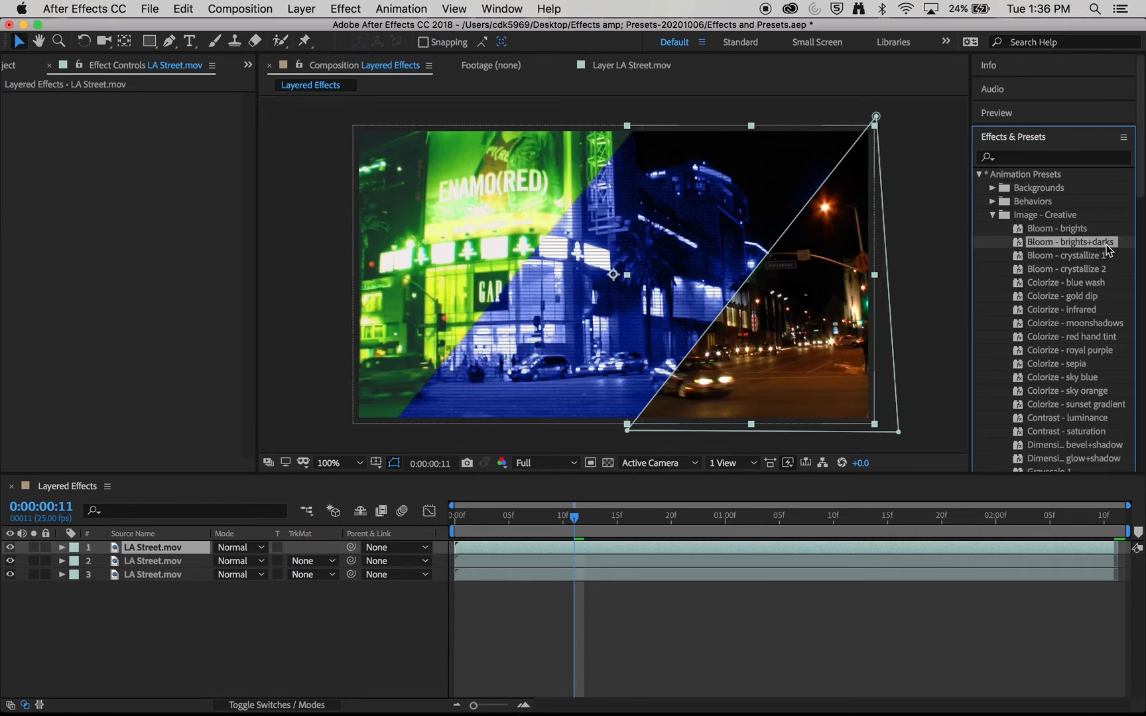
pyautogui.doubleClick(1070, 241)
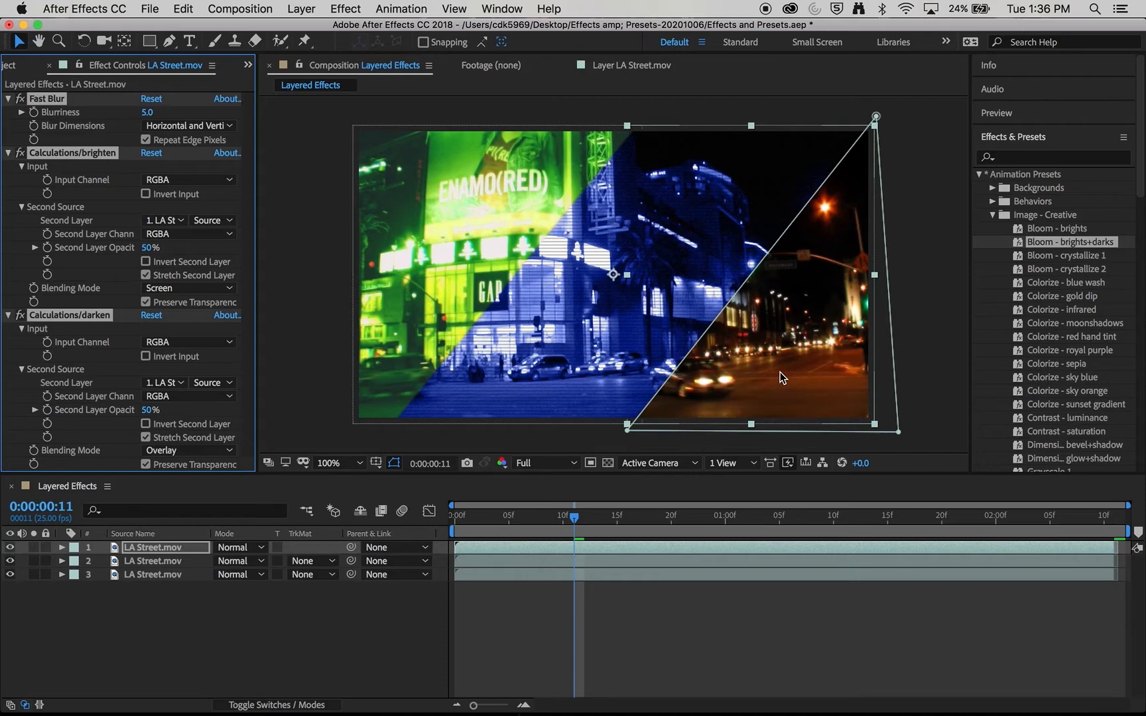
pyautogui.moveTo(111, 376)
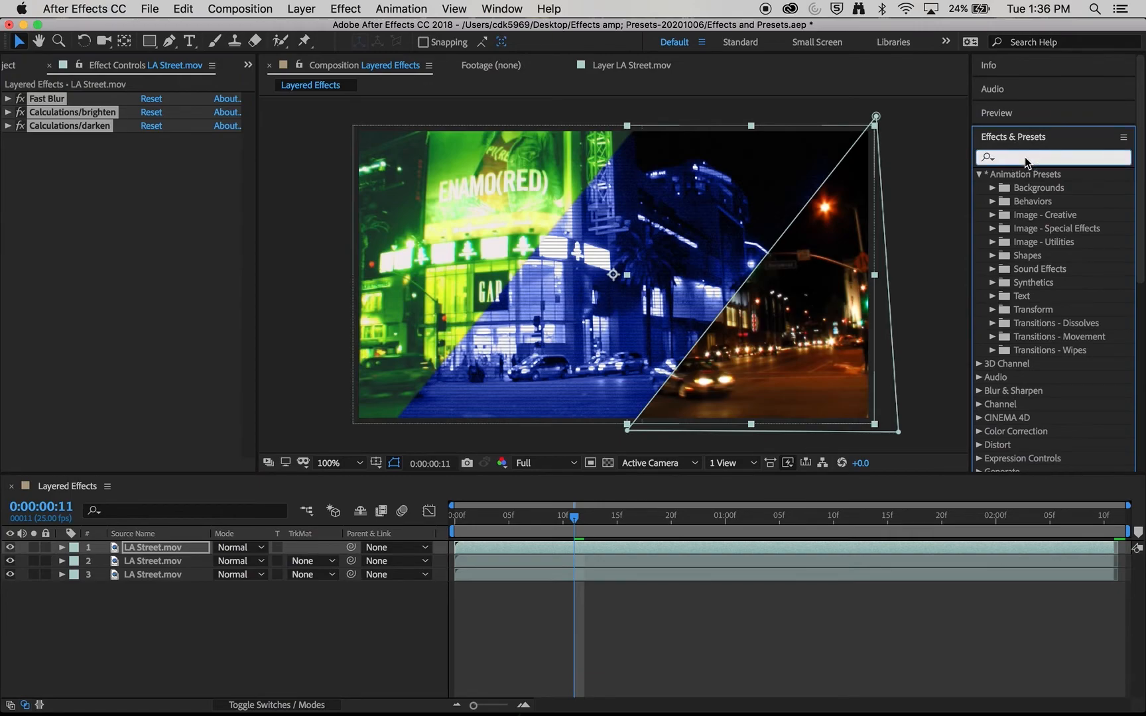
pyautogui.write('glow')
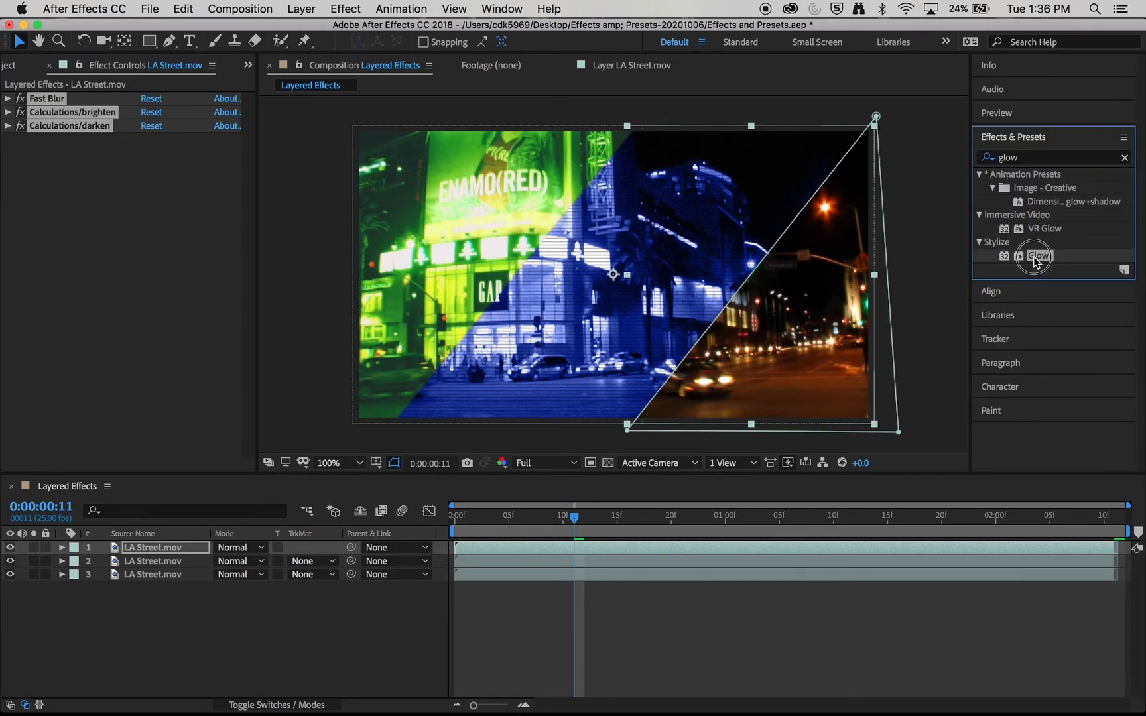
pyautogui.doubleClick(1038, 255)
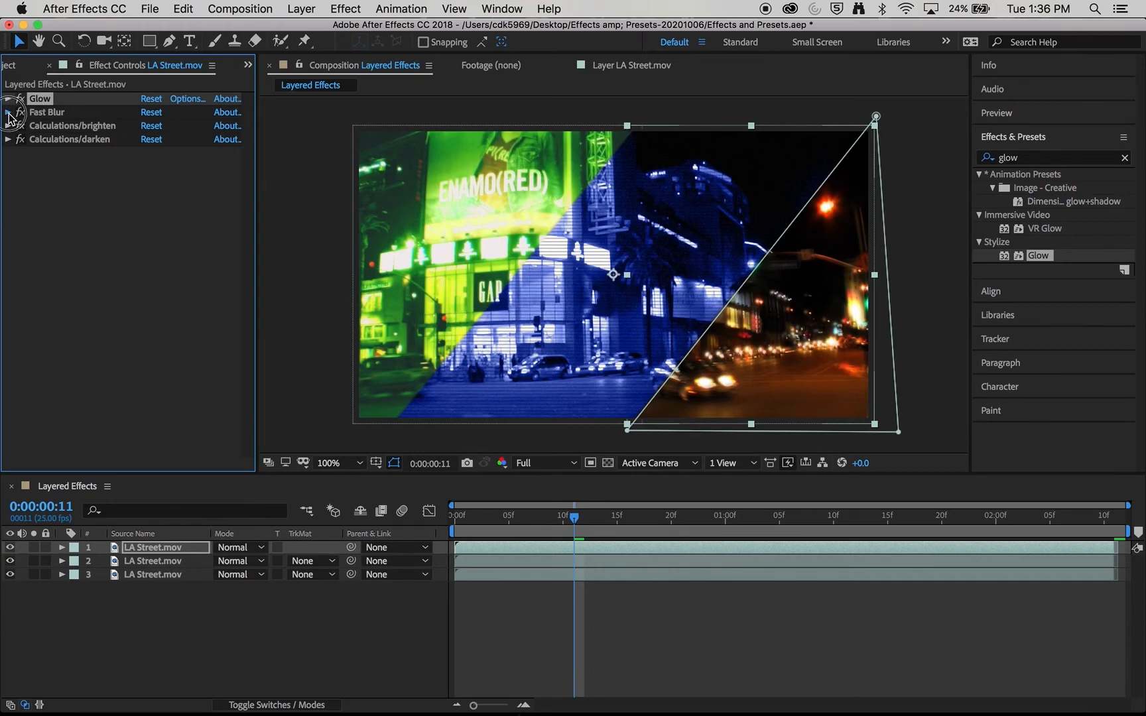
pyautogui.click(8, 113)
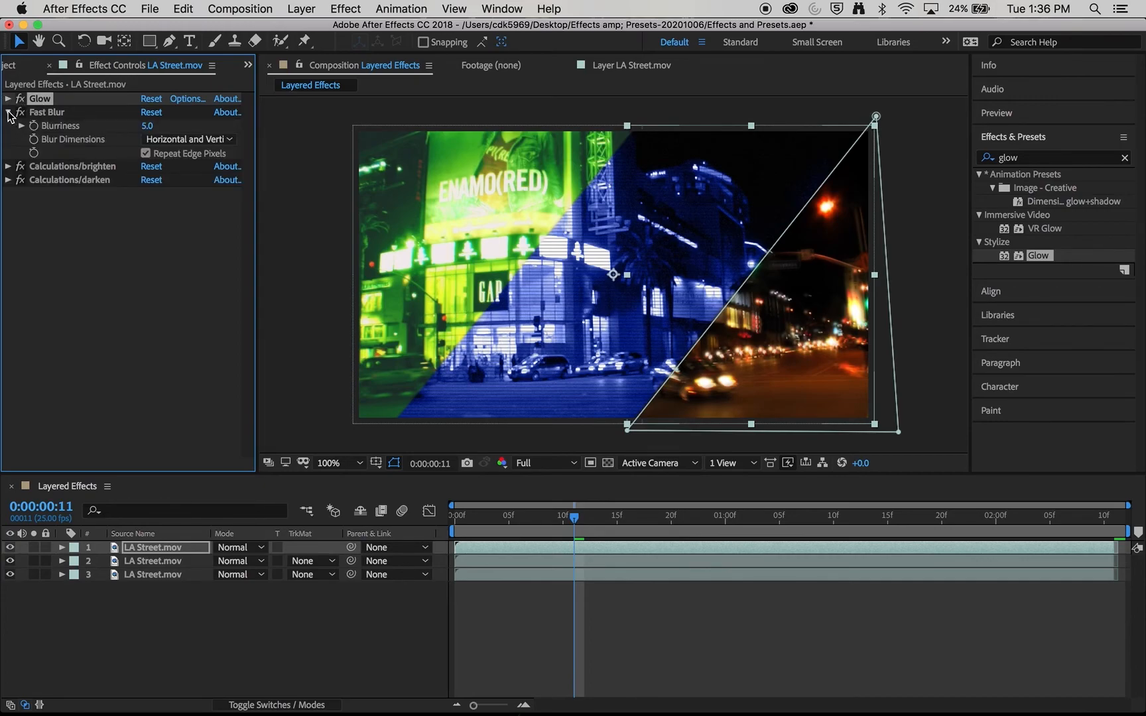